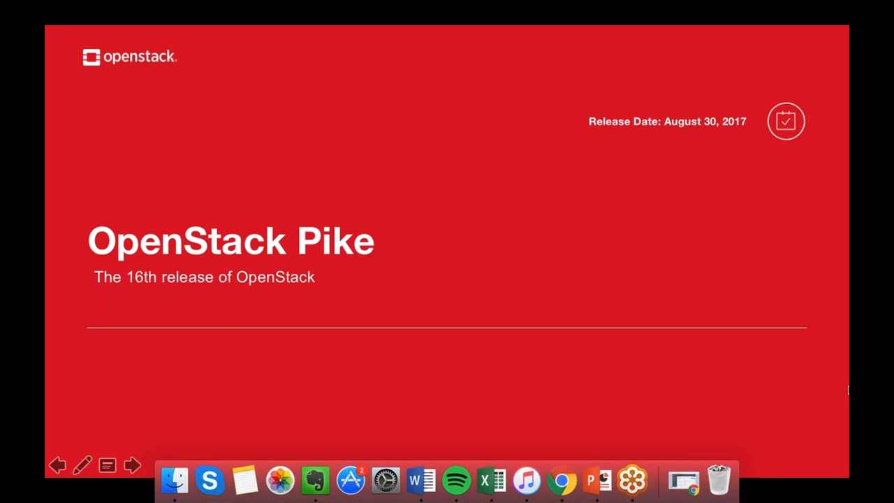
{"action": "mouse_move", "coordinate": [349, 481]}
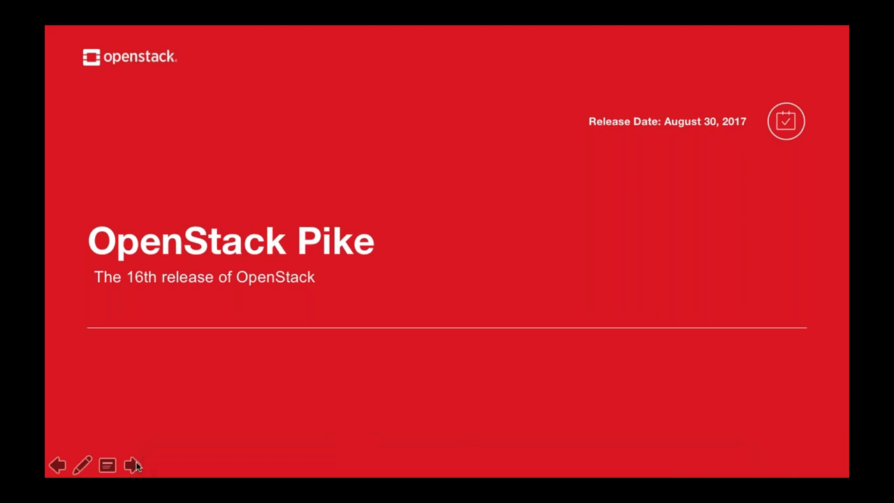
Step: Advance past the ESG Lab Review, Easy to Deploy, Workload Driven Policies and Selective Restore slides, then bring PowerPoint to the front
{"action": "left_click", "coordinate": [131, 465]}
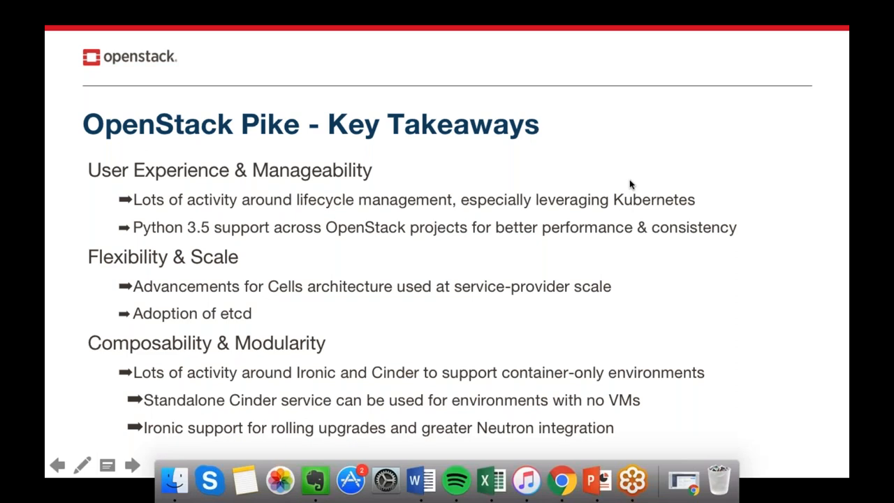
{"action": "mouse_move", "coordinate": [719, 215]}
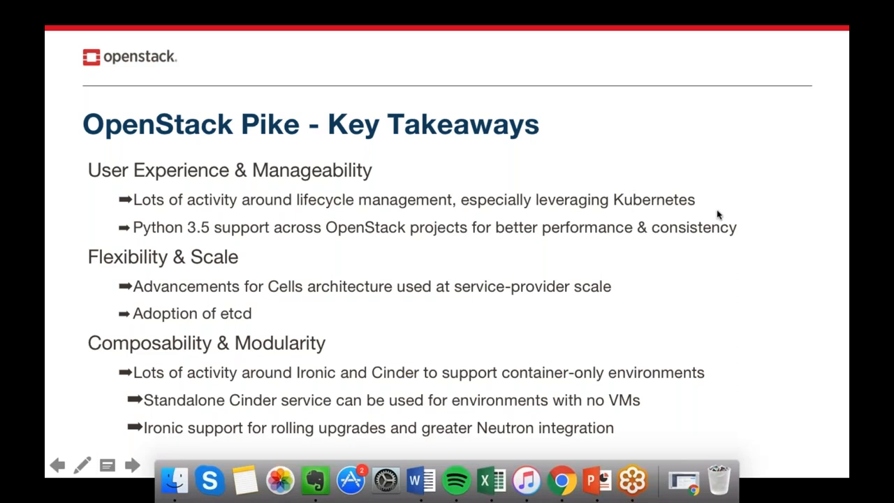
{"action": "mouse_move", "coordinate": [740, 257]}
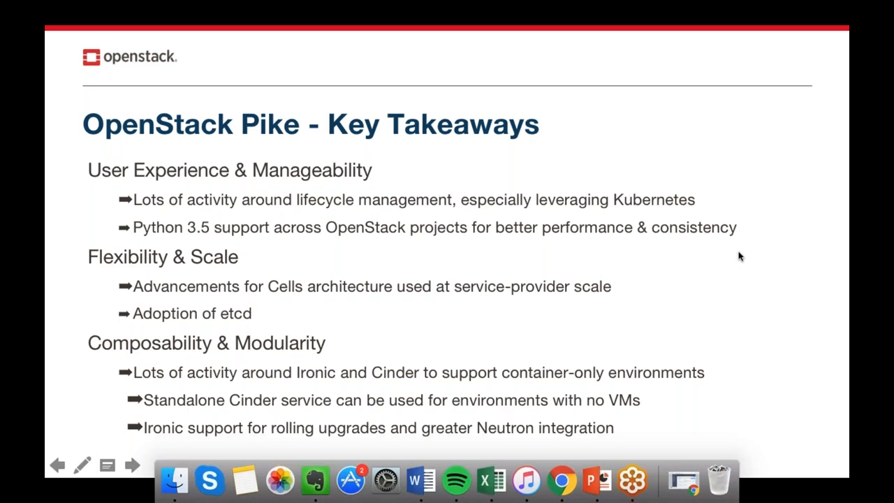
{"action": "mouse_move", "coordinate": [750, 263]}
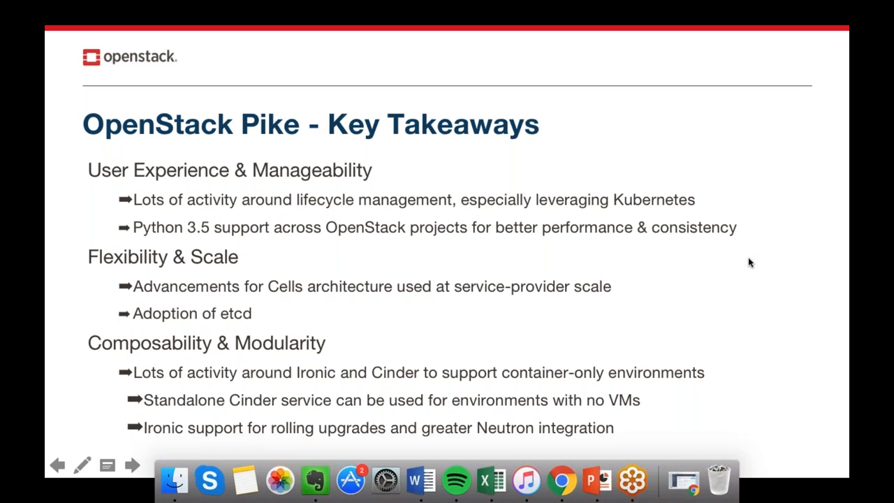
{"action": "mouse_move", "coordinate": [740, 225]}
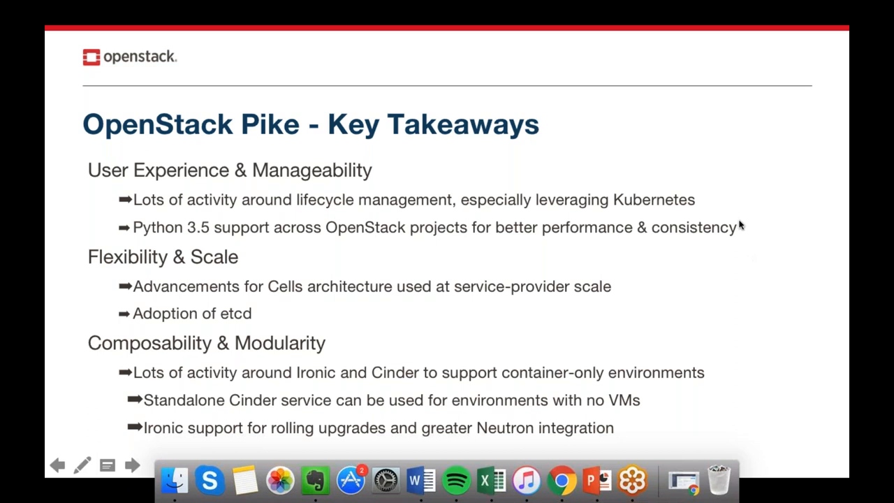
{"action": "mouse_move", "coordinate": [632, 337]}
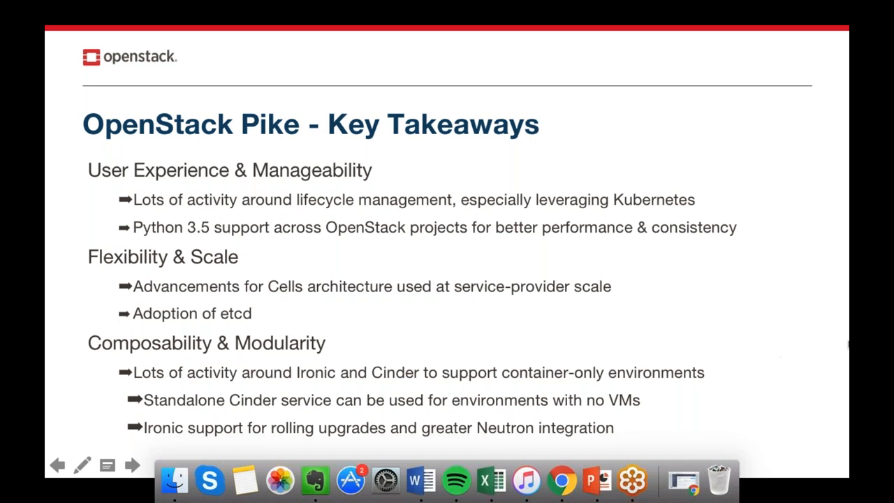
{"action": "mouse_move", "coordinate": [838, 472]}
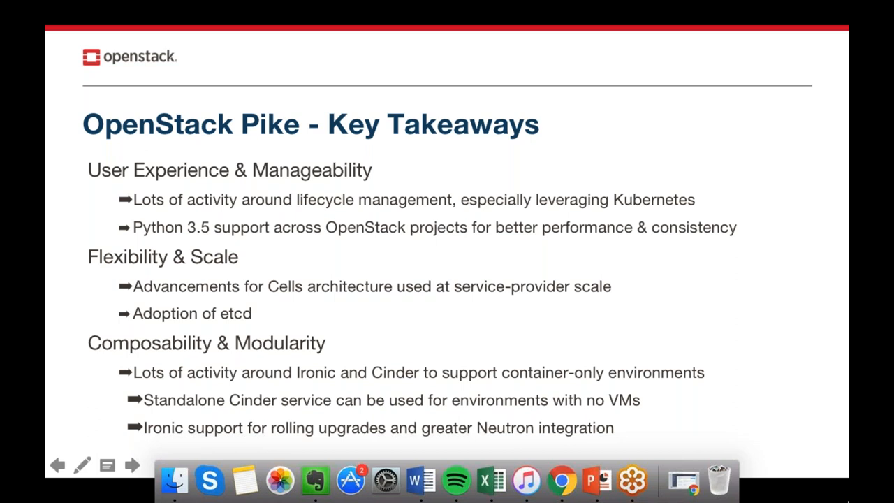
{"action": "mouse_move", "coordinate": [840, 173]}
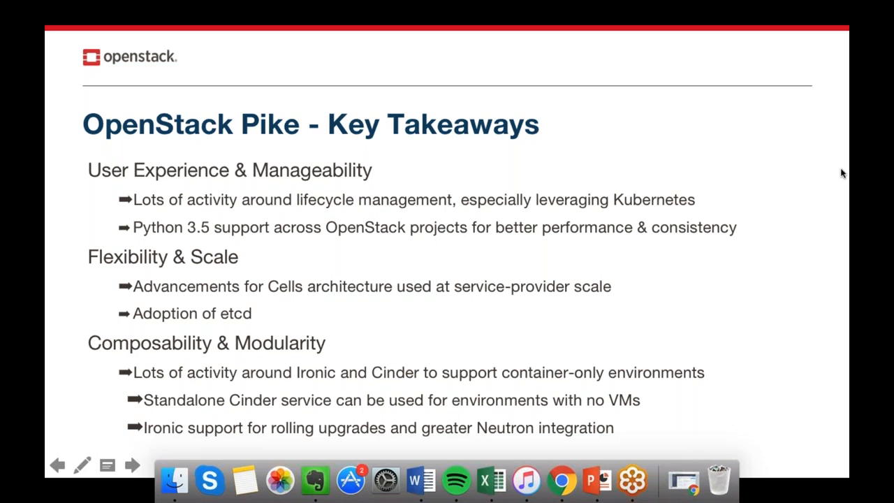
{"action": "mouse_move", "coordinate": [818, 146]}
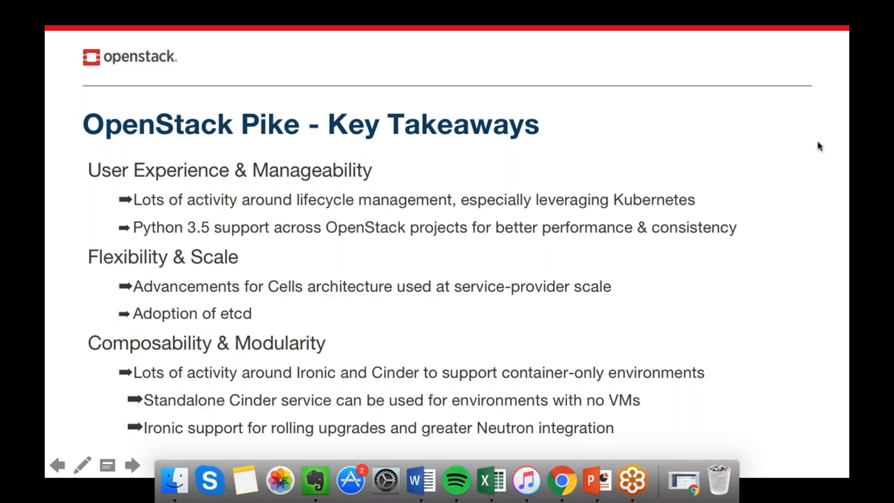
{"action": "mouse_move", "coordinate": [815, 137]}
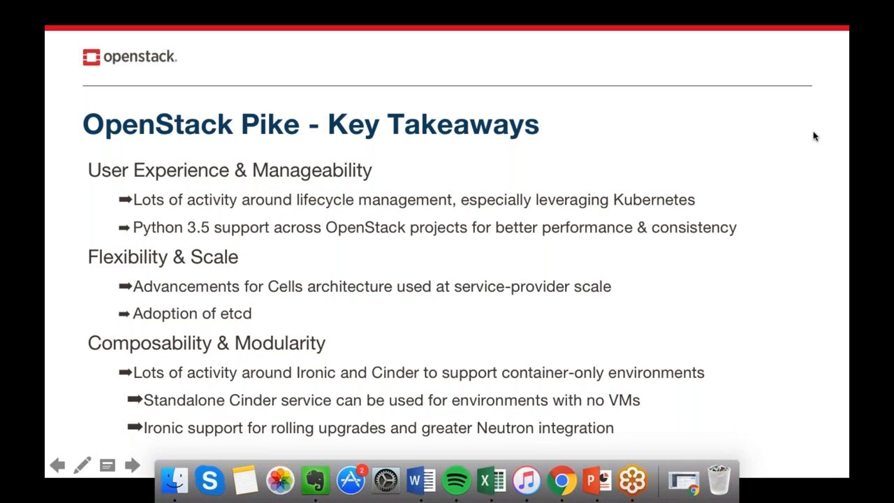
{"action": "mouse_move", "coordinate": [726, 29]}
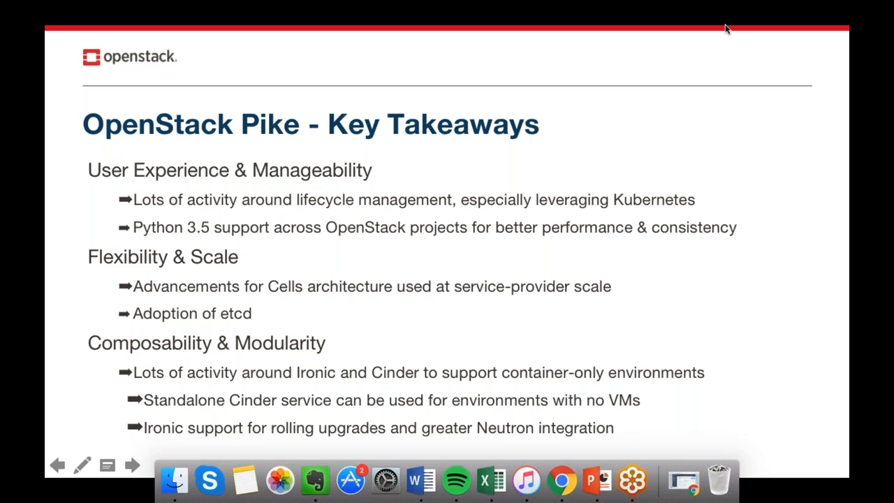
{"action": "mouse_move", "coordinate": [726, 31]}
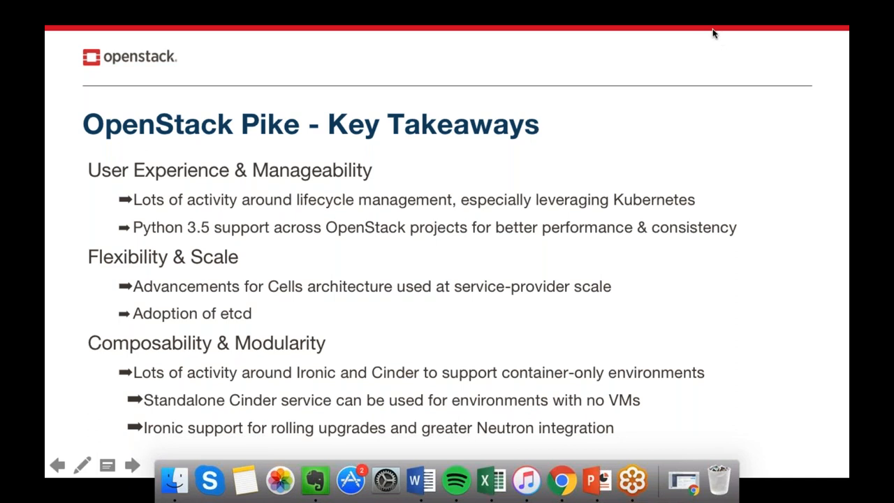
{"action": "mouse_move", "coordinate": [718, 34]}
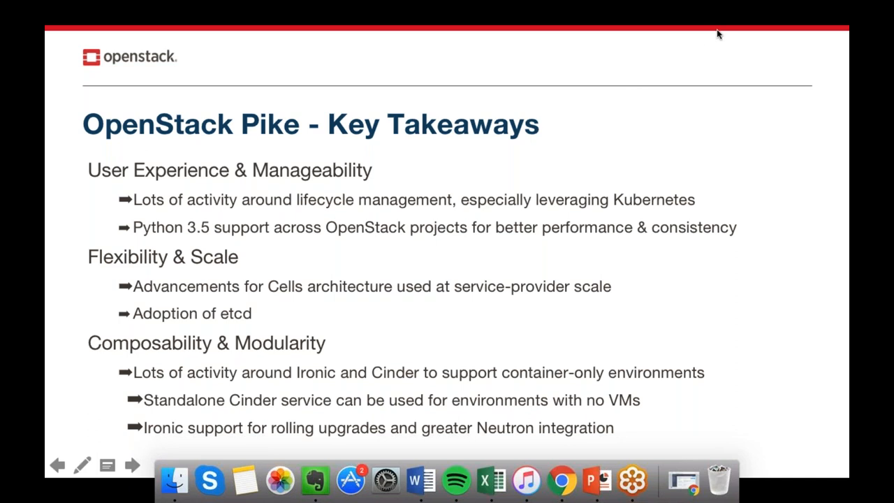
{"action": "mouse_move", "coordinate": [726, 31]}
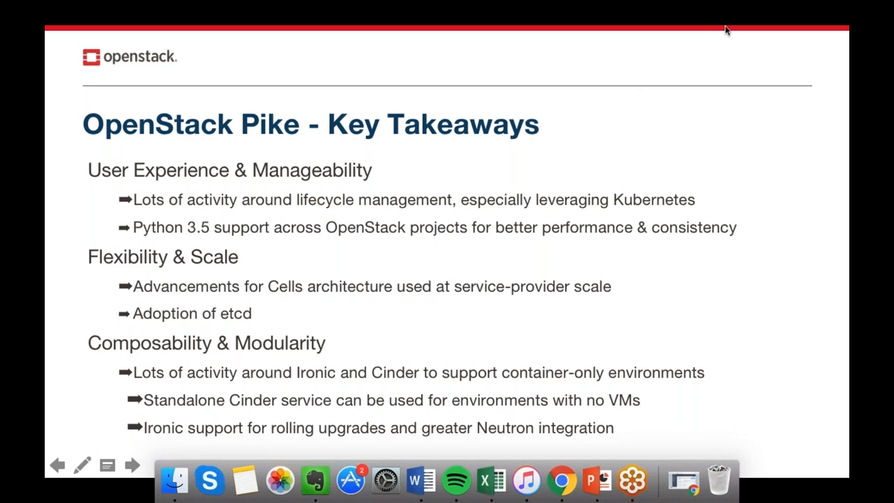
{"action": "mouse_move", "coordinate": [824, 120]}
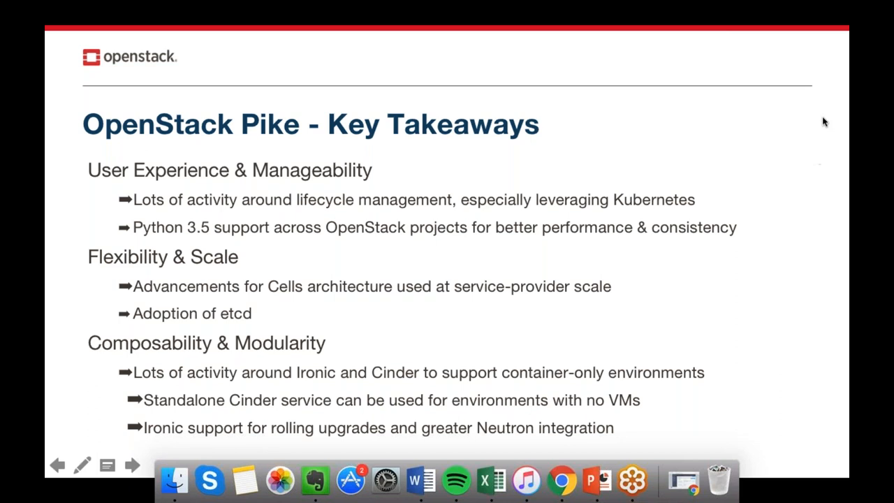
{"action": "mouse_move", "coordinate": [807, 472]}
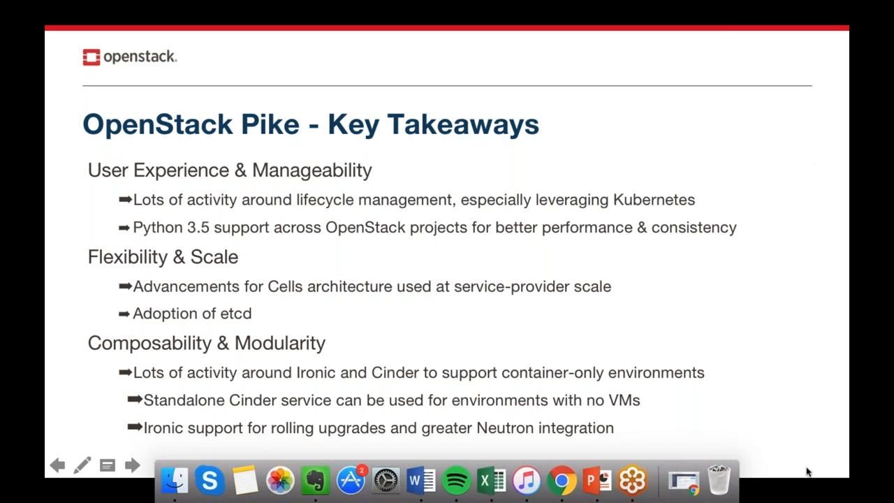
{"action": "mouse_move", "coordinate": [223, 456]}
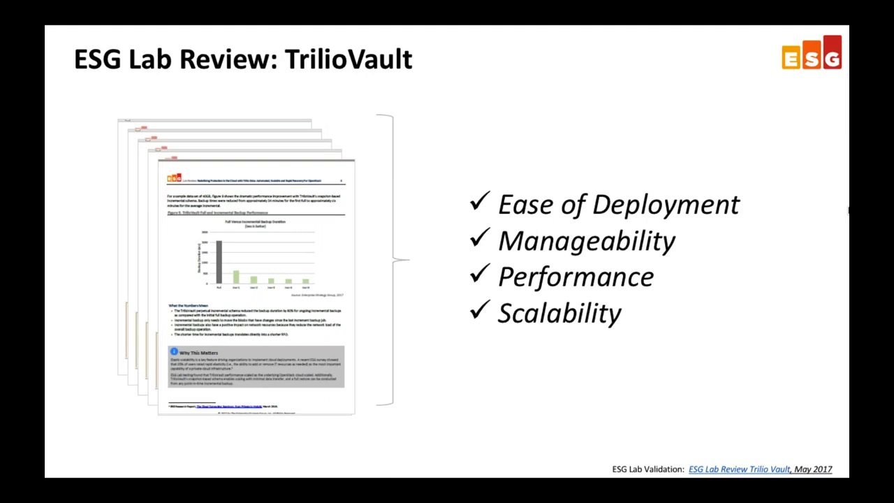
{"action": "key", "text": "right"}
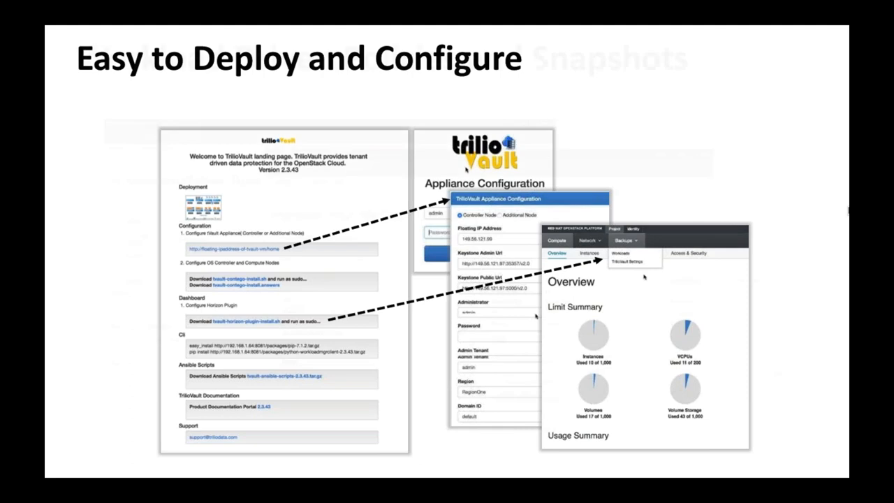
{"action": "key", "text": "Right"}
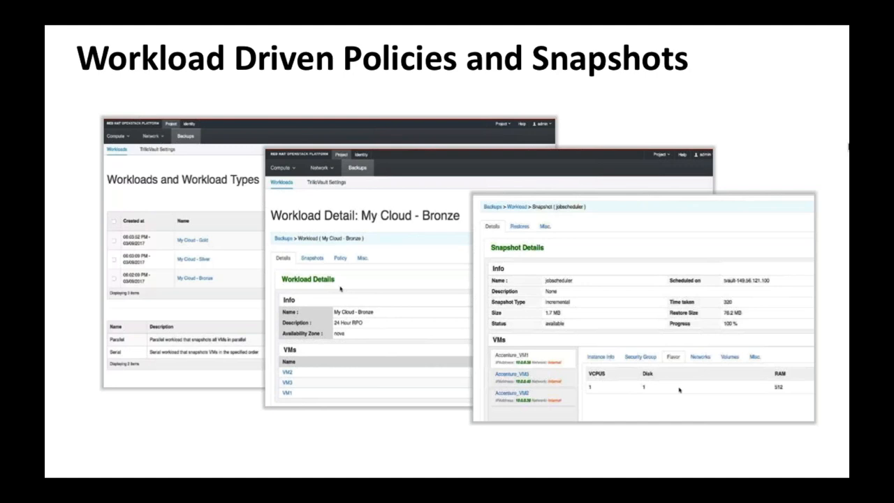
{"action": "key", "text": "right"}
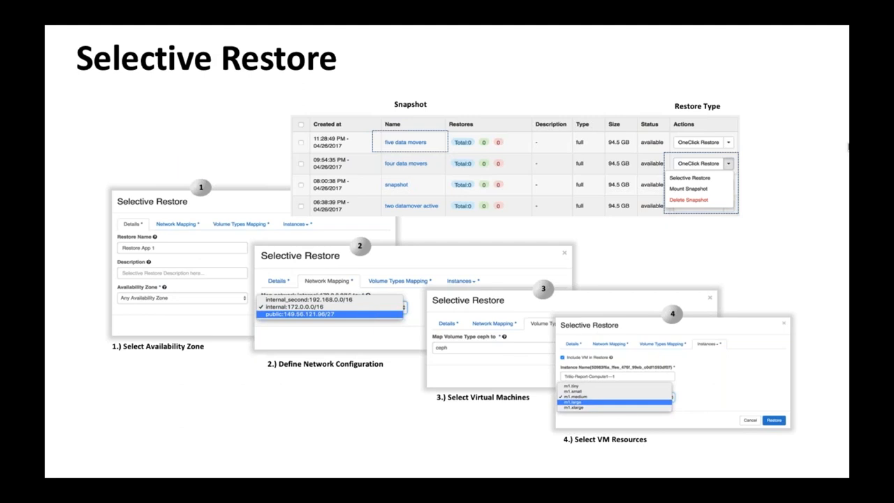
{"action": "key", "text": "Right"}
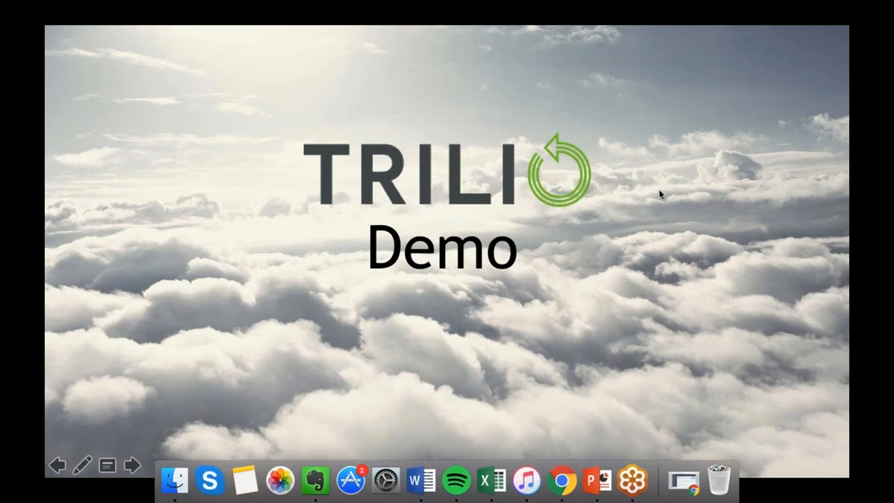
{"action": "mouse_move", "coordinate": [765, 199]}
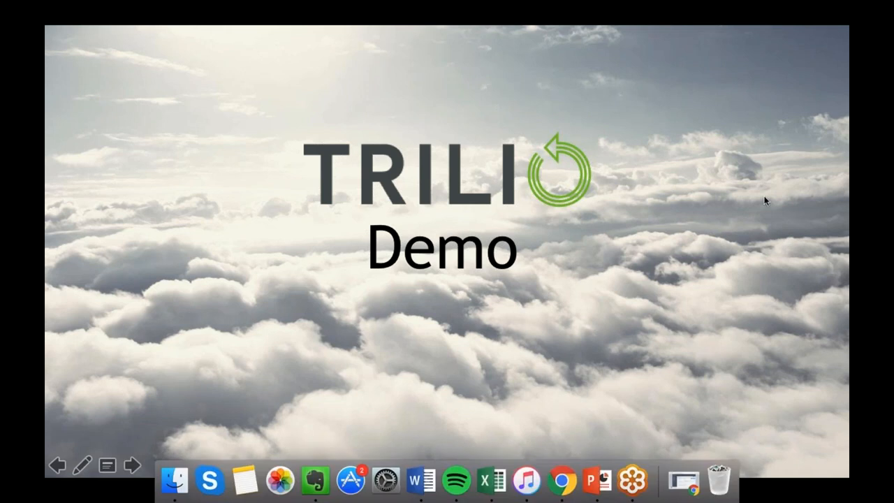
{"action": "mouse_move", "coordinate": [721, 233]}
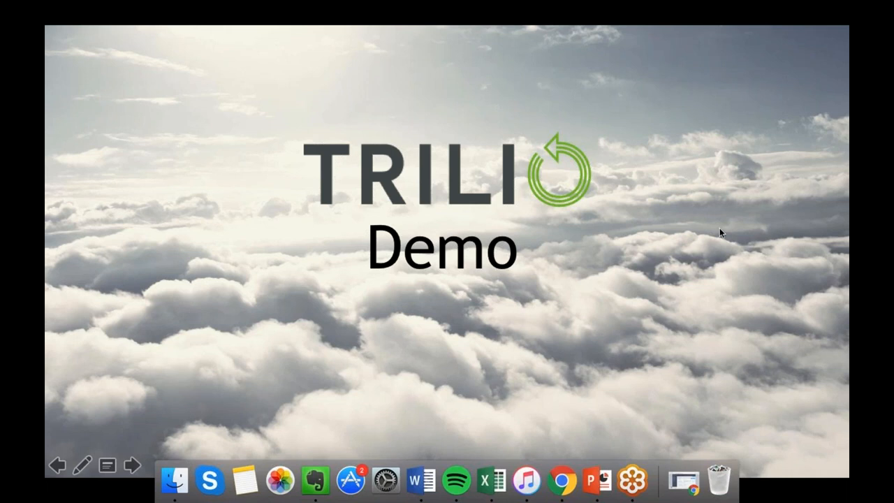
{"action": "mouse_move", "coordinate": [729, 279]}
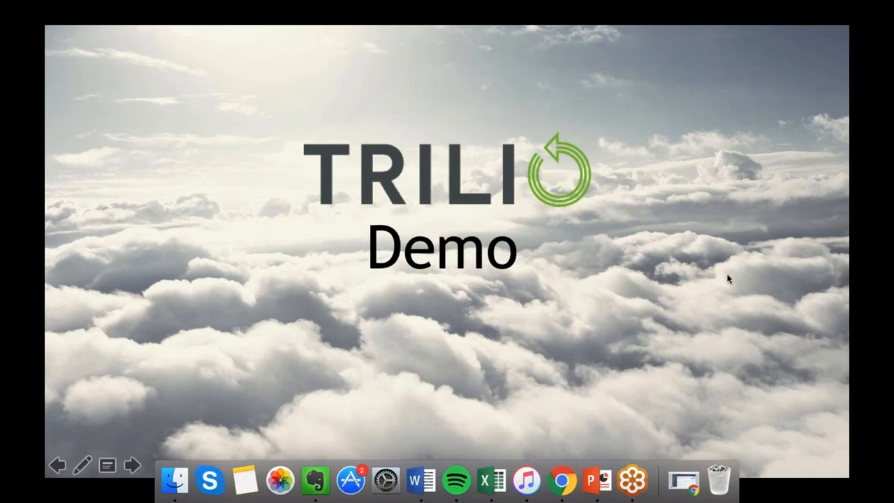
{"action": "mouse_move", "coordinate": [580, 194]}
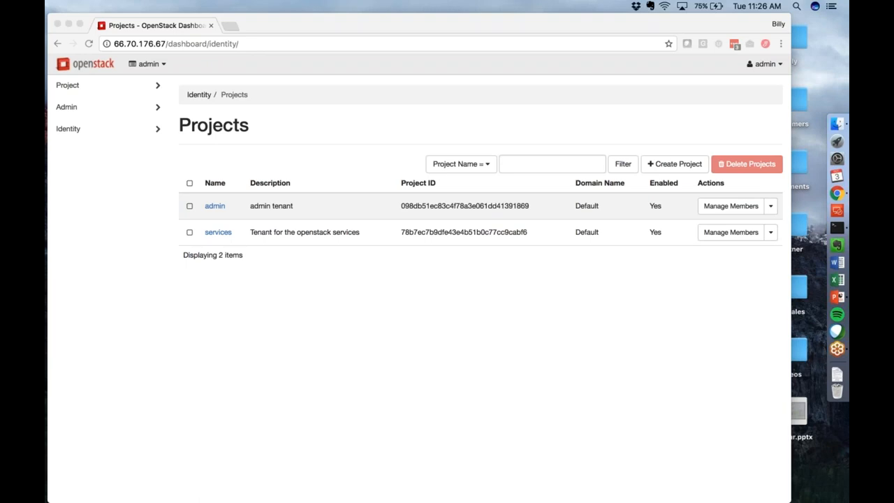
{"action": "mouse_move", "coordinate": [836, 296]}
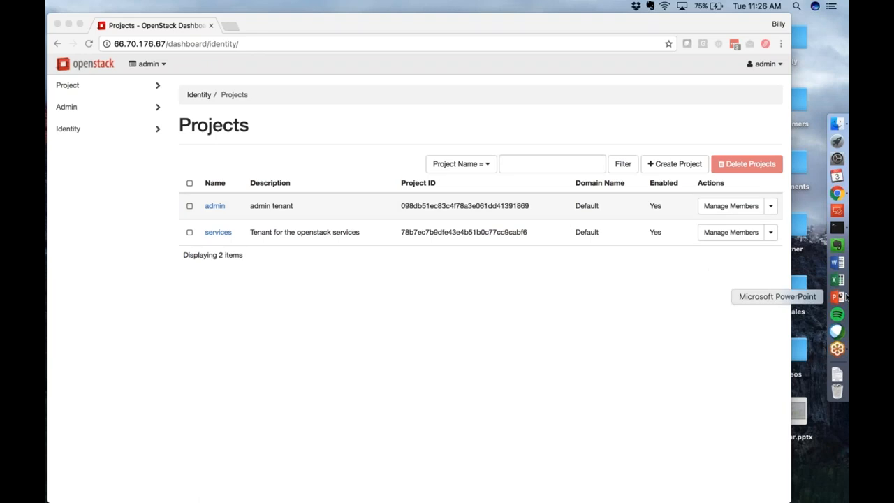
{"action": "left_click", "coordinate": [838, 296]}
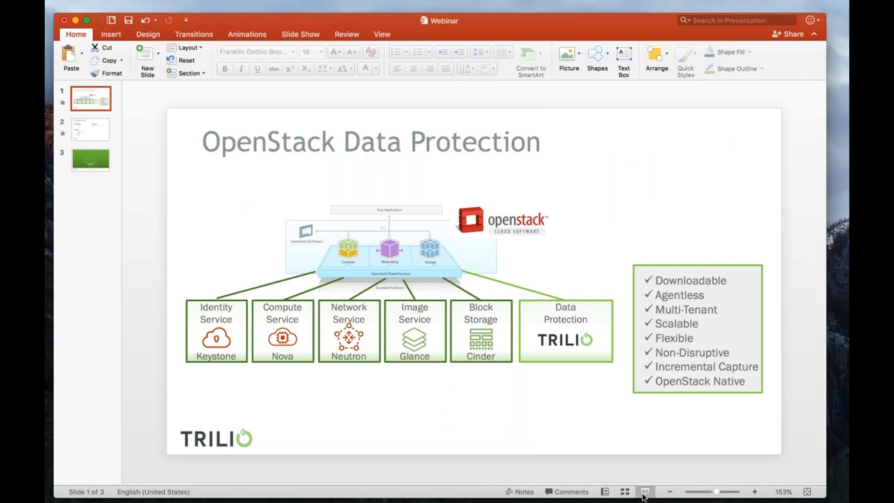
{"action": "left_click", "coordinate": [645, 491]}
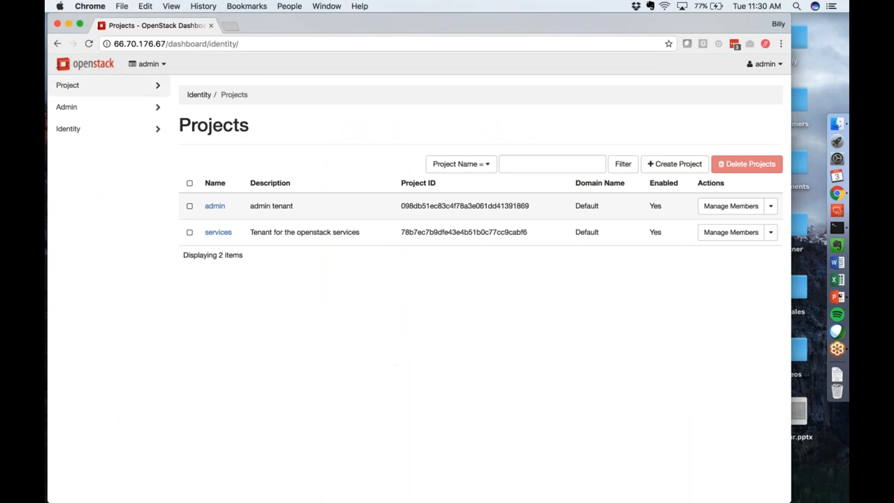
Step: Expand the Project navigation section to show Compute, Network, Object Store and Backups
{"action": "left_click", "coordinate": [67, 85]}
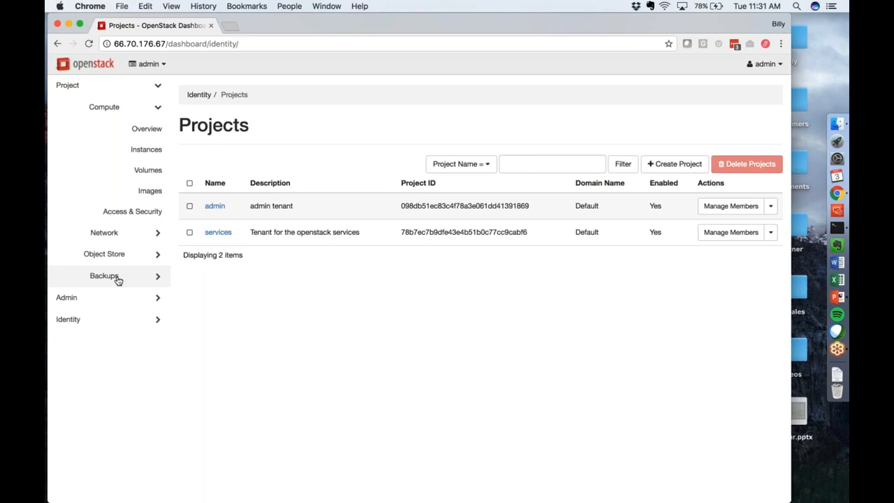
Step: Show the Backups Workloads page listing Workload-Platinum, Workload-Silver and Workload-Gold
{"action": "left_click", "coordinate": [103, 276]}
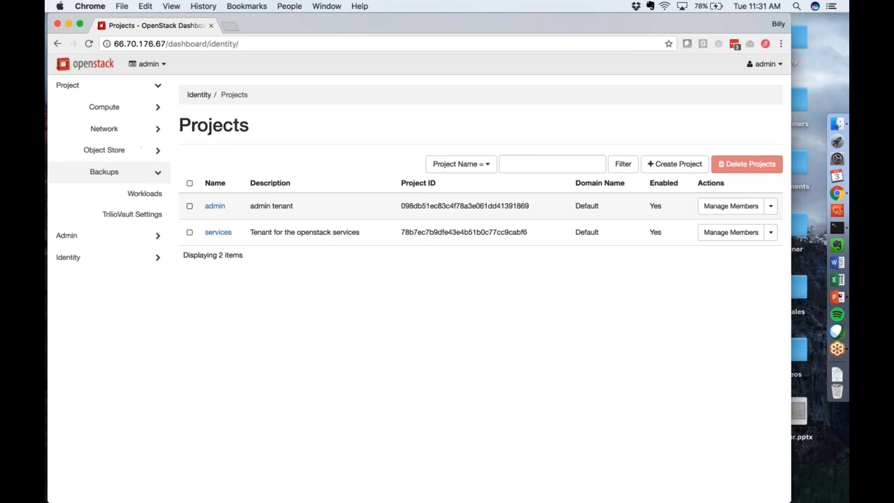
{"action": "left_click", "coordinate": [145, 192]}
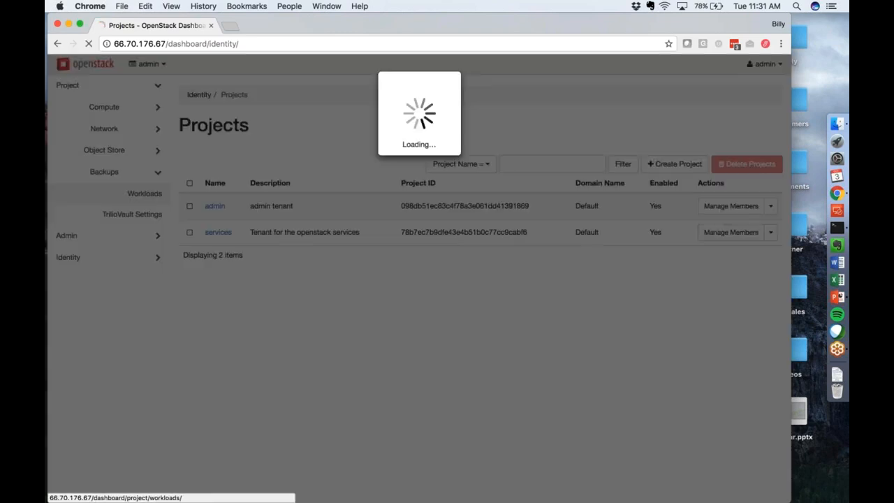
{"action": "left_click", "coordinate": [145, 193]}
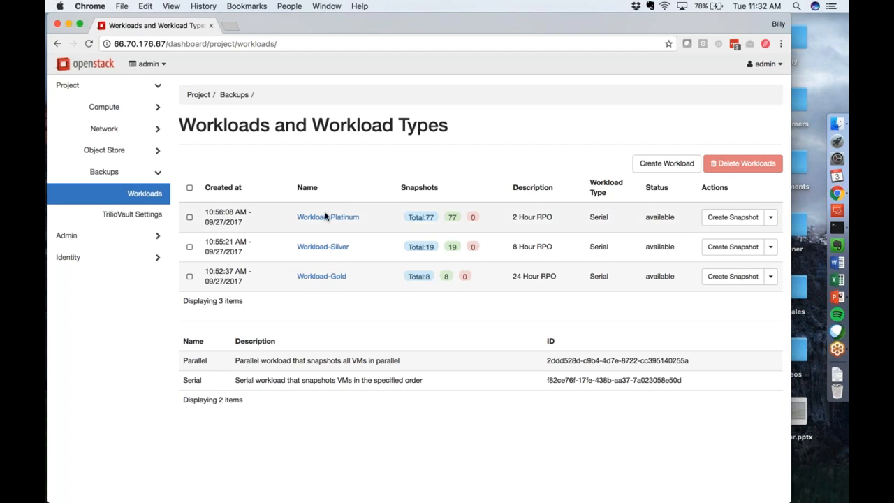
Step: Show Workload-Platinum's Details with its 2 Hour RPO, nova availability zone and three VMs
{"action": "left_click", "coordinate": [326, 216]}
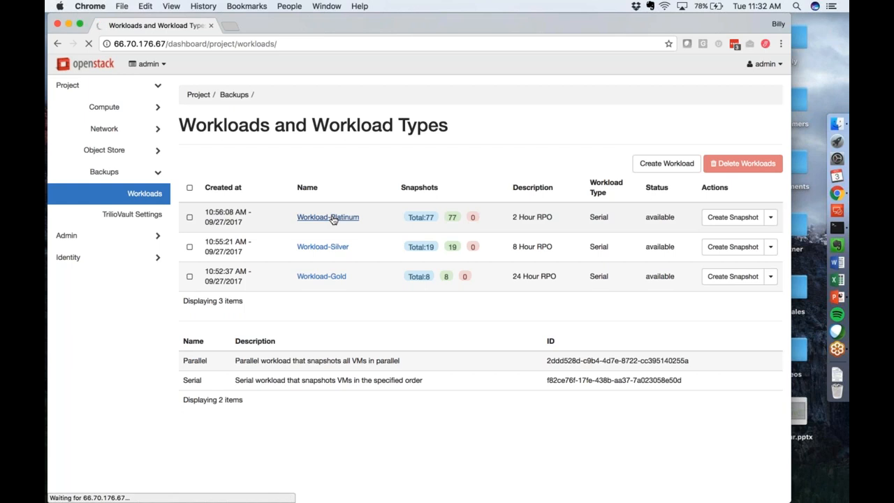
{"action": "left_click", "coordinate": [326, 216]}
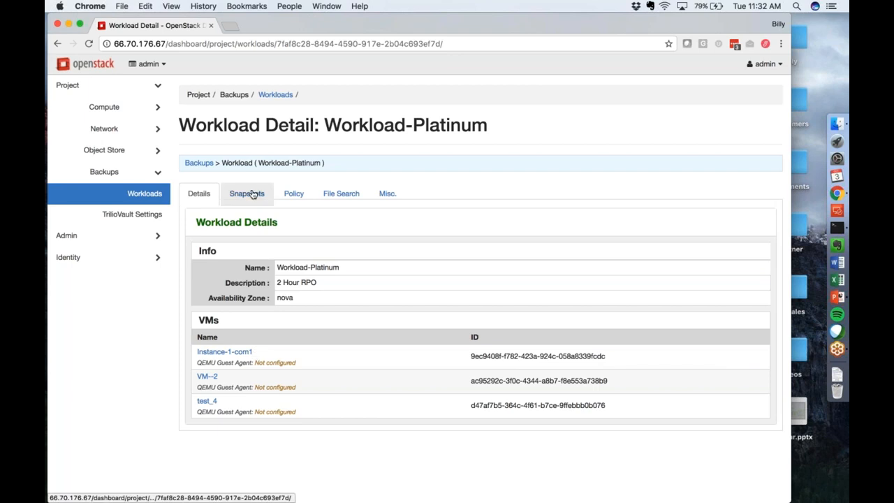
Step: Show Workload-Platinum's Snapshots list of incremental jobscheduler snapshots
{"action": "left_click", "coordinate": [246, 193]}
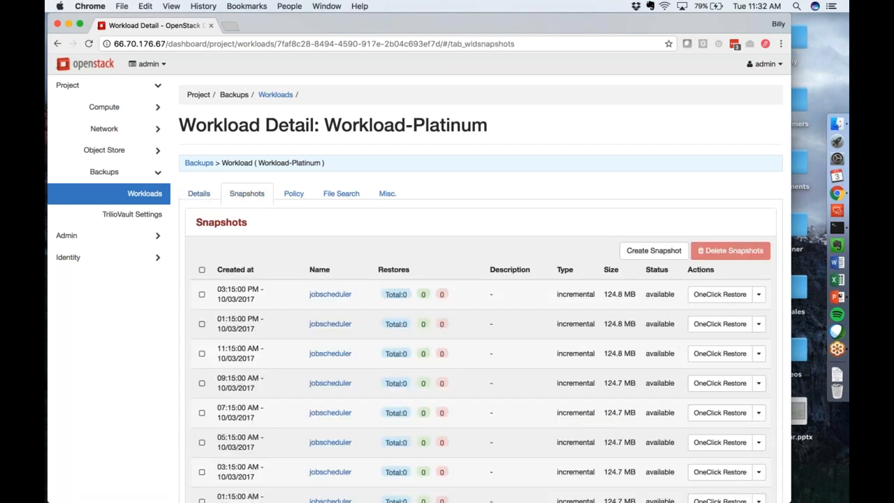
{"action": "scroll", "scroll_direction": "down", "scroll_amount": 3}
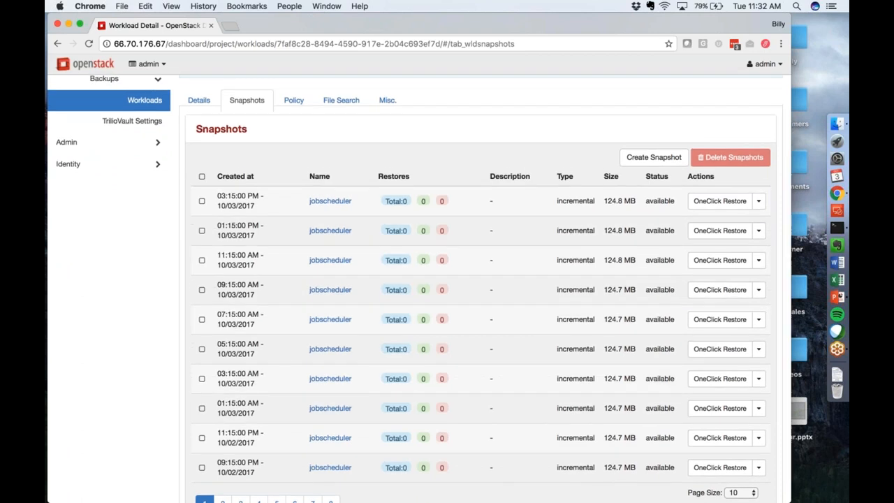
{"action": "mouse_move", "coordinate": [396, 349]}
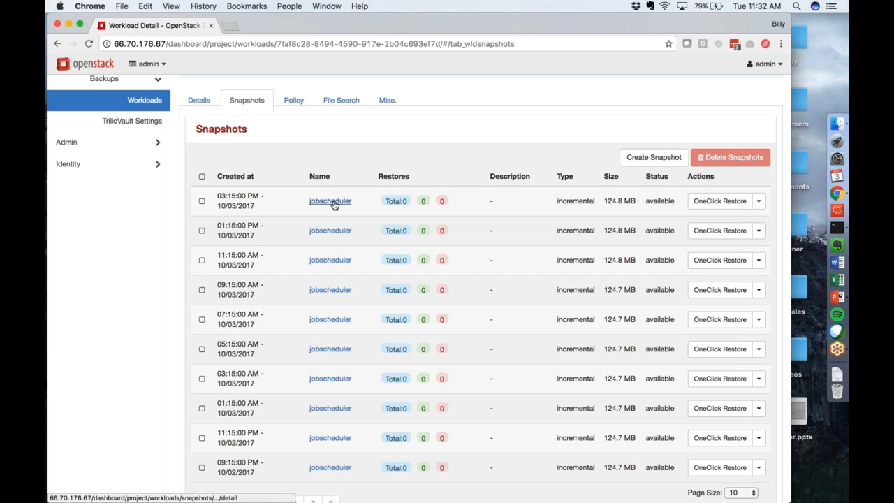
Step: Show the latest jobscheduler snapshot's details and the instance info of its VMs, ending on test_4
{"action": "left_click", "coordinate": [329, 201]}
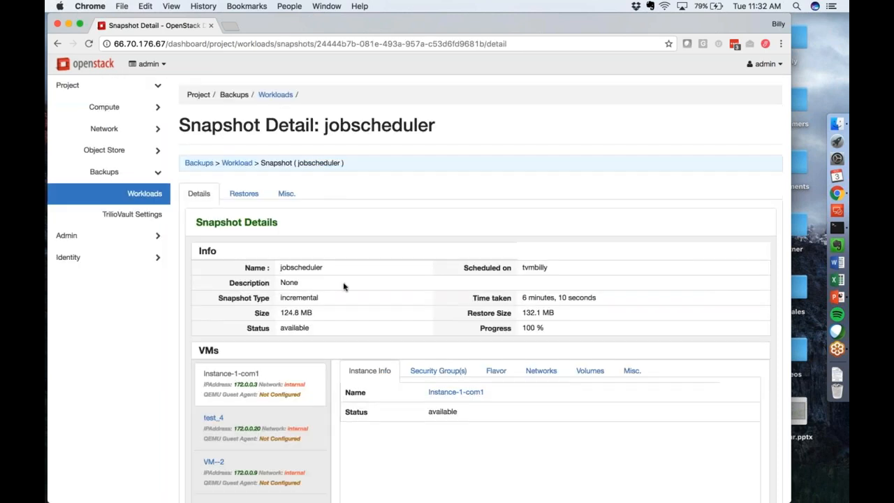
{"action": "scroll", "scroll_direction": "down", "scroll_amount": 3}
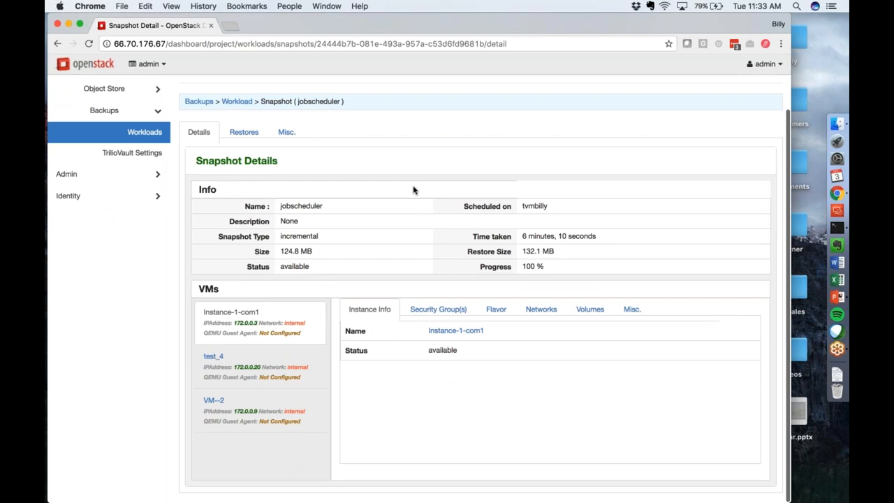
{"action": "mouse_move", "coordinate": [338, 263]}
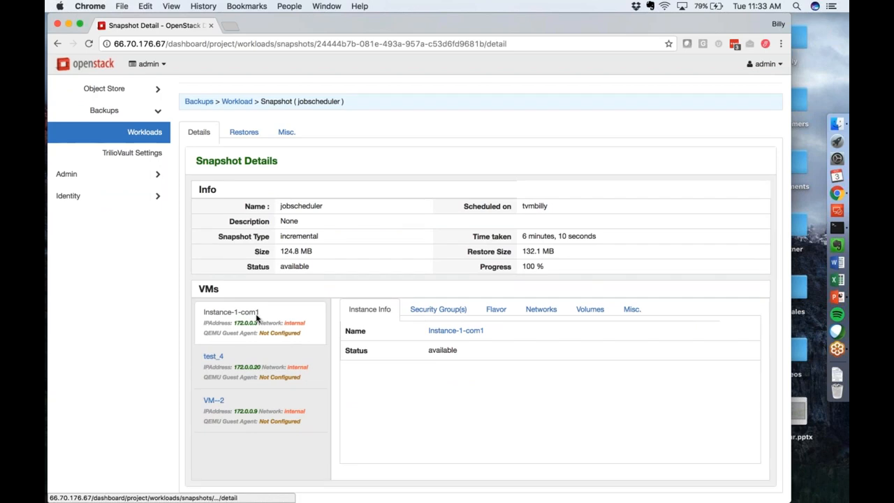
{"action": "left_click", "coordinate": [212, 399]}
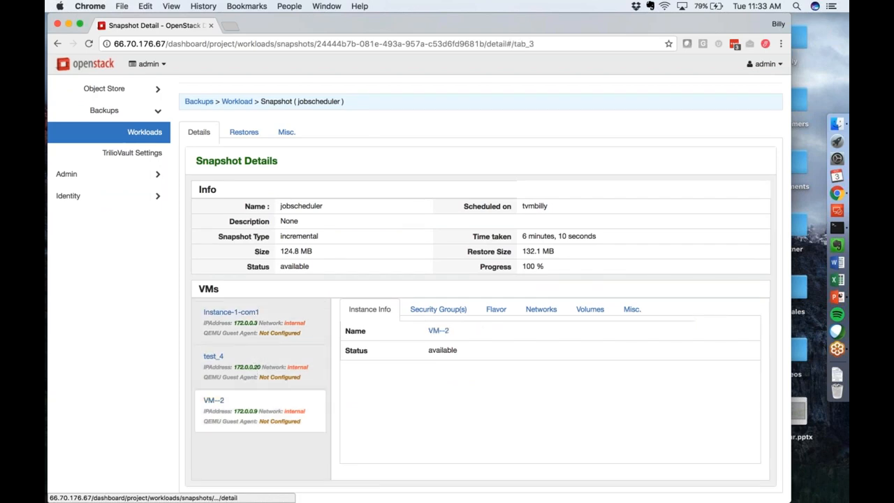
{"action": "left_click", "coordinate": [230, 312]}
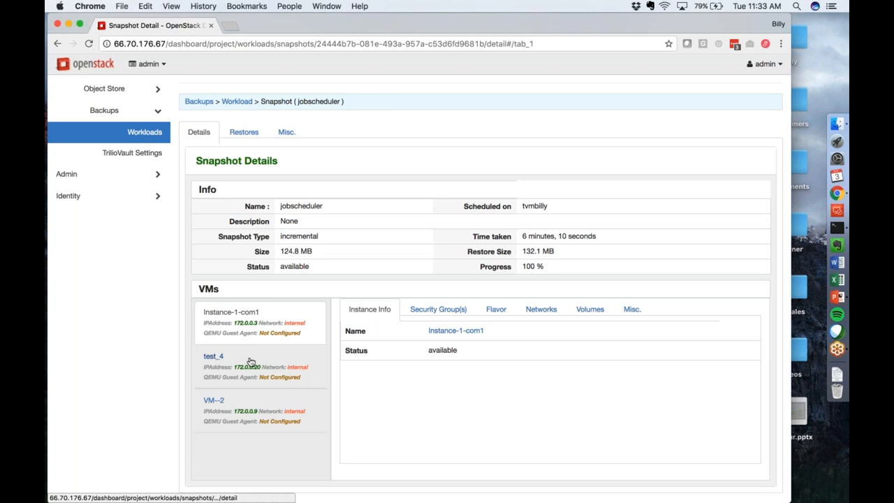
{"action": "left_click", "coordinate": [212, 356]}
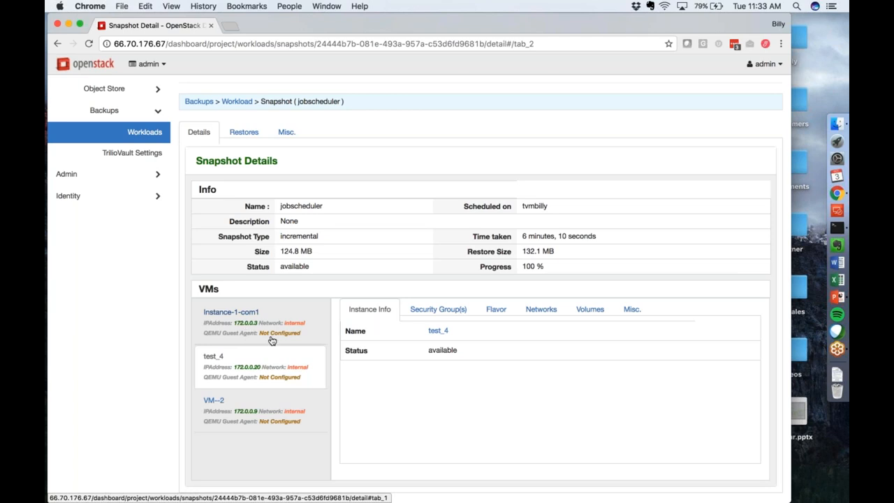
{"action": "mouse_move", "coordinate": [274, 340]}
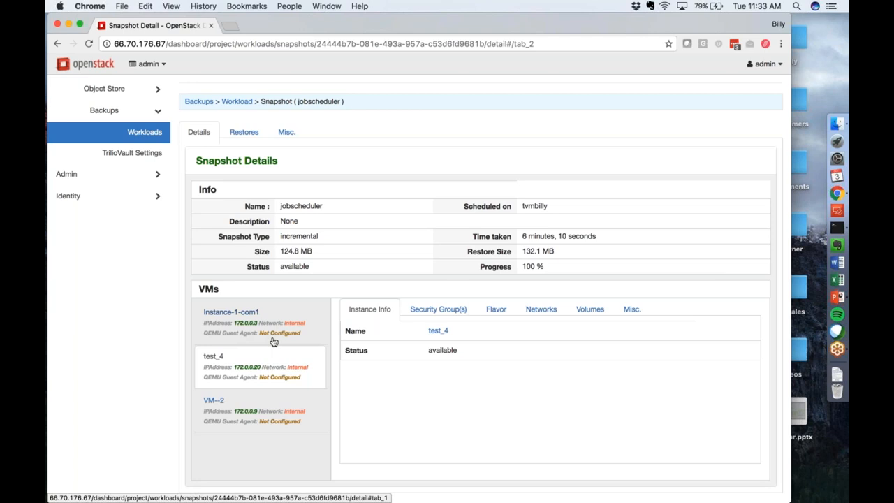
{"action": "mouse_move", "coordinate": [273, 341]}
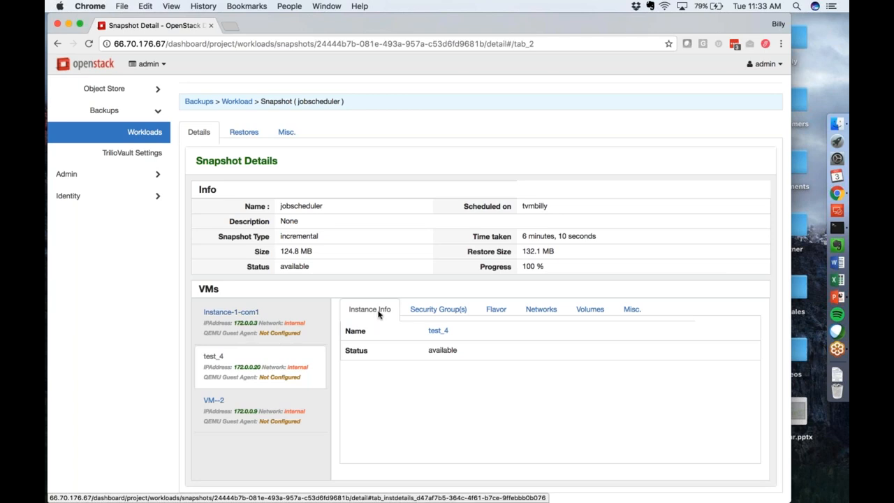
{"action": "left_click", "coordinate": [438, 309]}
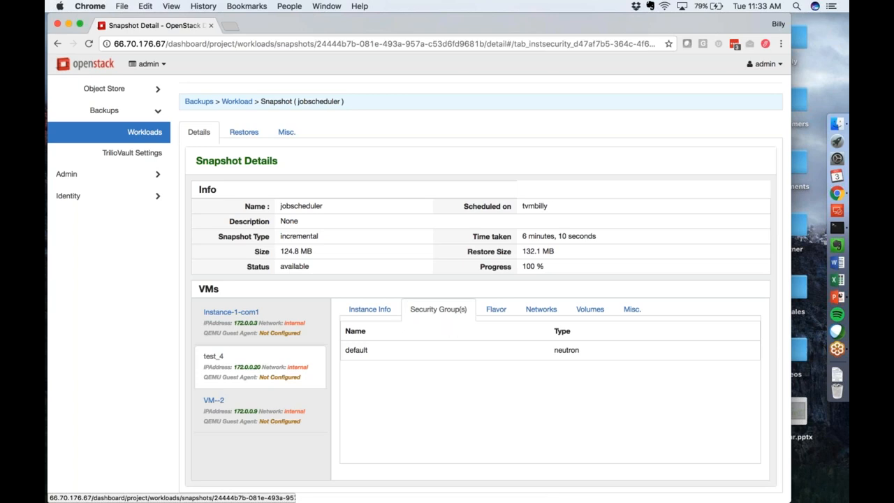
{"action": "mouse_move", "coordinate": [428, 313]}
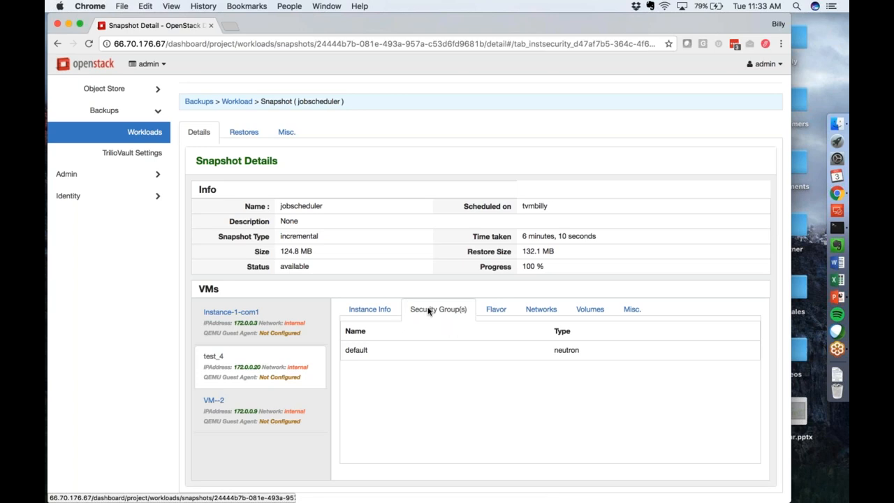
{"action": "left_click", "coordinate": [495, 309]}
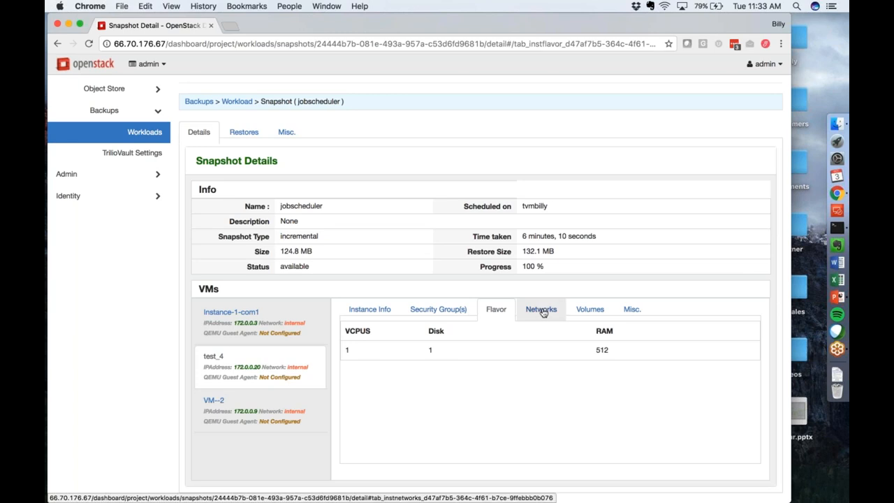
{"action": "left_click", "coordinate": [540, 309]}
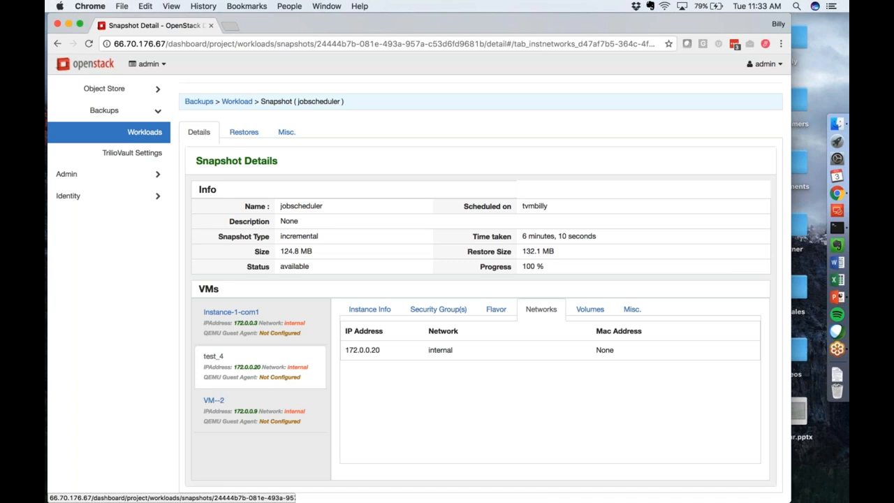
{"action": "left_click", "coordinate": [589, 308]}
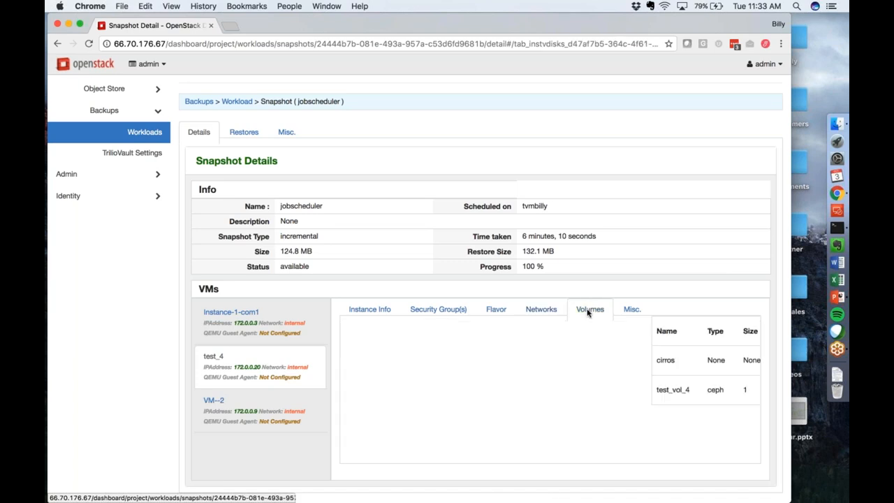
{"action": "left_click", "coordinate": [369, 309]}
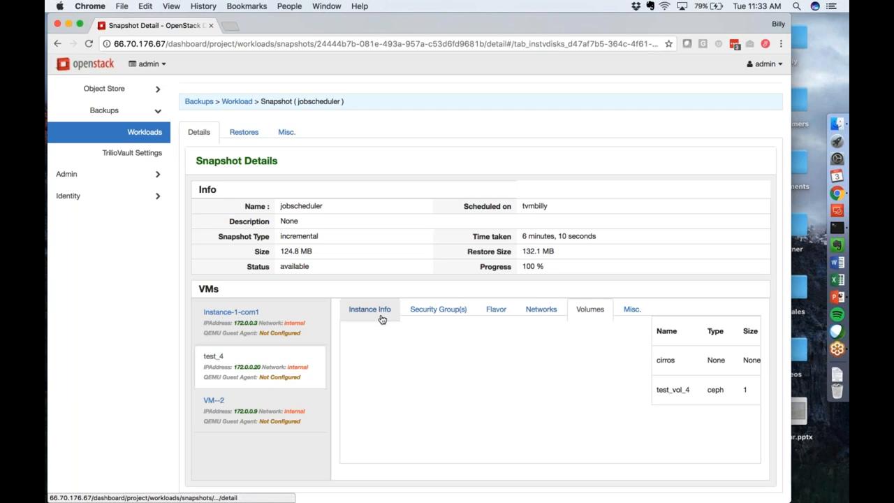
{"action": "left_click", "coordinate": [369, 309]}
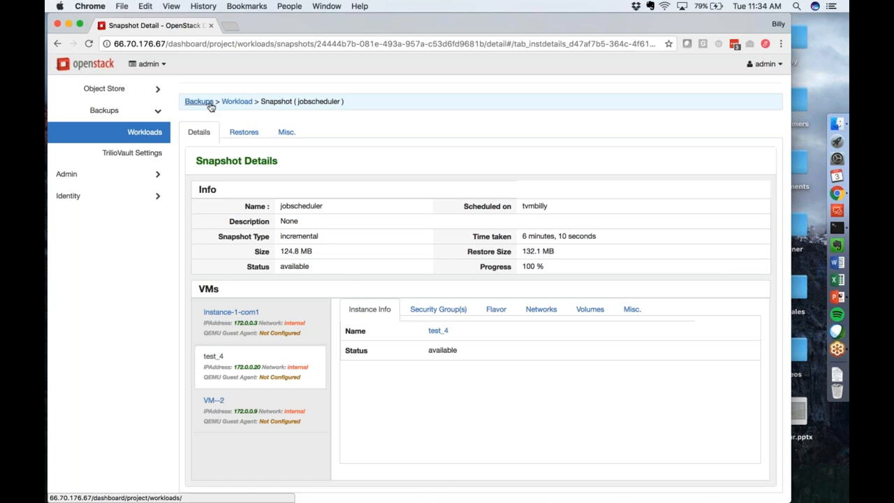
Step: Return to the workloads list, reopen Workload-Platinum and show restore options for its newest snapshot
{"action": "left_click", "coordinate": [198, 101]}
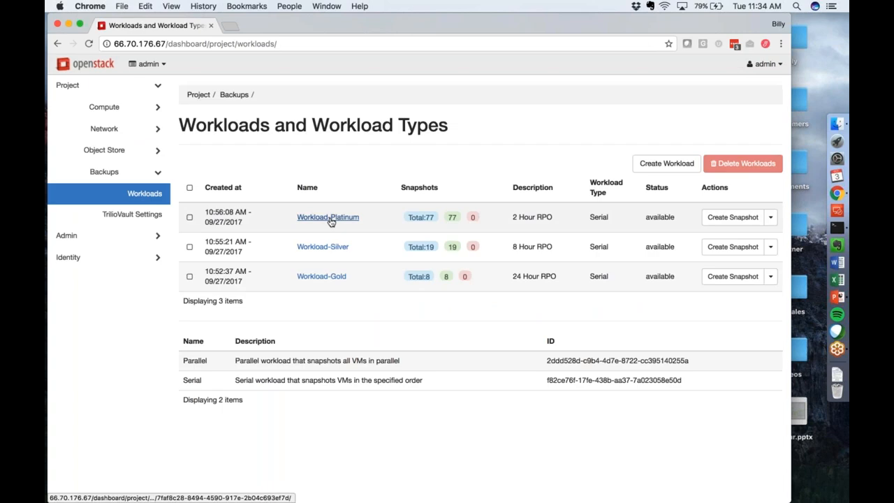
{"action": "left_click", "coordinate": [327, 216]}
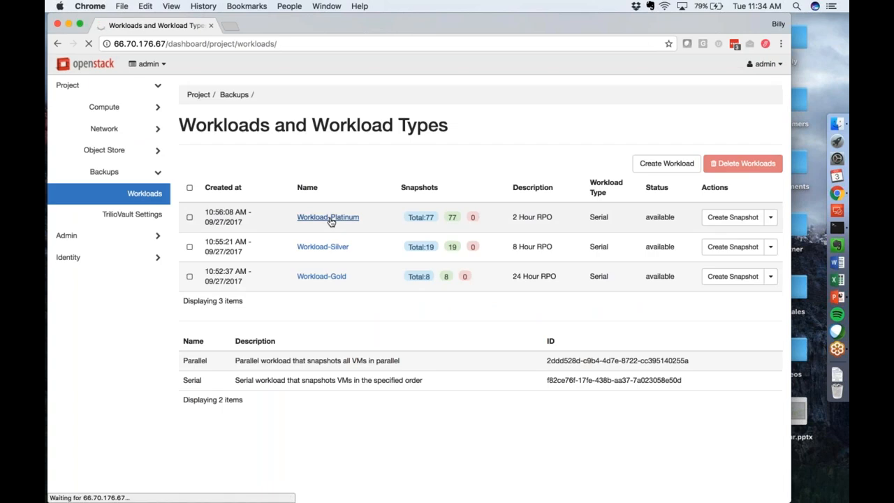
{"action": "left_click", "coordinate": [327, 216]}
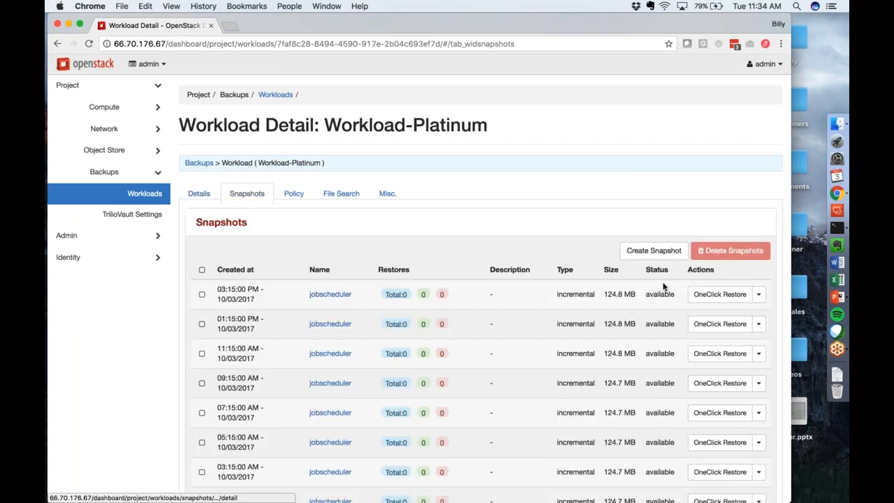
{"action": "left_click", "coordinate": [758, 294]}
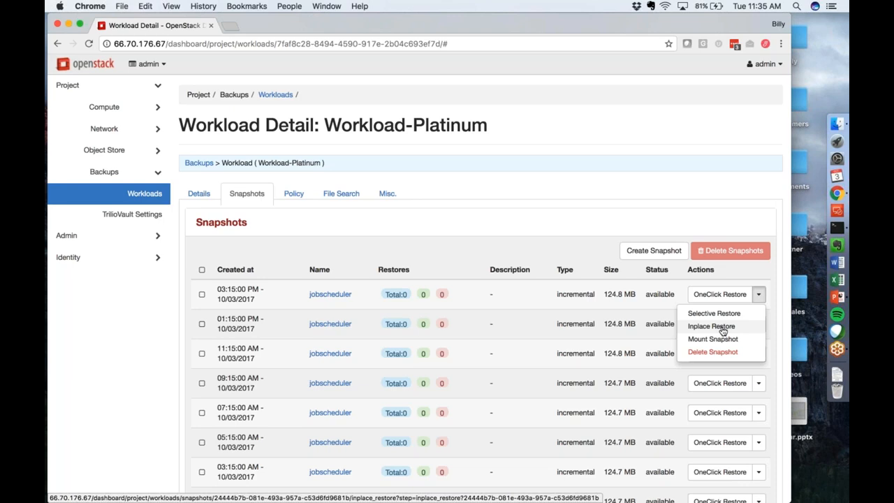
{"action": "left_click", "coordinate": [711, 327]}
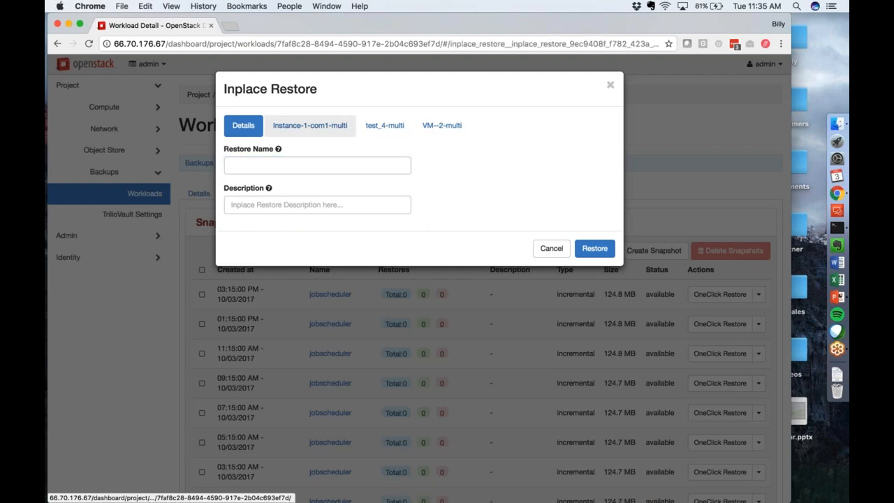
{"action": "left_click", "coordinate": [309, 126]}
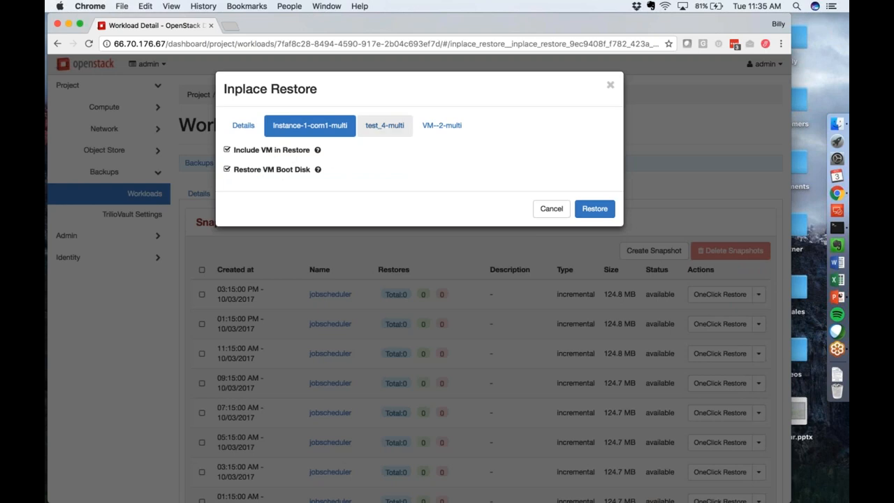
{"action": "left_click", "coordinate": [385, 126]}
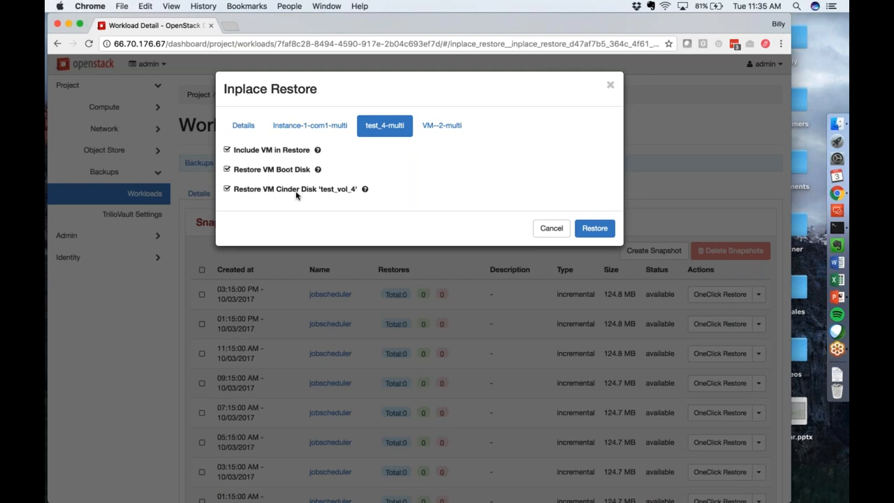
{"action": "mouse_move", "coordinate": [307, 196]}
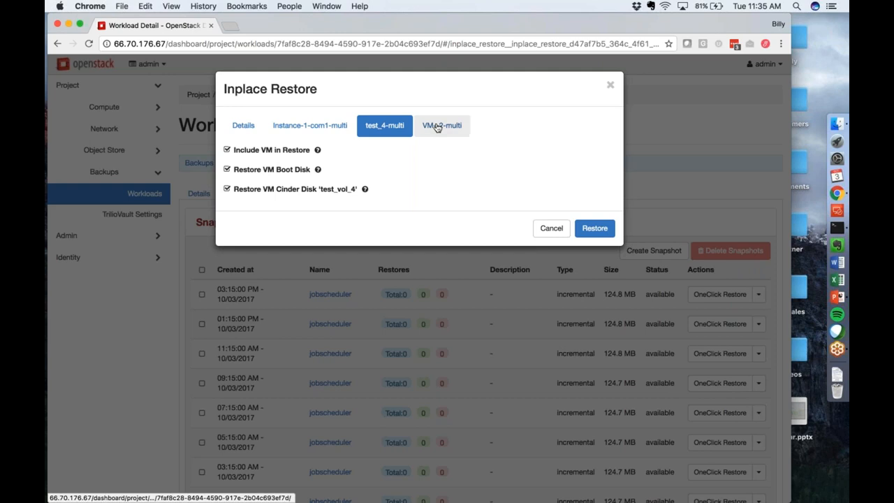
{"action": "left_click", "coordinate": [441, 126]}
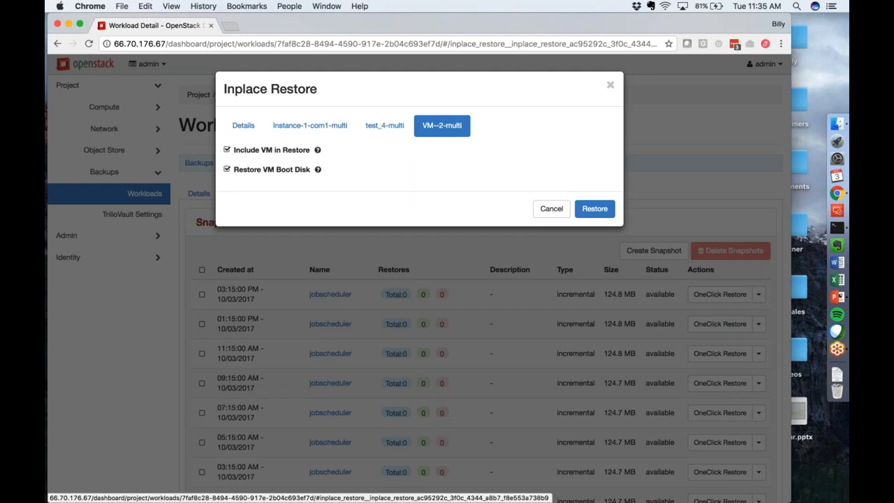
{"action": "left_click", "coordinate": [550, 208]}
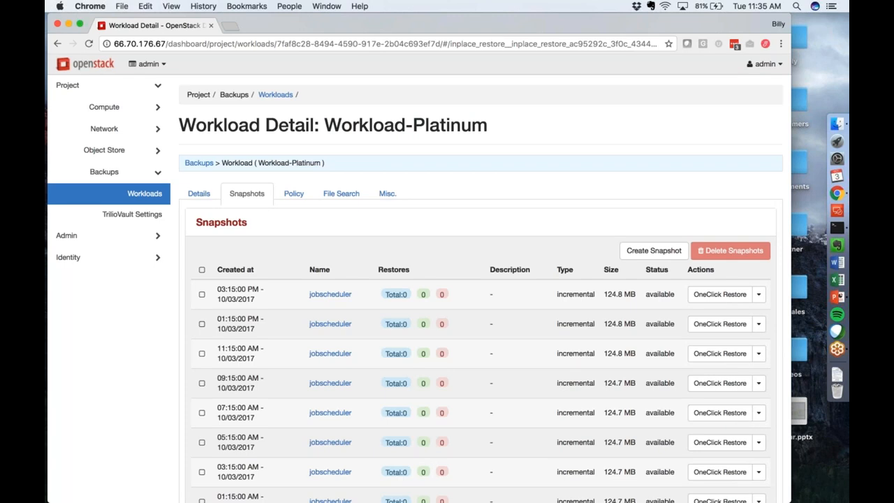
Step: Start a Selective Restore of the newest snapshot, showing the dialog's Details
{"action": "left_click", "coordinate": [756, 293]}
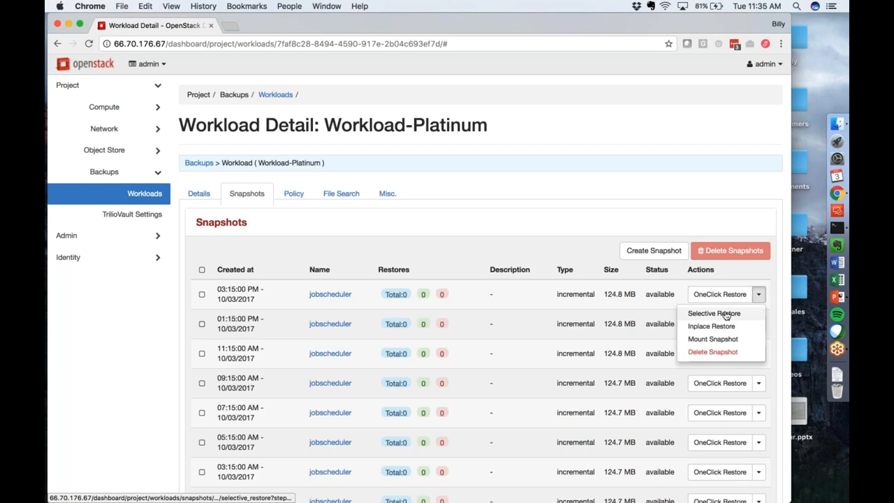
{"action": "left_click", "coordinate": [713, 312]}
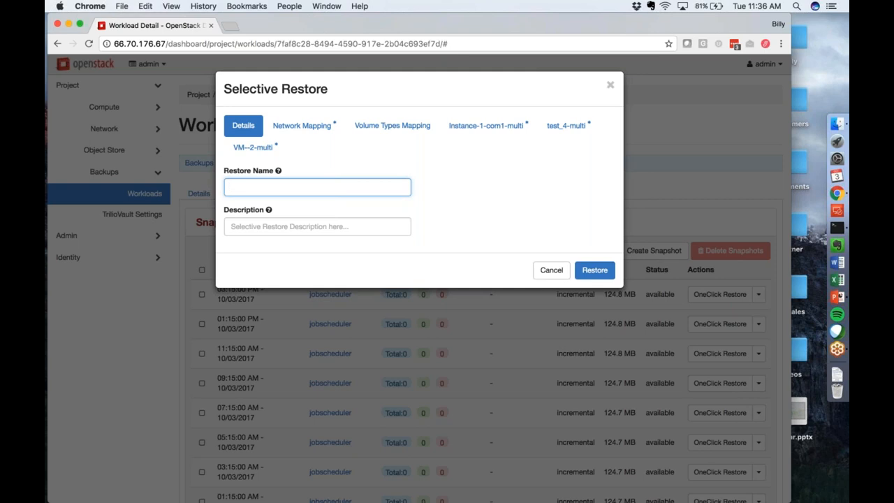
{"action": "mouse_move", "coordinate": [309, 135]}
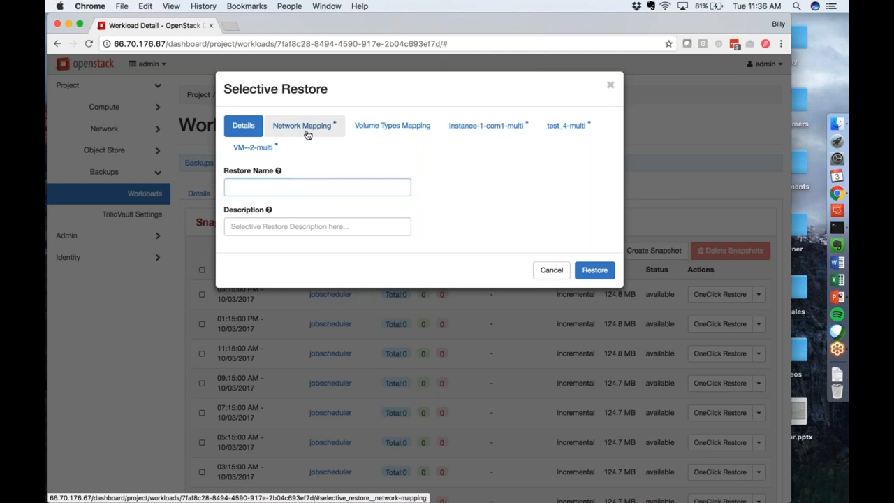
Step: Review network and volume type mapping, then Instance-1-com1, test_4 and VM-2 settings, keeping m1.tiny and their zones
{"action": "left_click", "coordinate": [301, 125]}
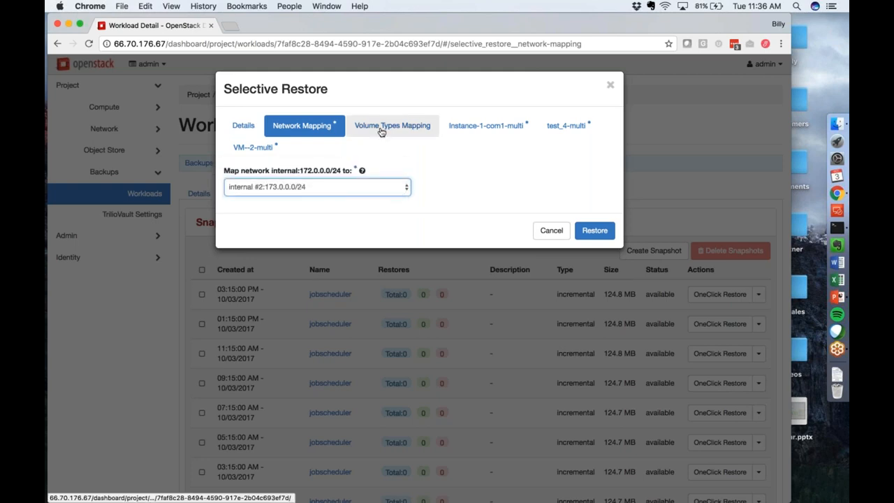
{"action": "left_click", "coordinate": [391, 126]}
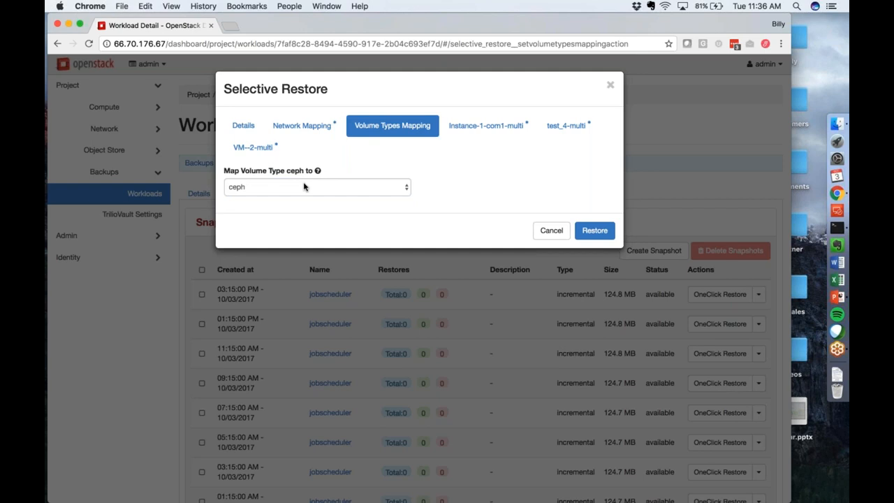
{"action": "left_click", "coordinate": [486, 126]}
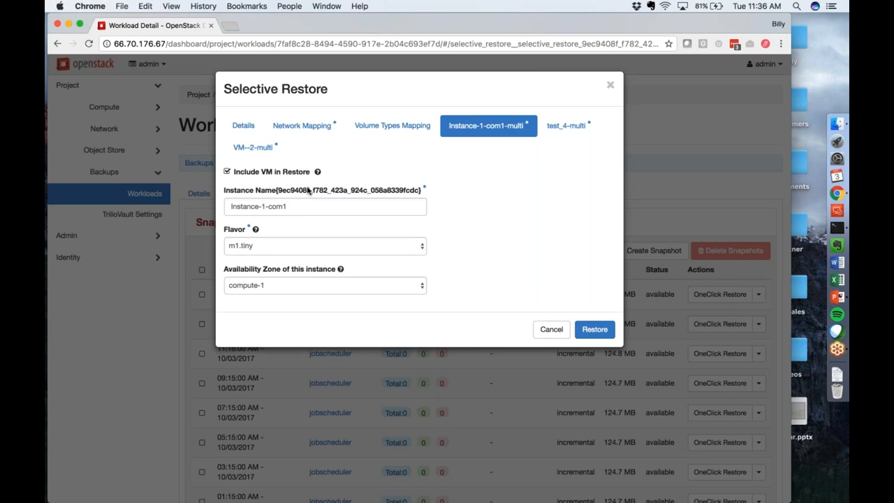
{"action": "left_click", "coordinate": [324, 246]}
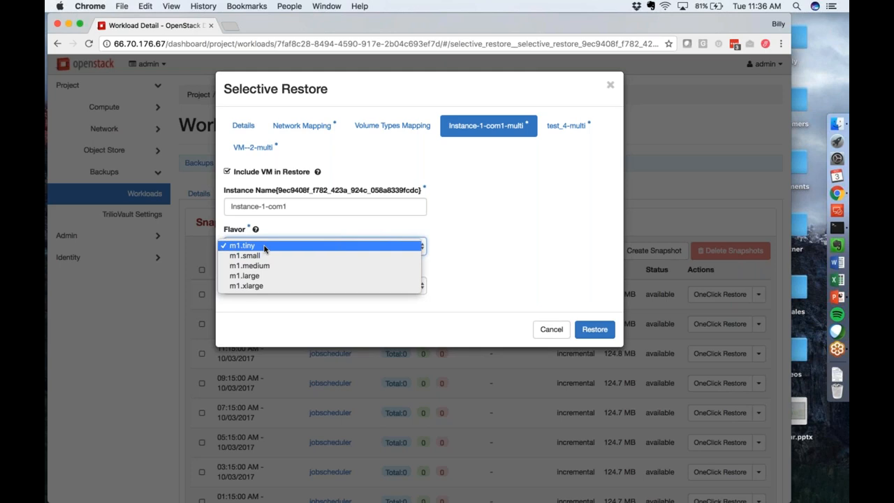
{"action": "mouse_move", "coordinate": [245, 285]}
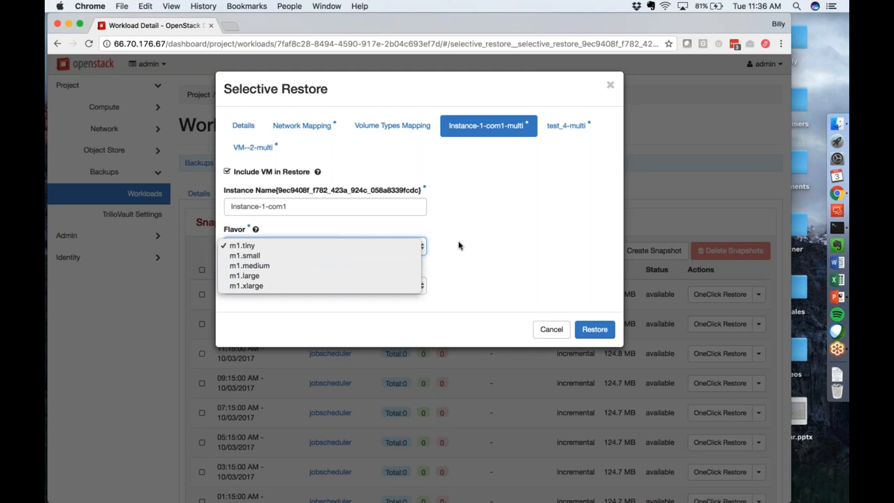
{"action": "left_click", "coordinate": [241, 246]}
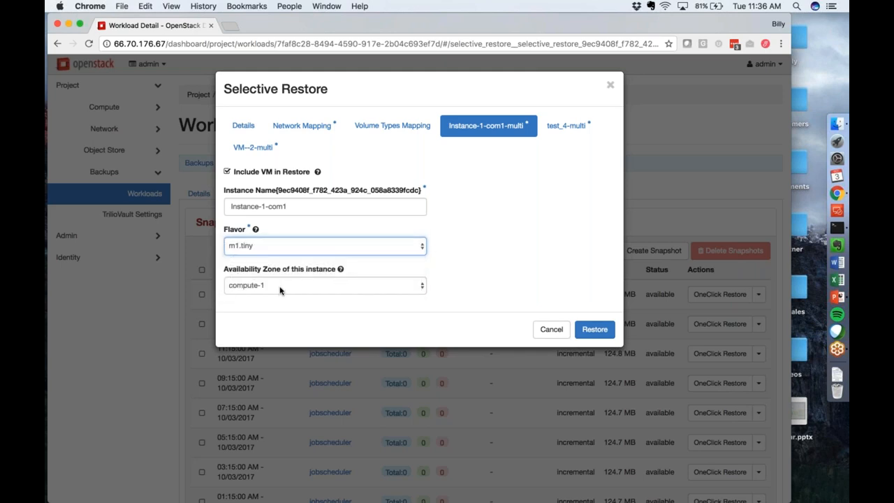
{"action": "left_click", "coordinate": [323, 285]}
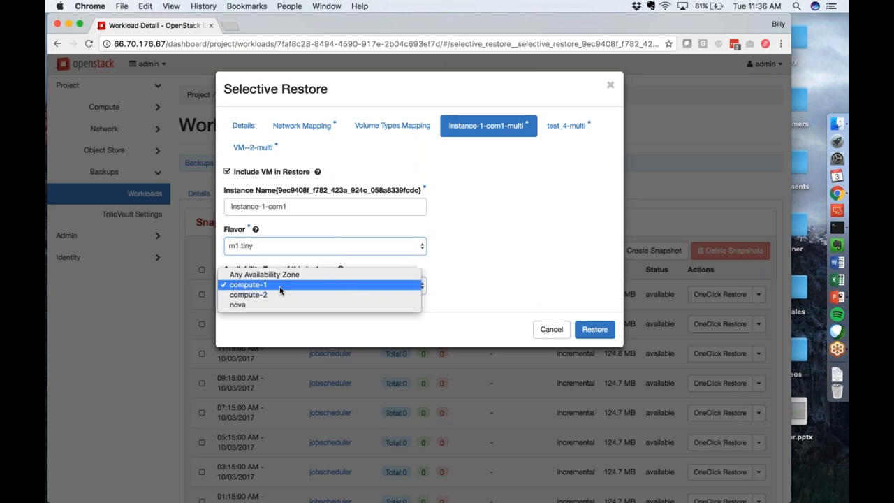
{"action": "mouse_move", "coordinate": [265, 295]}
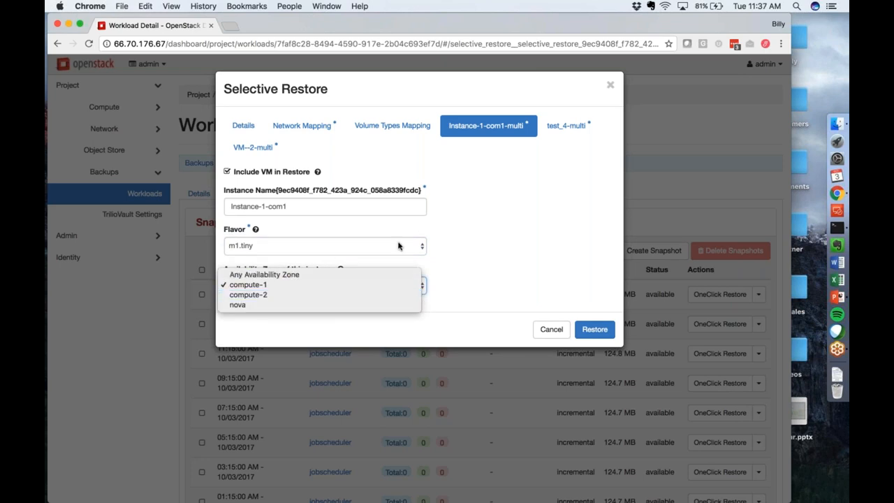
{"action": "left_click", "coordinate": [566, 125]}
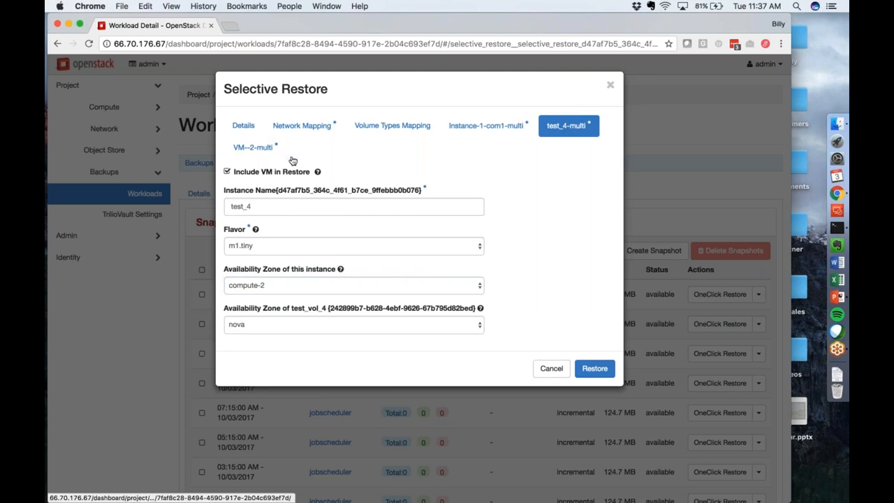
{"action": "mouse_move", "coordinate": [303, 329]}
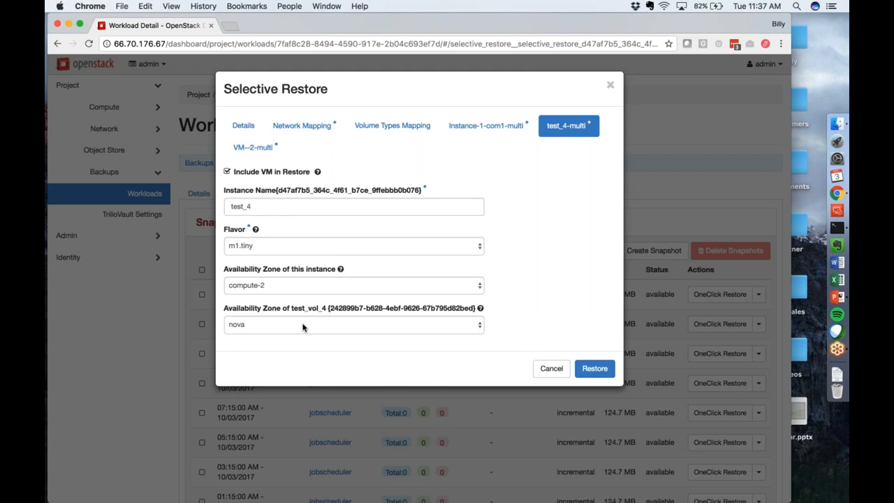
{"action": "left_click", "coordinate": [252, 146]}
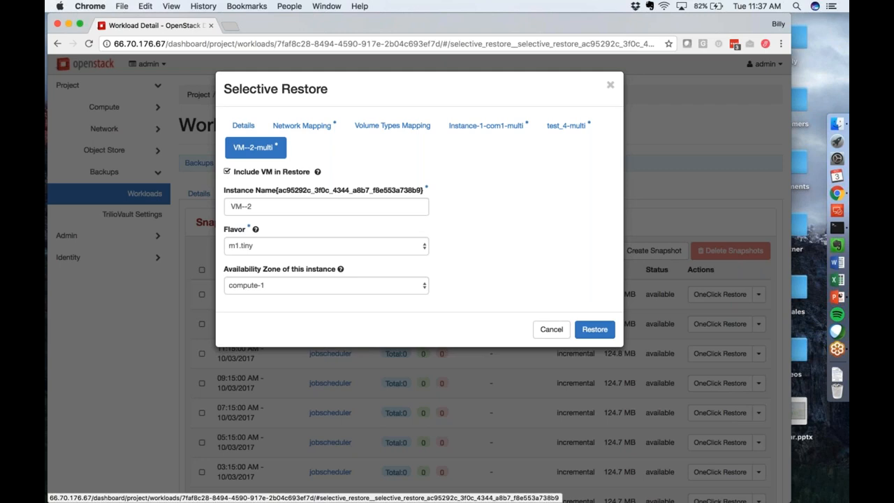
{"action": "mouse_move", "coordinate": [541, 299]}
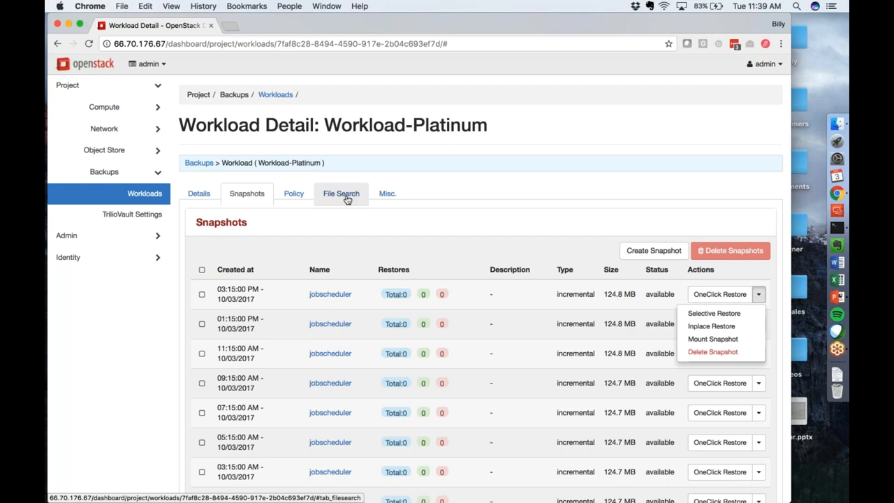
Step: Set File Search to VM test_4, trying Date Range then applying the Latest Snapshots (Last 10) filter
{"action": "left_click", "coordinate": [340, 193]}
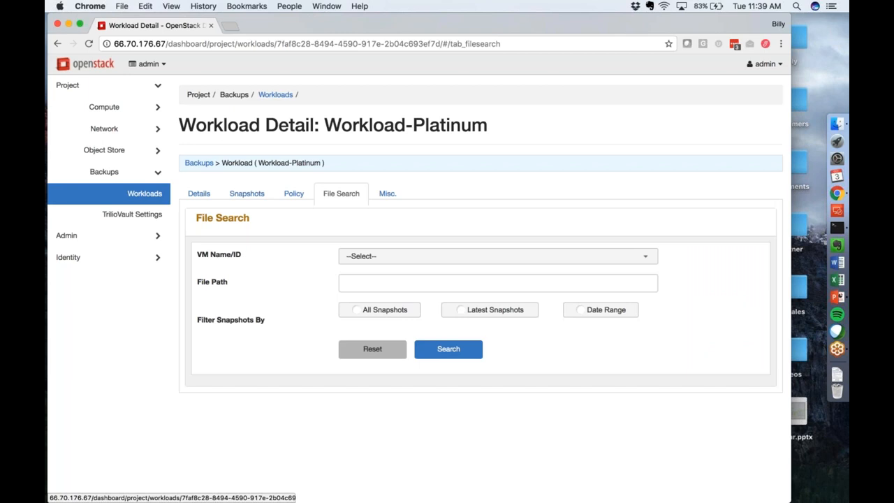
{"action": "left_click", "coordinate": [497, 255]}
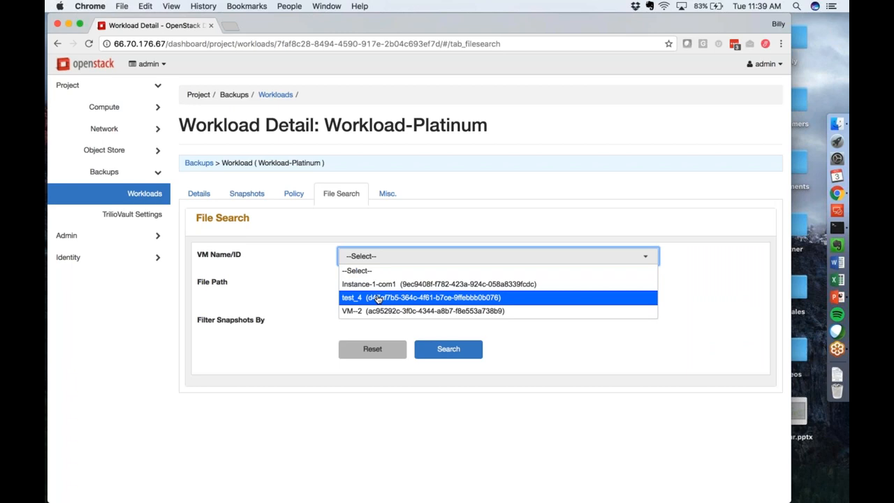
{"action": "left_click", "coordinate": [421, 296]}
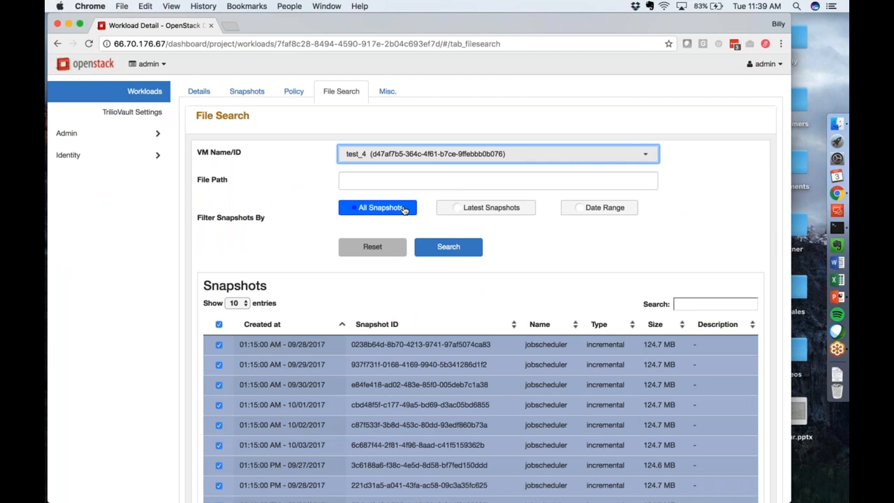
{"action": "left_click", "coordinate": [578, 206]}
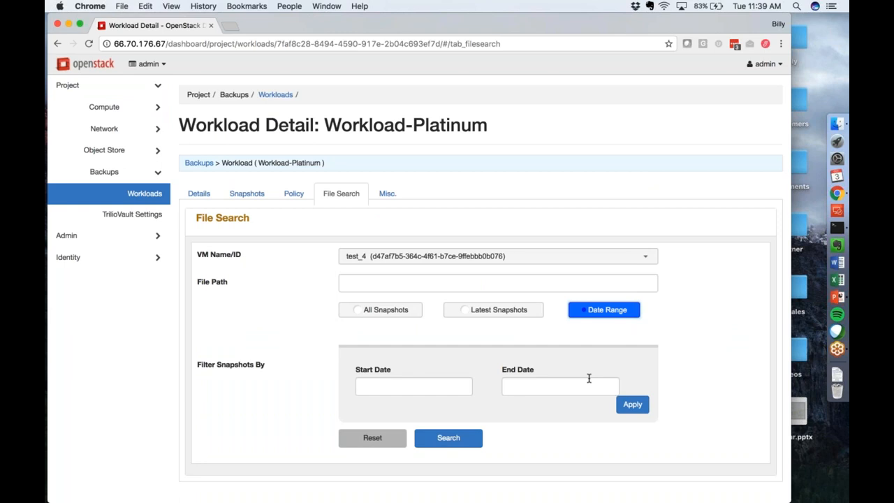
{"action": "mouse_move", "coordinate": [558, 349]}
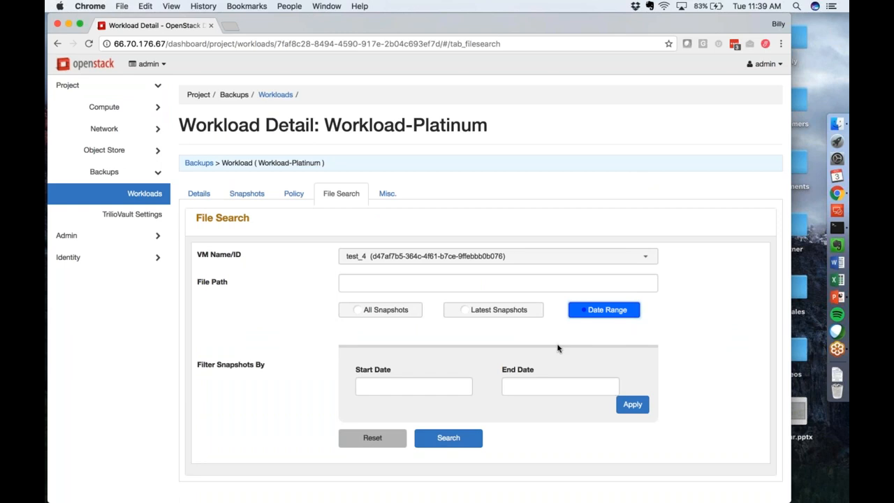
{"action": "left_click", "coordinate": [492, 310]}
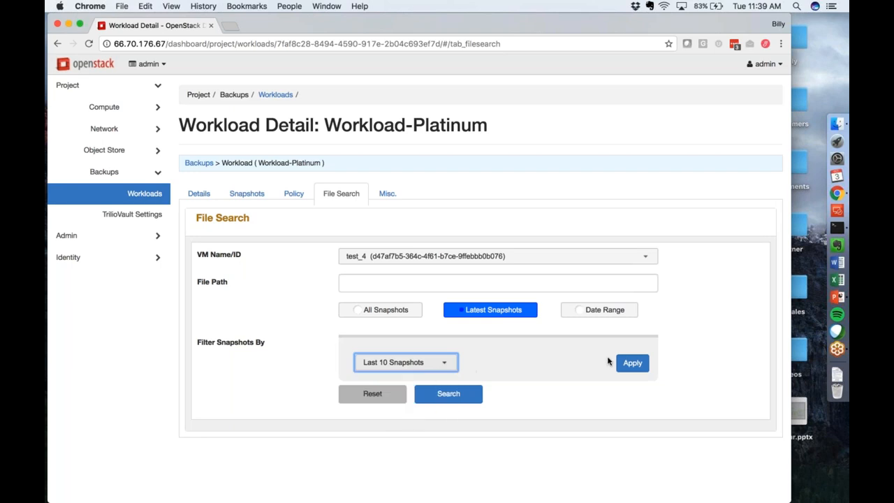
{"action": "left_click", "coordinate": [632, 363]}
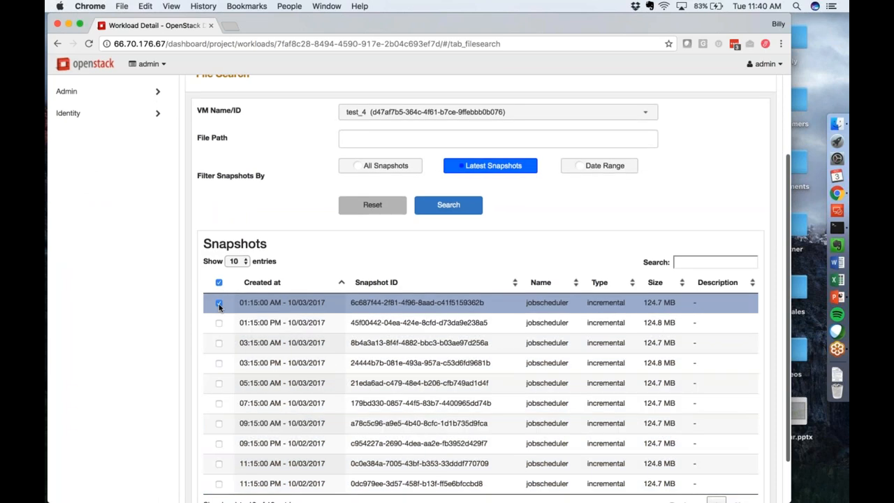
Step: Search test_4's newest snapshot for files matching /etc/* and look through the results
{"action": "left_click", "coordinate": [497, 138]}
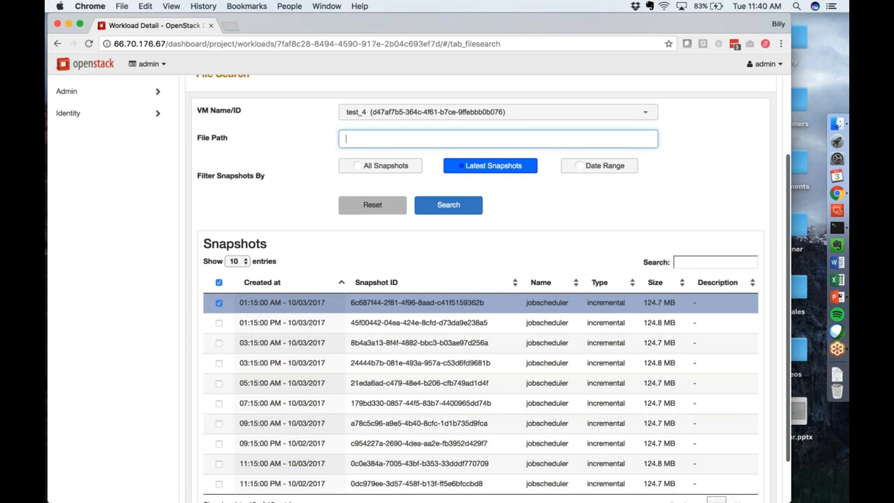
{"action": "type", "text": "/etc/*"}
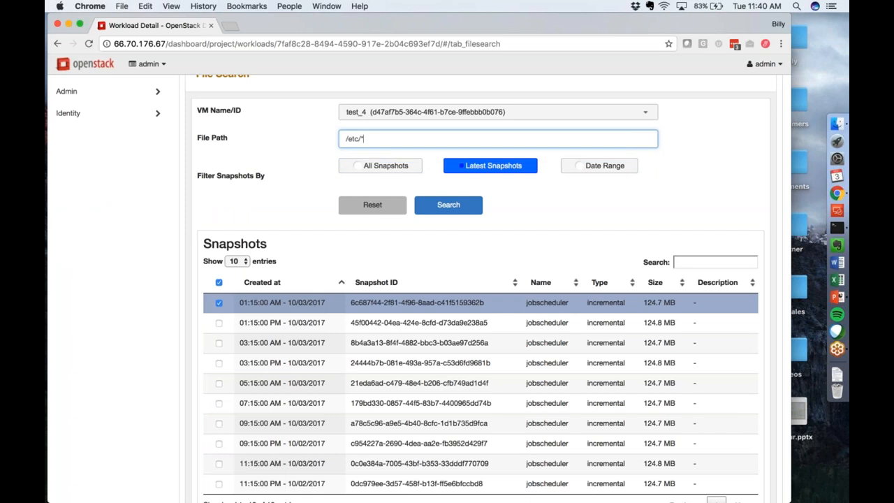
{"action": "left_click", "coordinate": [447, 204]}
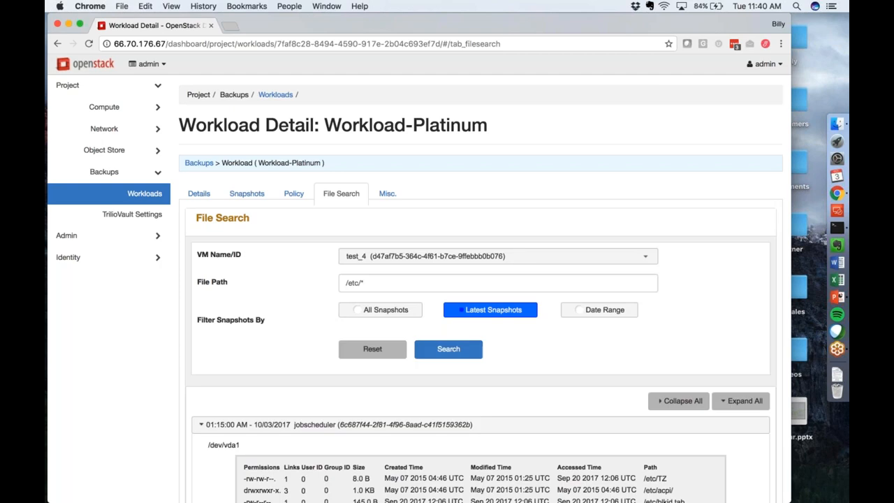
{"action": "scroll", "scroll_direction": "down", "scroll_amount": 3}
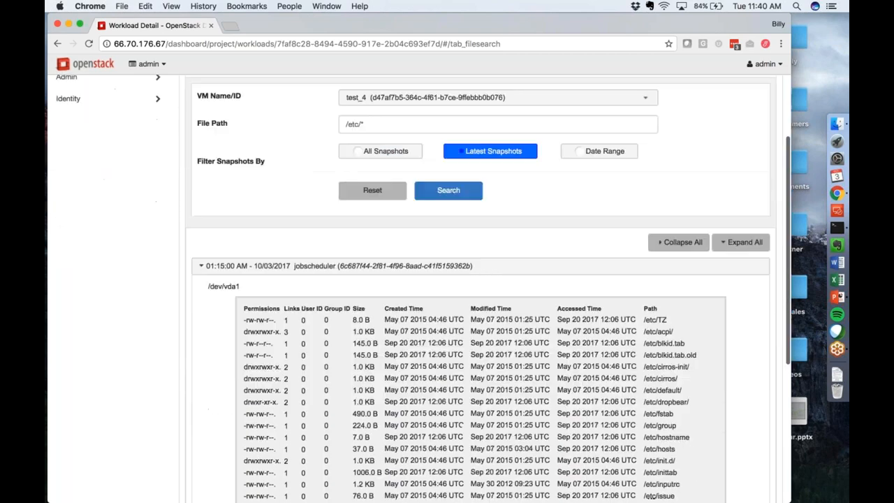
{"action": "scroll", "scroll_direction": "down", "scroll_amount": 3}
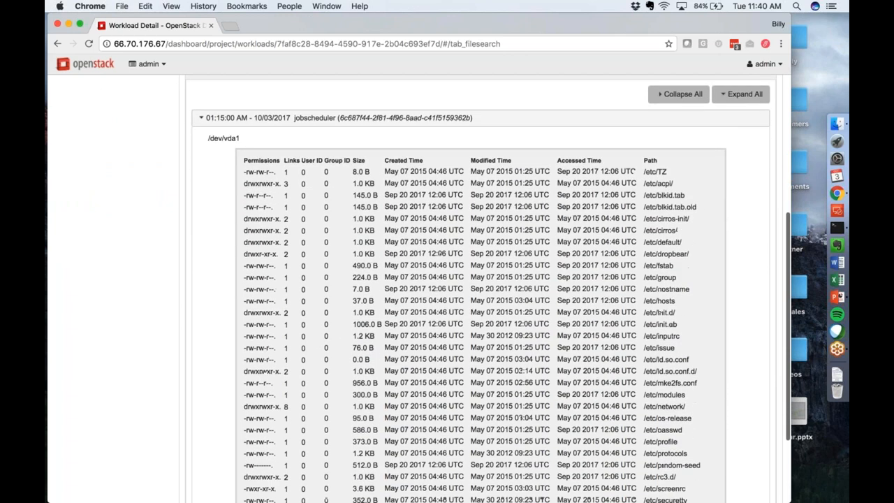
{"action": "scroll", "scroll_direction": "down", "scroll_amount": 3}
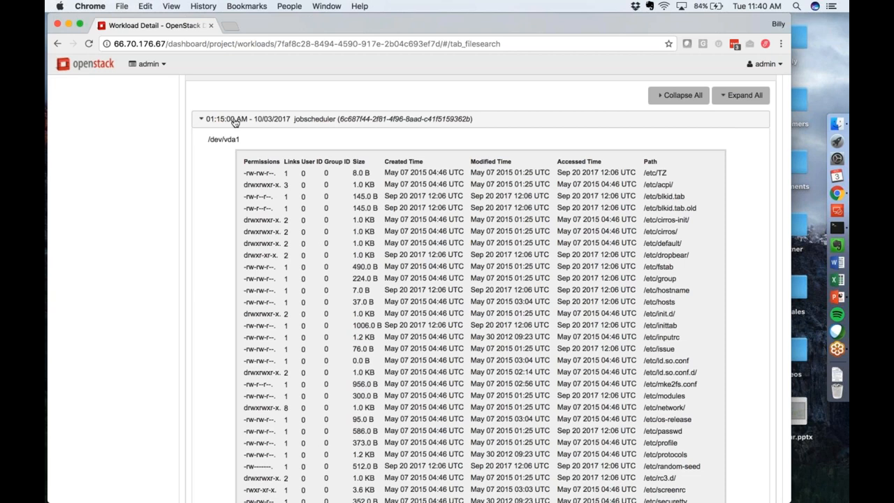
{"action": "scroll", "scroll_direction": "down", "scroll_amount": 3}
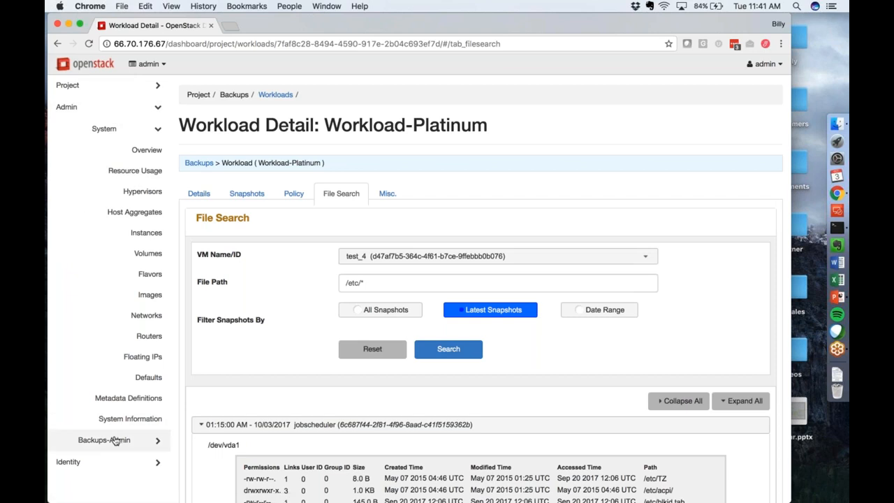
Step: Show the admin TrilioVault Dashboard under Backups-Admin and switch to its Configuration Backup list
{"action": "left_click", "coordinate": [103, 439]}
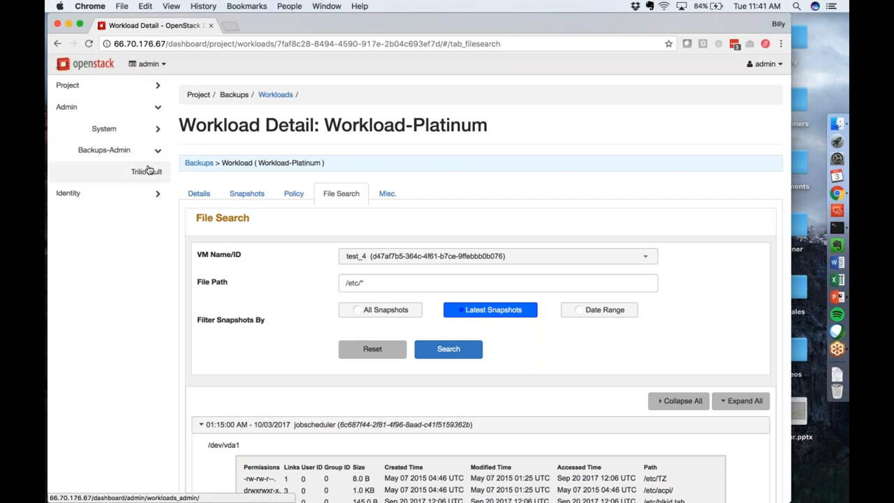
{"action": "left_click", "coordinate": [146, 171]}
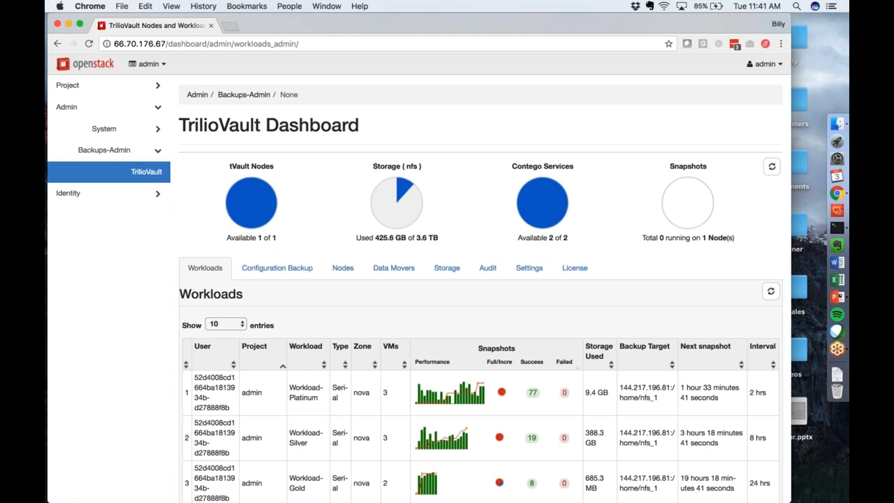
{"action": "mouse_move", "coordinate": [254, 464]}
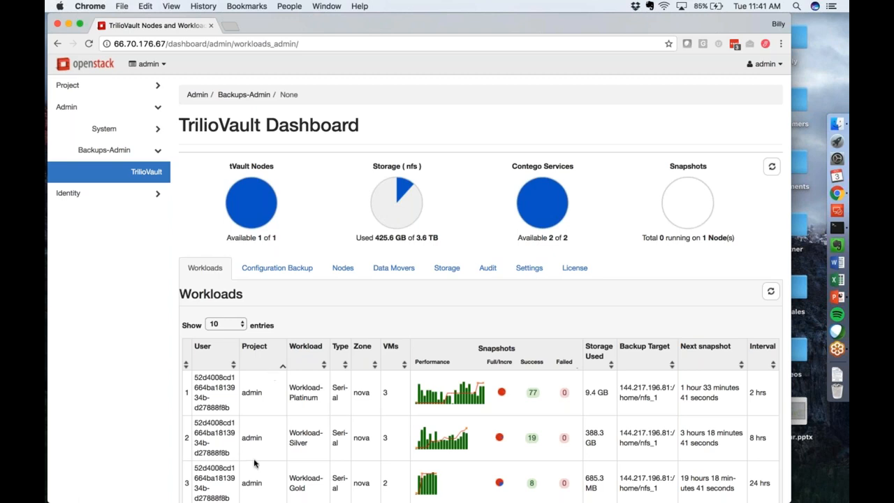
{"action": "mouse_move", "coordinate": [354, 375]}
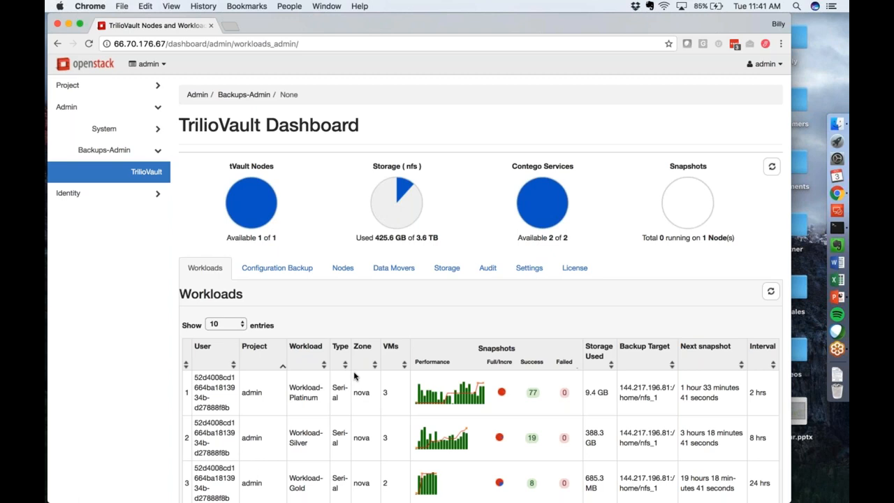
{"action": "mouse_move", "coordinate": [430, 397]}
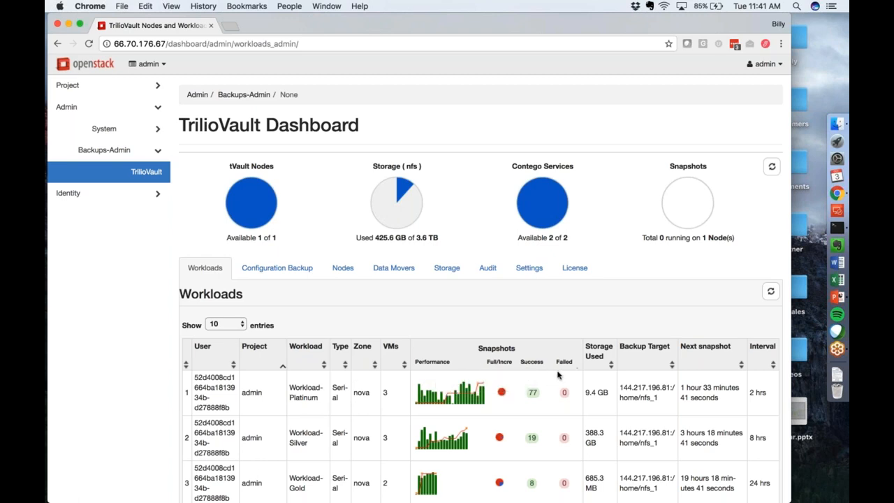
{"action": "mouse_move", "coordinate": [600, 378]}
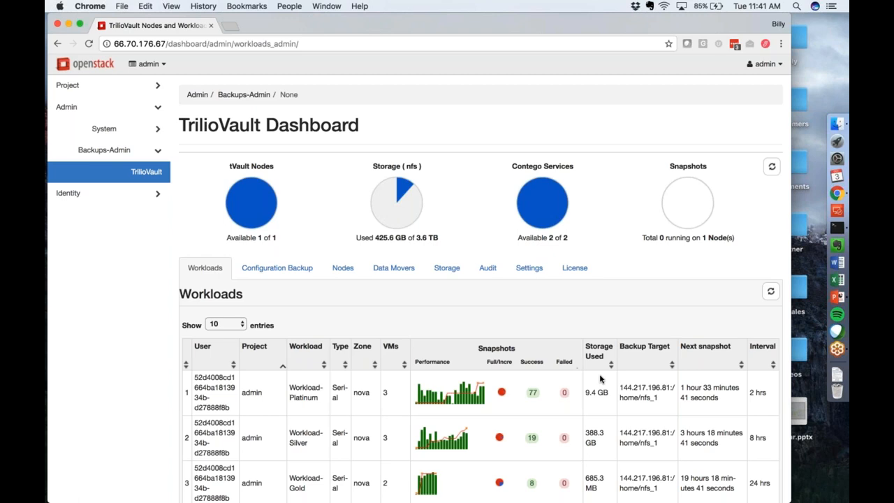
{"action": "mouse_move", "coordinate": [613, 384]}
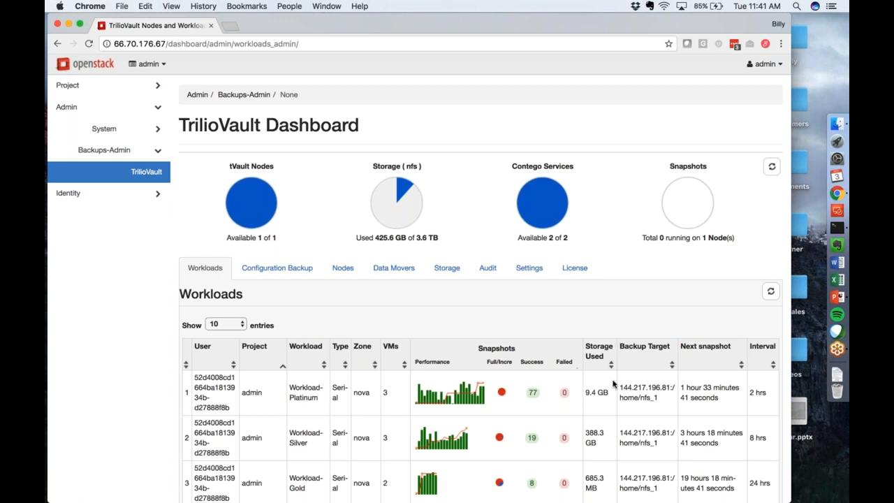
{"action": "left_click", "coordinate": [276, 268]}
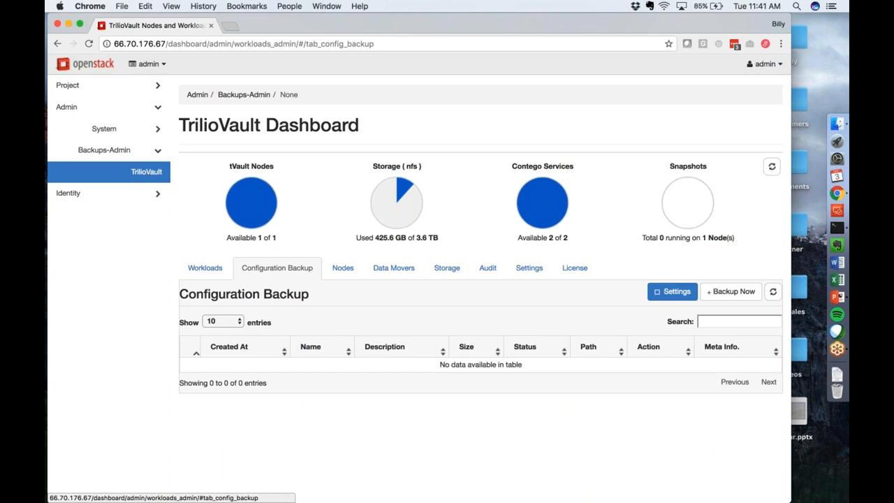
Step: Refresh the Configuration Backup view, then show the Nodes list with controller node tvmbilly
{"action": "left_click", "coordinate": [672, 291]}
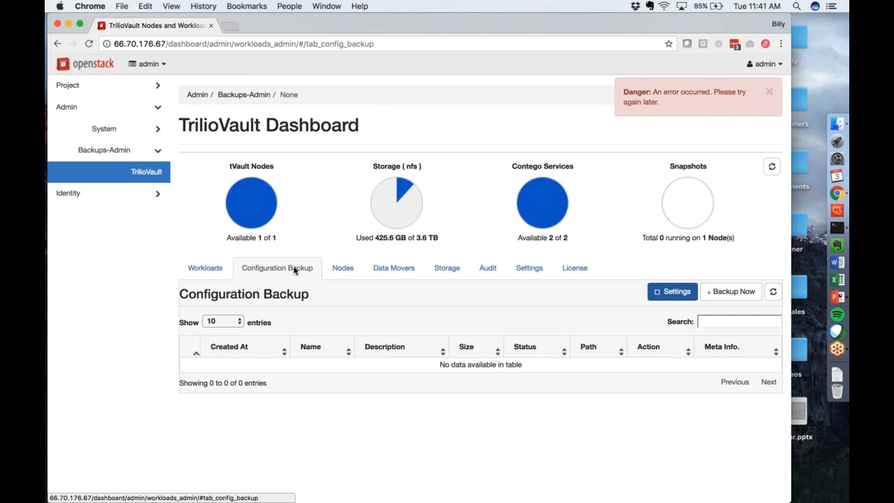
{"action": "left_click", "coordinate": [342, 268]}
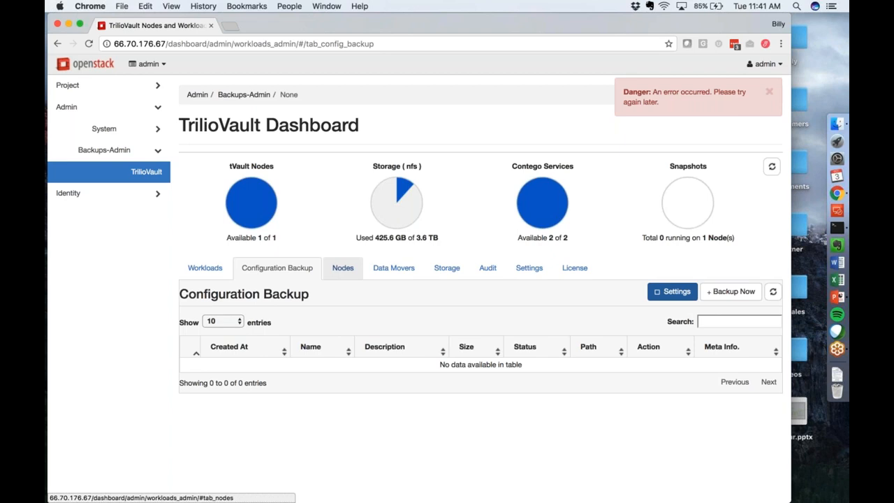
{"action": "mouse_move", "coordinate": [343, 271]}
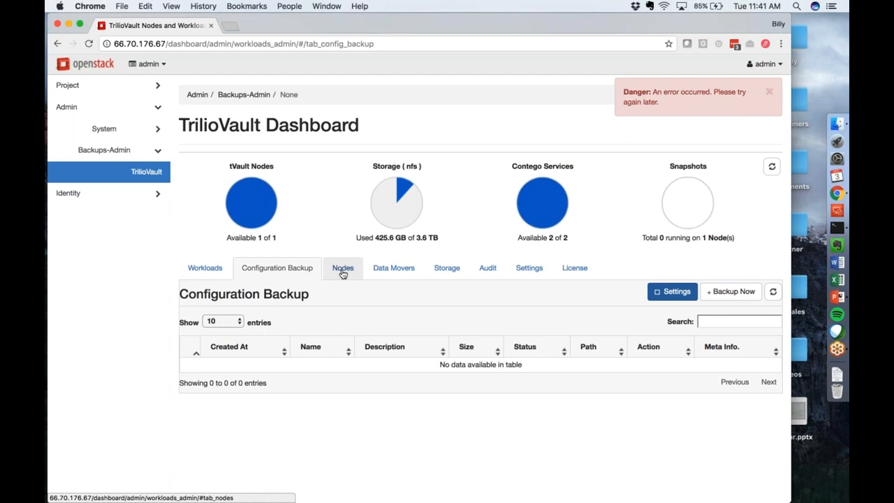
{"action": "left_click", "coordinate": [342, 268]}
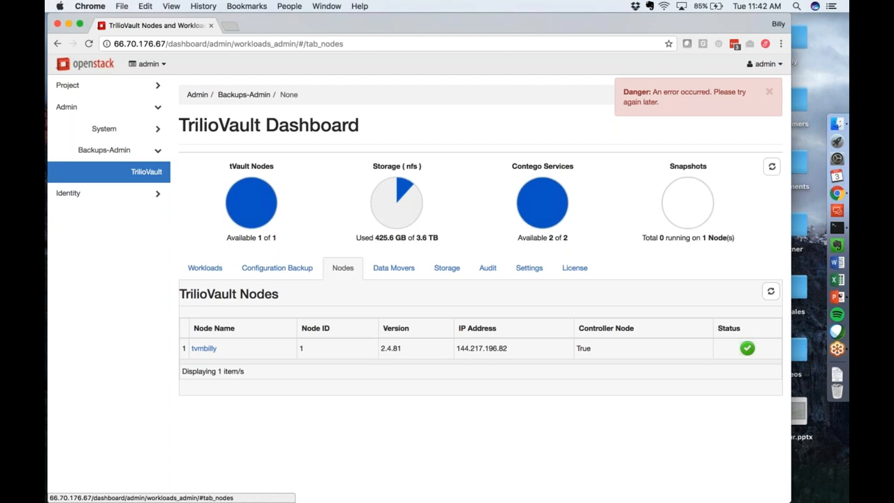
{"action": "mouse_move", "coordinate": [281, 335]}
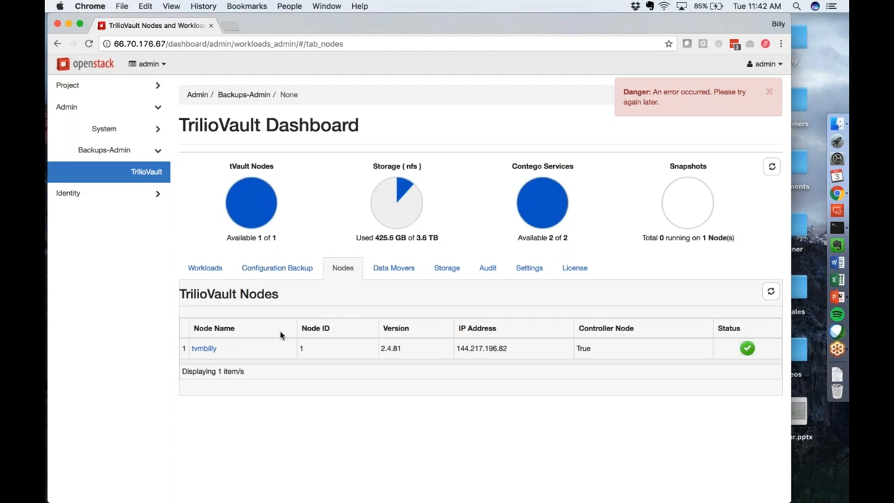
Step: Review the Contego data movers and NFS storage share, then show the Audit Log of workload events
{"action": "left_click", "coordinate": [394, 269]}
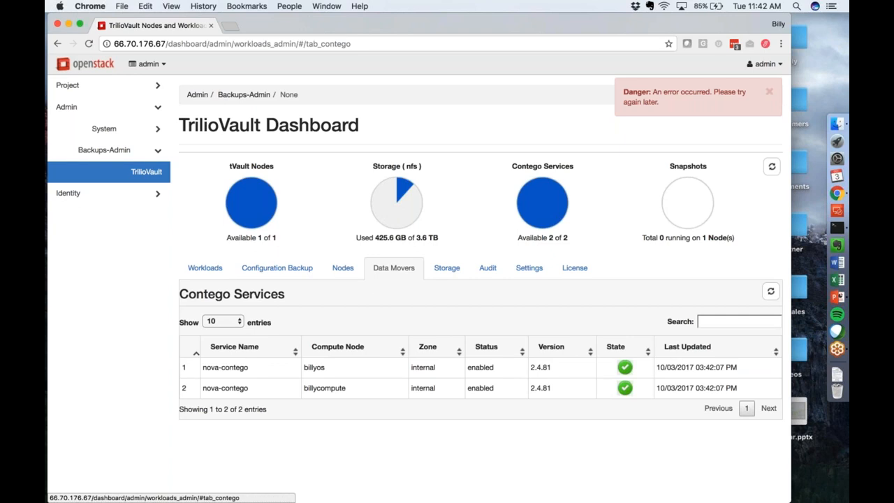
{"action": "left_click", "coordinate": [447, 269]}
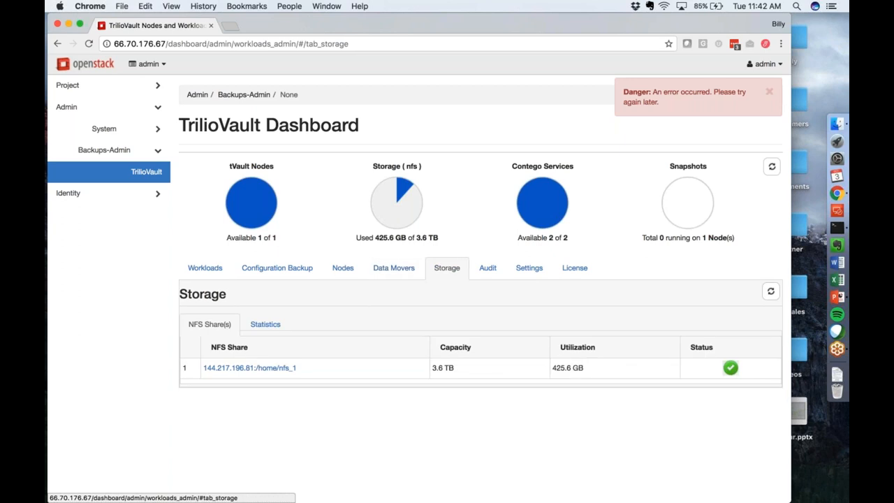
{"action": "left_click", "coordinate": [487, 268]}
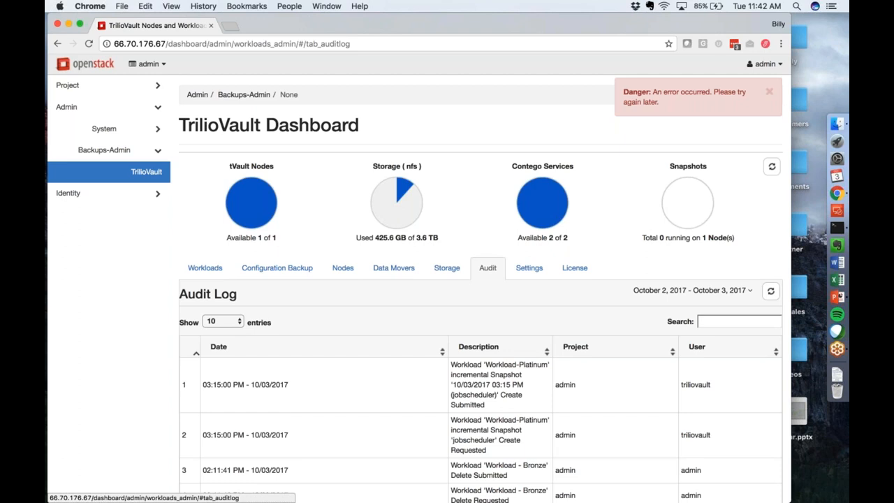
Step: Leave the TrilioVault dashboard for the Project Compute Overview with limit and usage summaries
{"action": "left_click", "coordinate": [528, 268]}
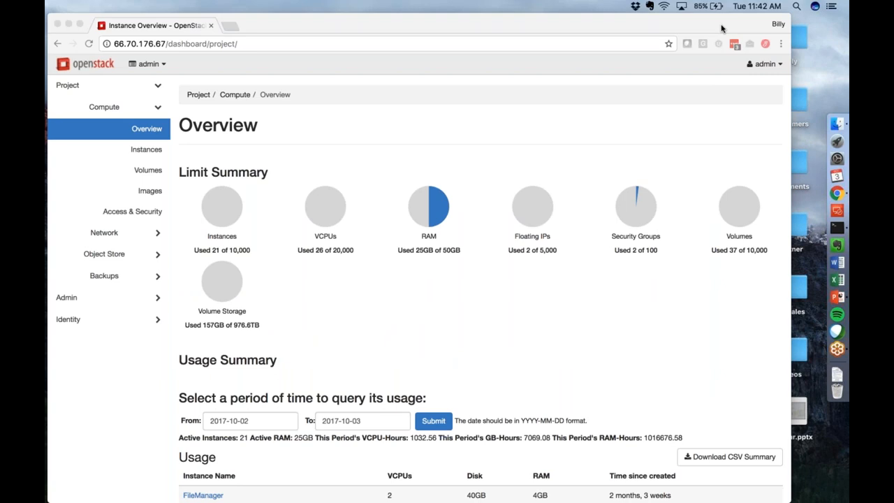
{"action": "mouse_move", "coordinate": [723, 78]}
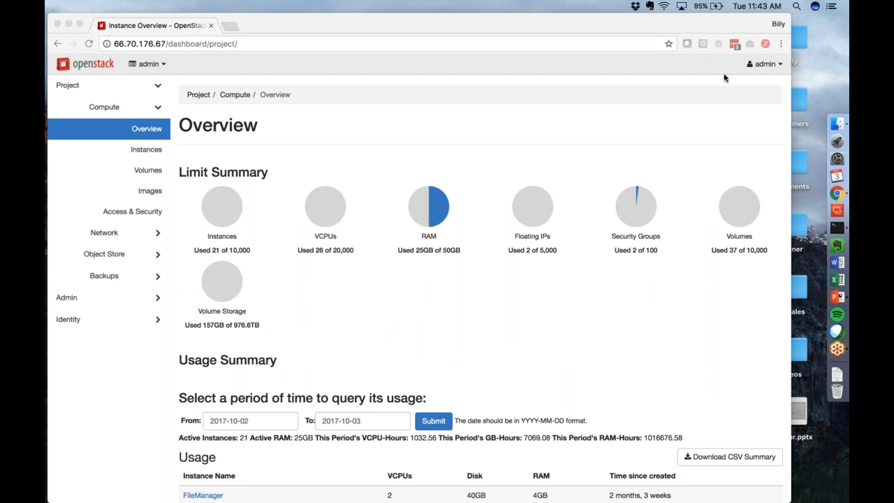
{"action": "mouse_move", "coordinate": [723, 78]}
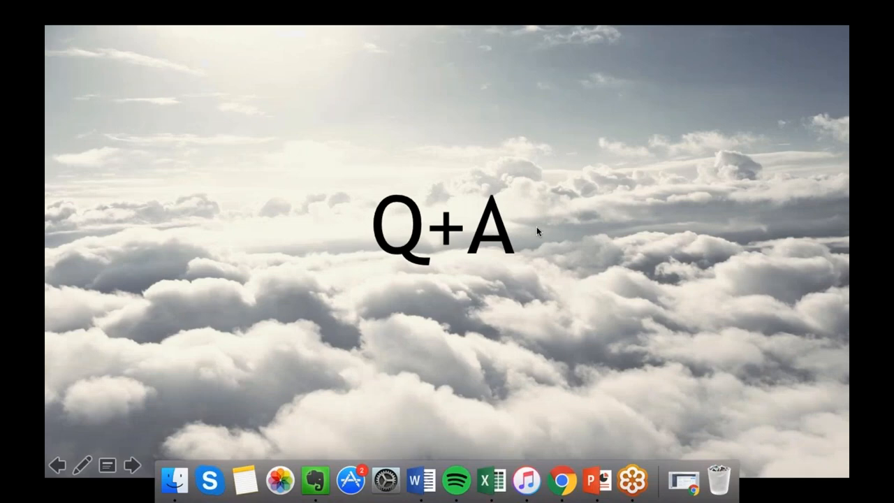
{"action": "mouse_move", "coordinate": [814, 246]}
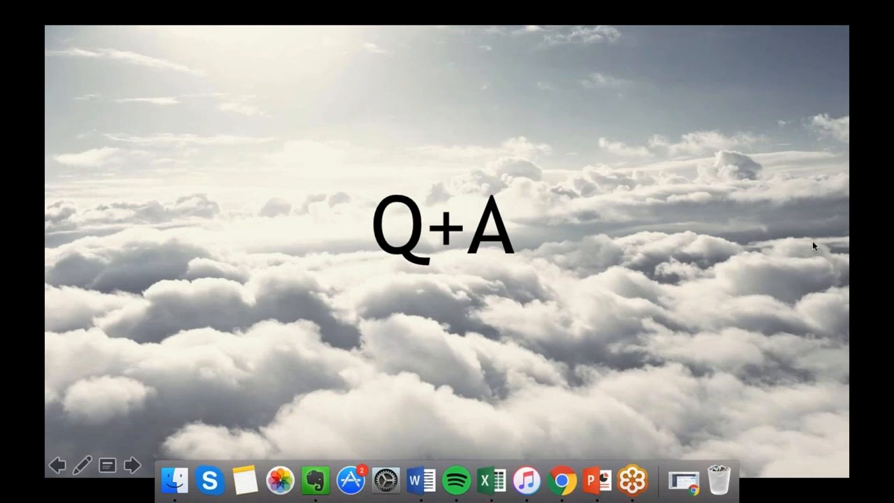
{"action": "mouse_move", "coordinate": [754, 279]}
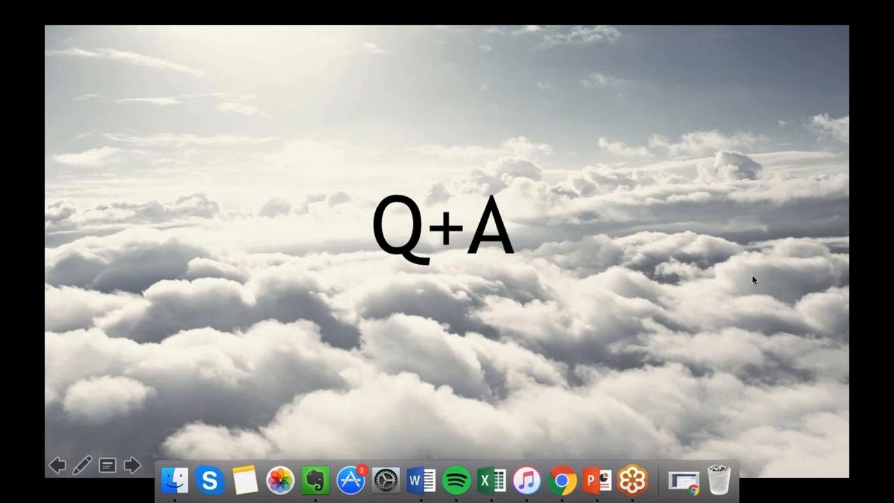
{"action": "mouse_move", "coordinate": [749, 343]}
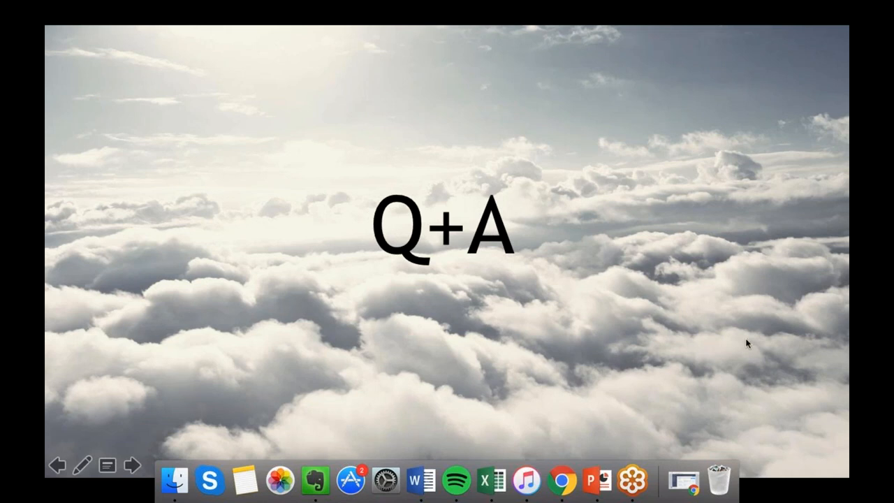
{"action": "mouse_move", "coordinate": [761, 29]}
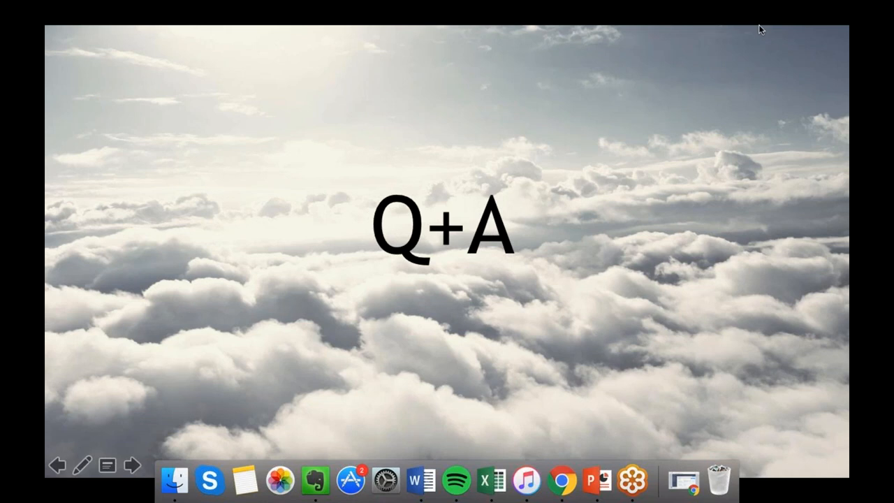
{"action": "mouse_move", "coordinate": [793, 5]}
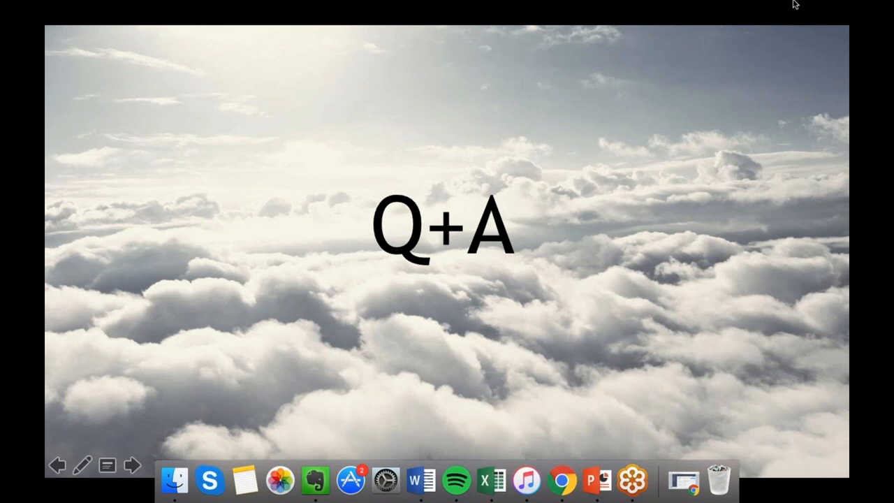
{"action": "mouse_move", "coordinate": [751, 6]}
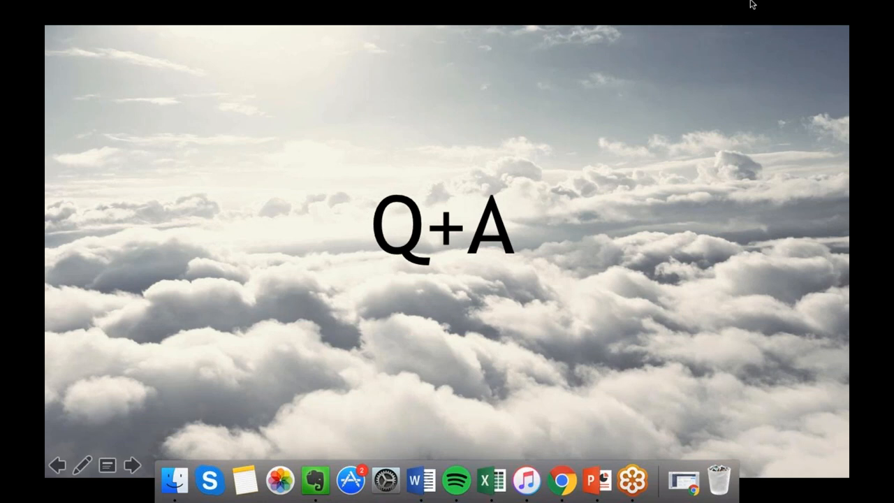
{"action": "mouse_move", "coordinate": [759, 5]}
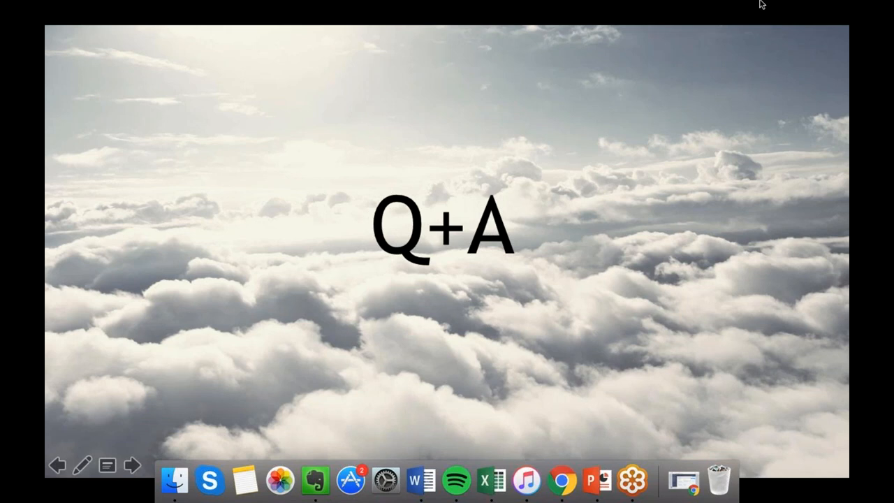
{"action": "mouse_move", "coordinate": [733, 190]}
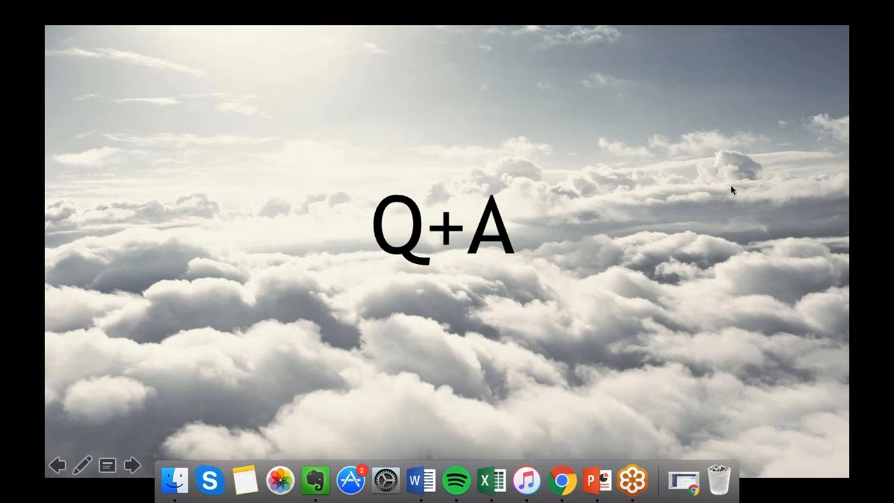
{"action": "mouse_move", "coordinate": [734, 194]}
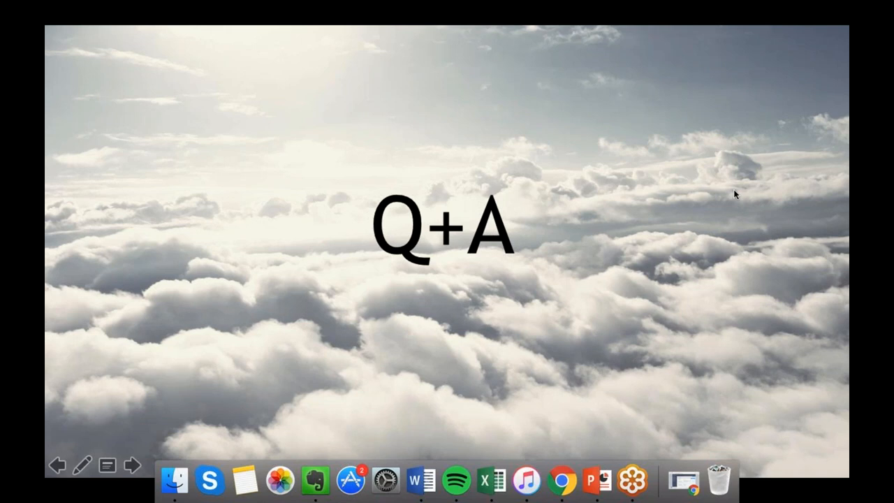
{"action": "mouse_move", "coordinate": [754, 240]}
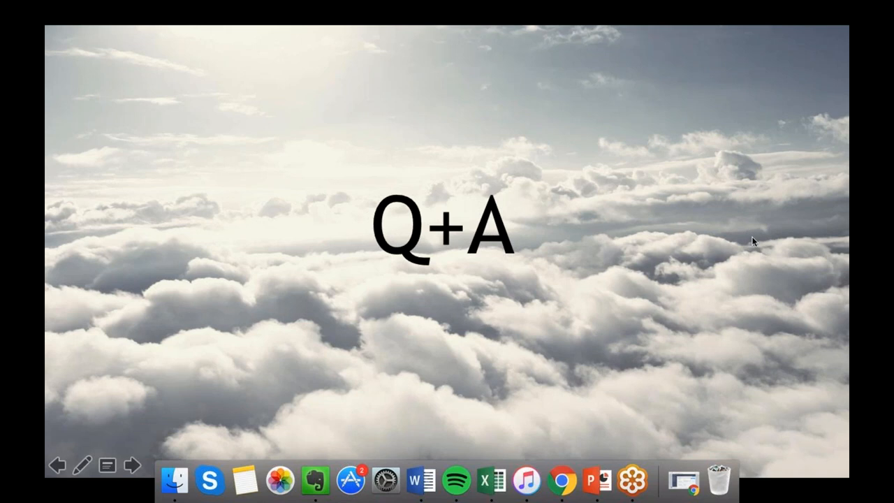
{"action": "mouse_move", "coordinate": [673, 251]}
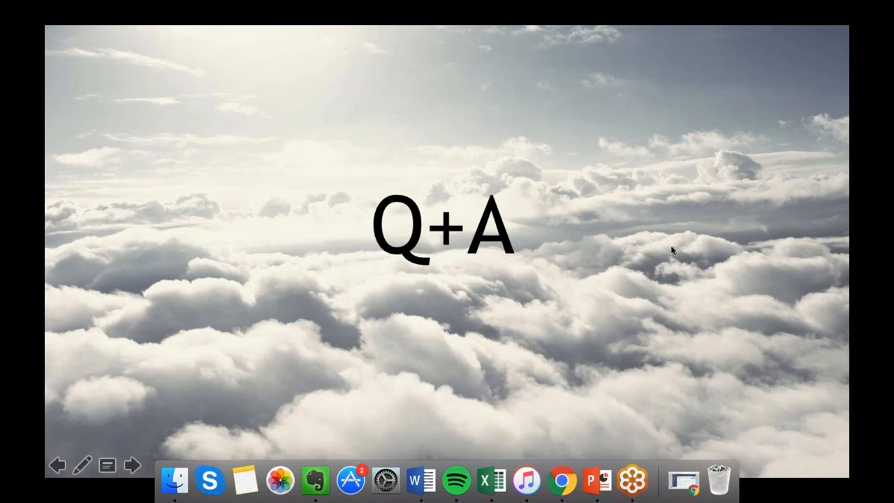
{"action": "mouse_move", "coordinate": [692, 248]}
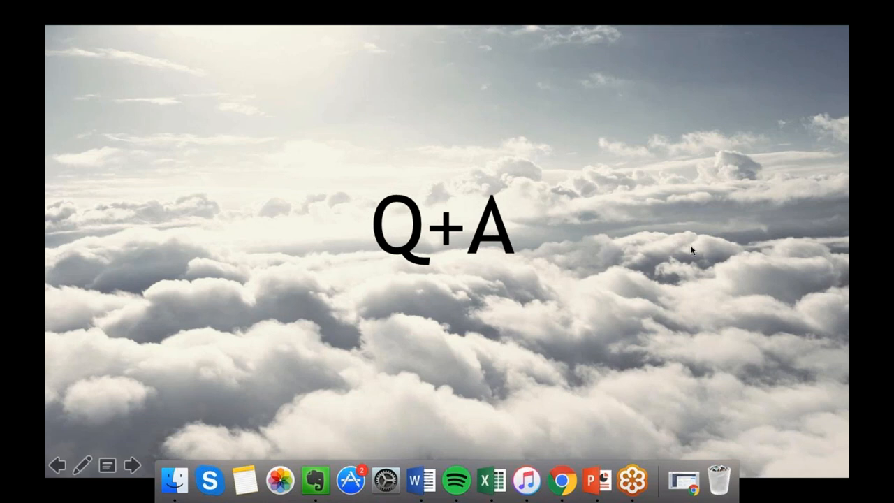
{"action": "mouse_move", "coordinate": [720, 240]}
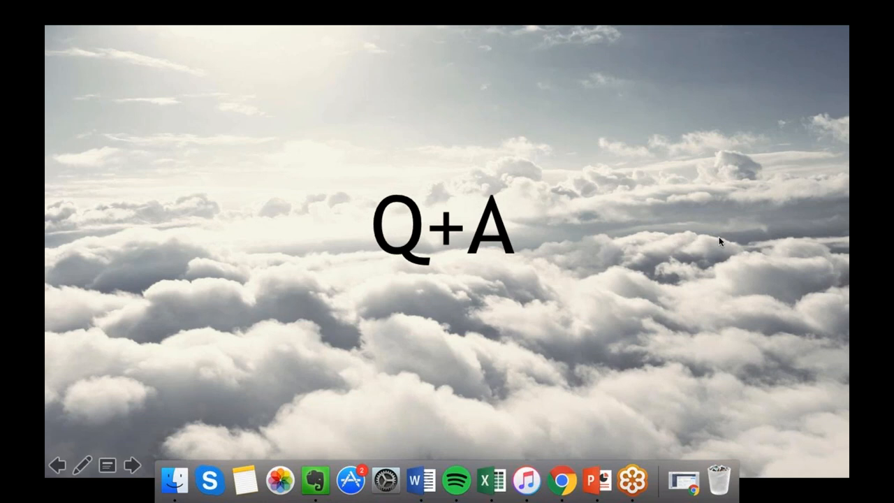
{"action": "mouse_move", "coordinate": [557, 89]}
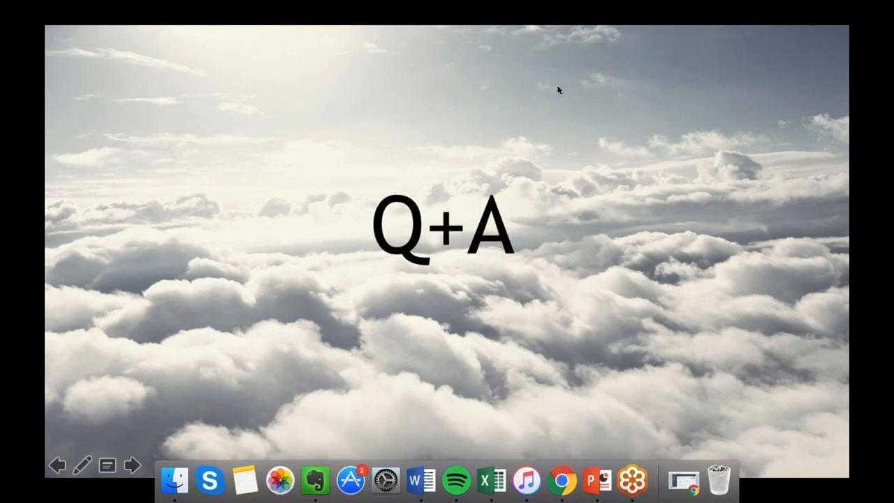
{"action": "mouse_move", "coordinate": [772, 112]}
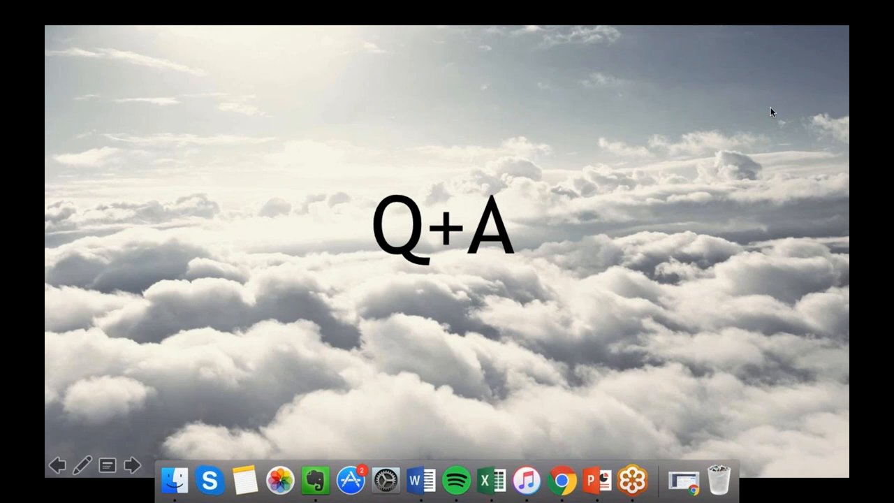
{"action": "mouse_move", "coordinate": [664, 98]}
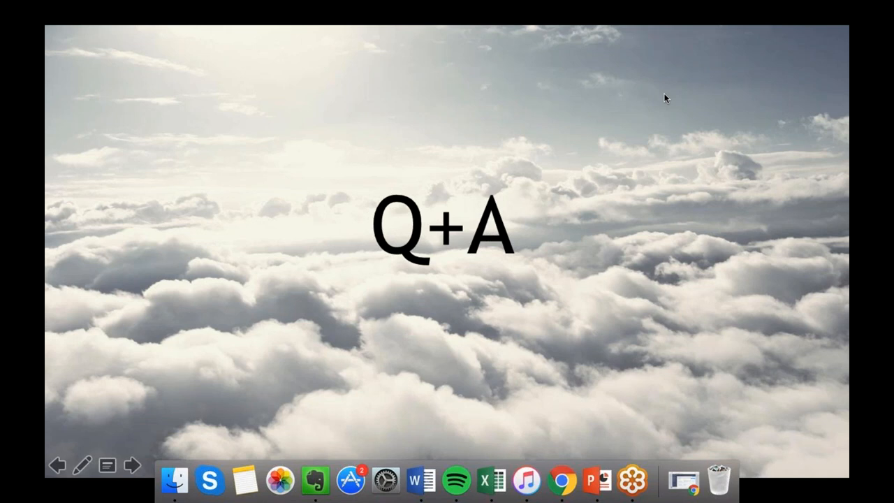
{"action": "mouse_move", "coordinate": [692, 120]}
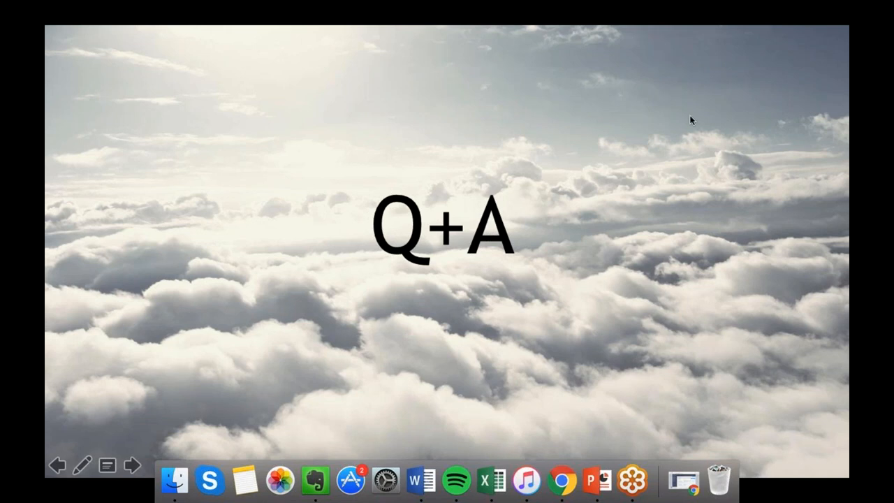
{"action": "mouse_move", "coordinate": [776, 165]}
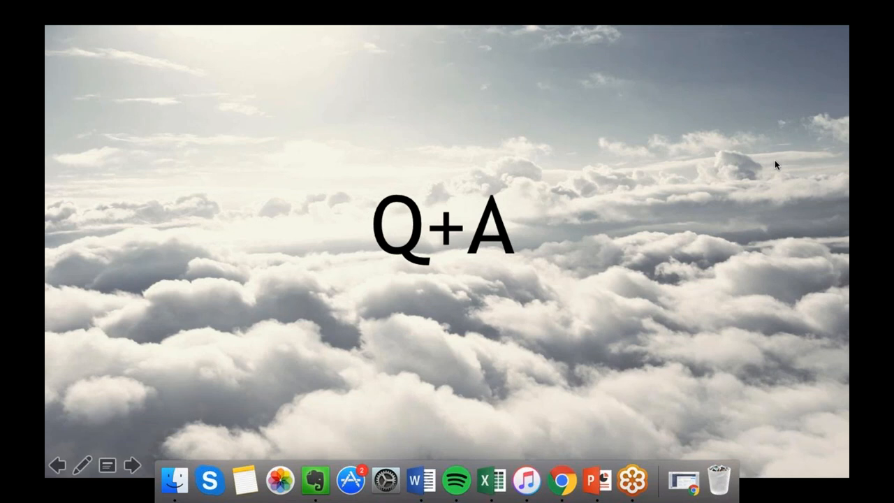
{"action": "mouse_move", "coordinate": [657, 206]}
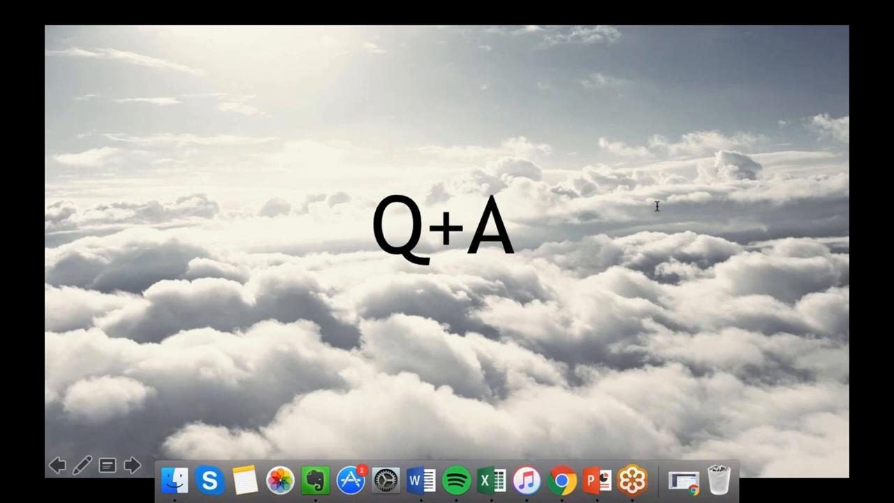
{"action": "mouse_move", "coordinate": [634, 212]}
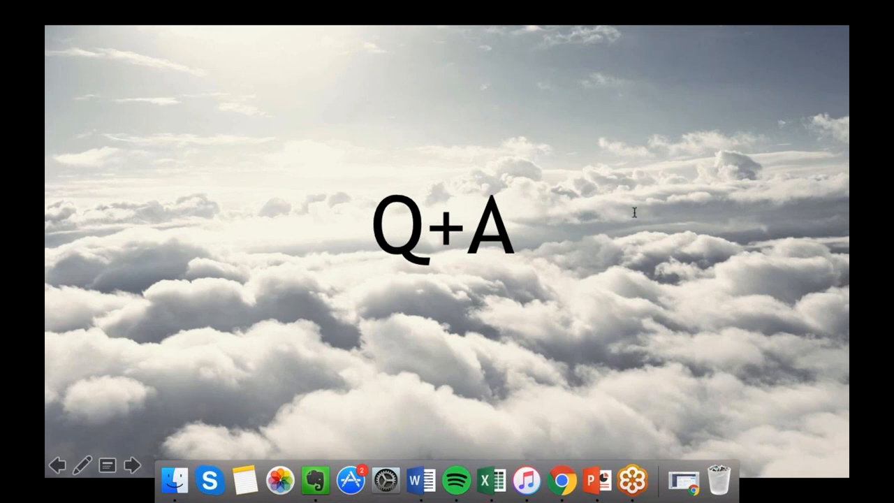
{"action": "mouse_move", "coordinate": [687, 234]}
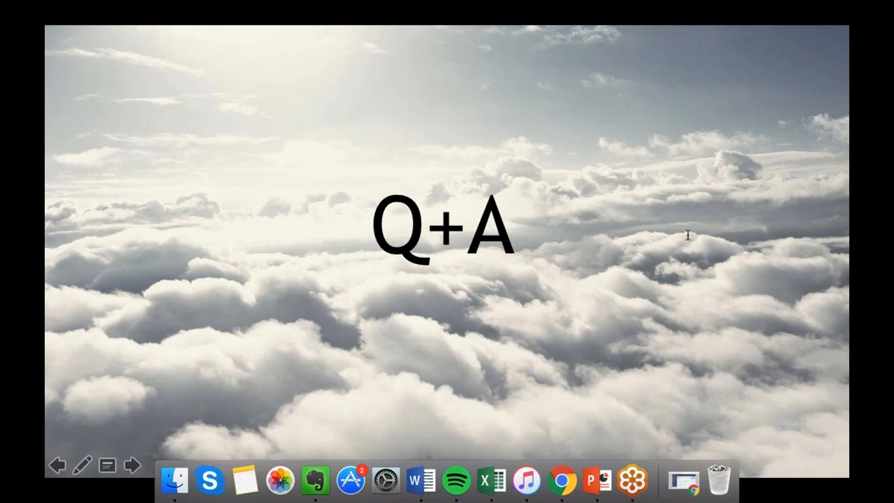
{"action": "mouse_move", "coordinate": [644, 343]}
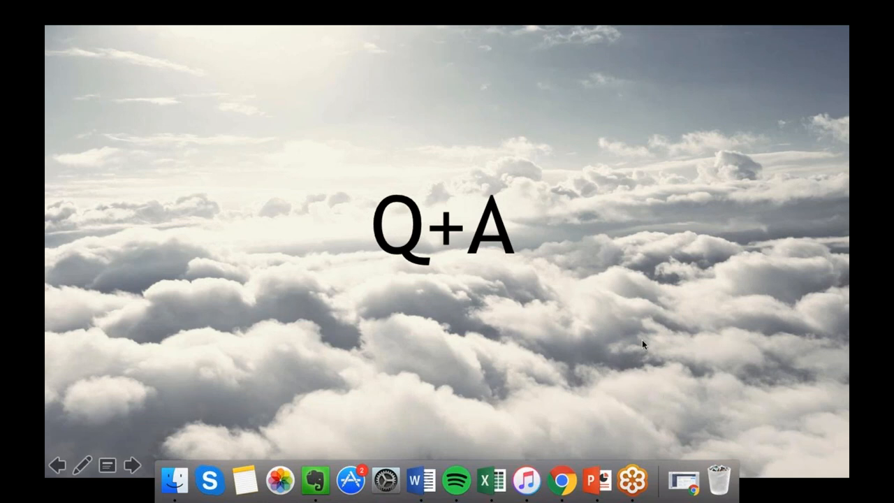
{"action": "mouse_move", "coordinate": [807, 460]}
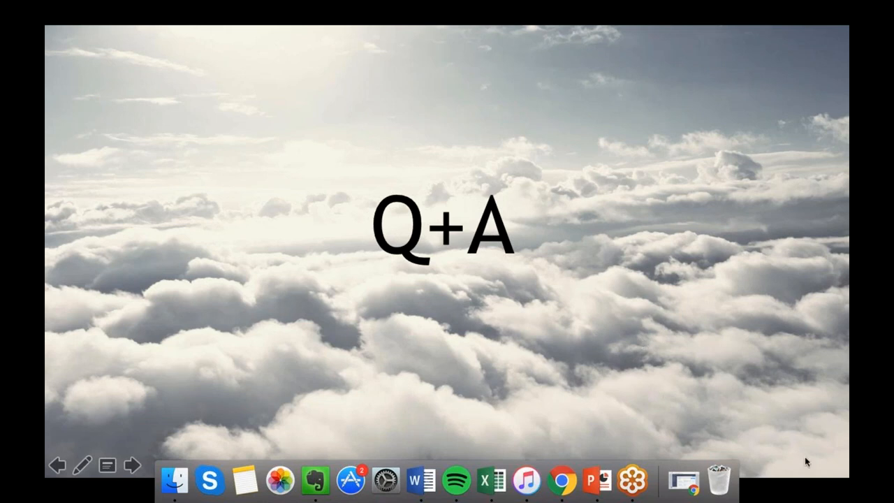
{"action": "mouse_move", "coordinate": [744, 411]}
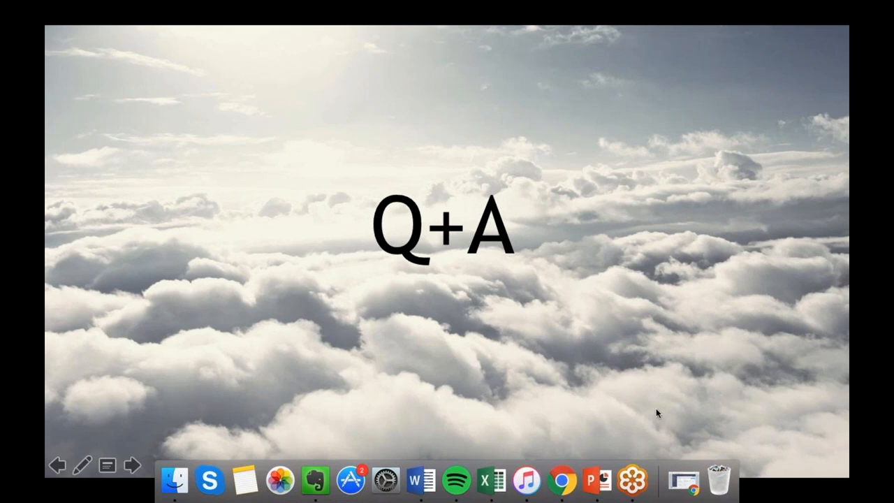
{"action": "mouse_move", "coordinate": [764, 232]}
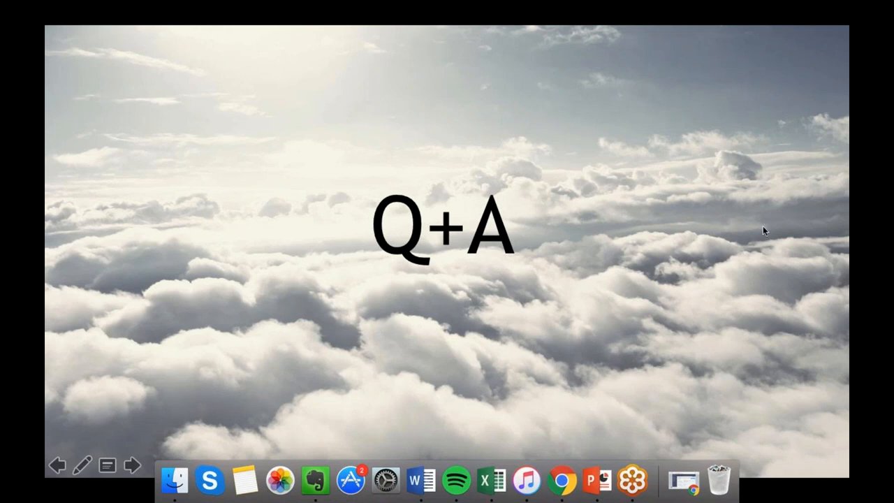
{"action": "mouse_move", "coordinate": [690, 198]}
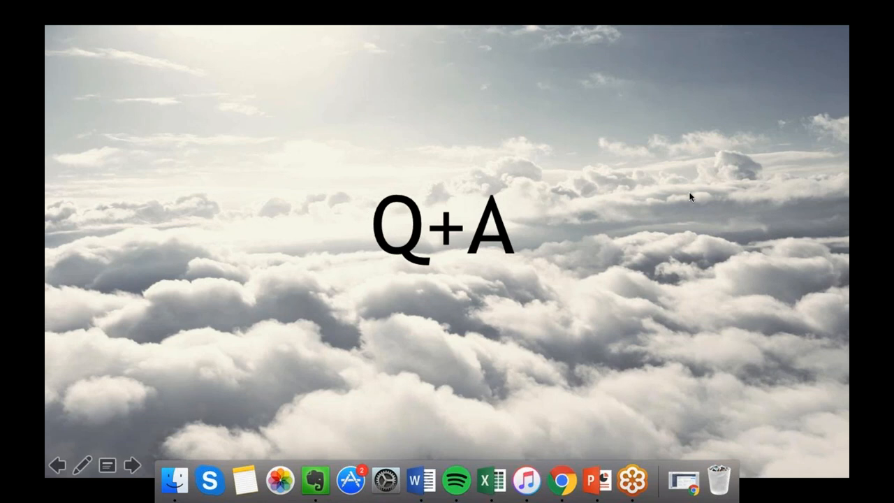
{"action": "mouse_move", "coordinate": [738, 330]}
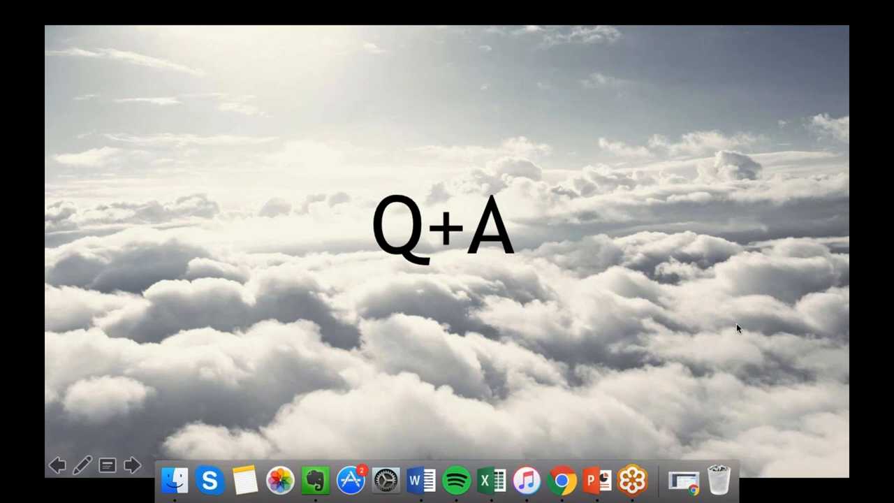
{"action": "mouse_move", "coordinate": [704, 237]}
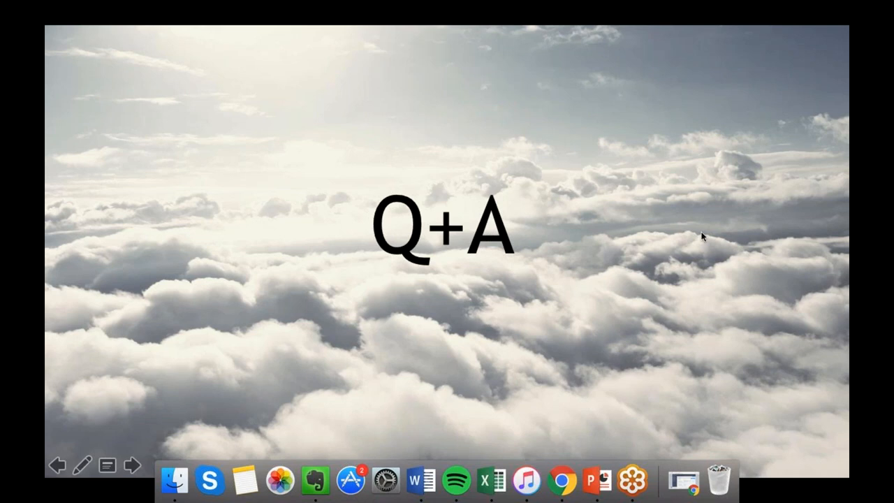
{"action": "mouse_move", "coordinate": [650, 366]}
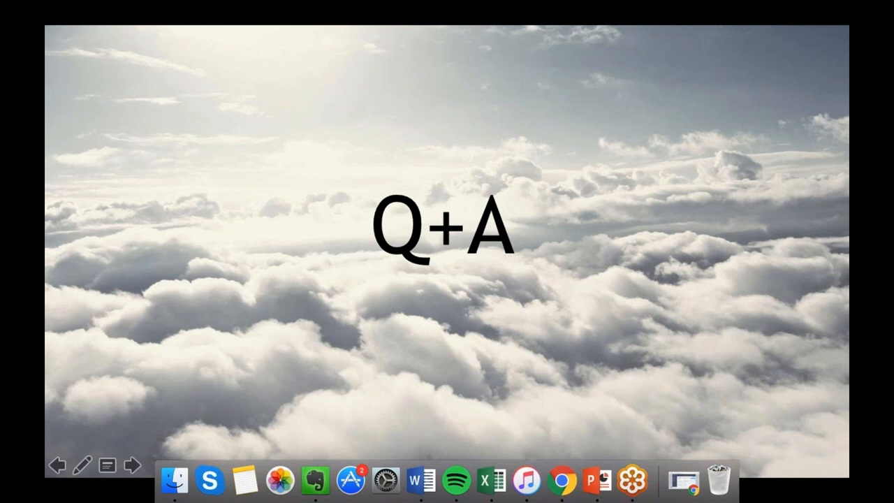
{"action": "mouse_move", "coordinate": [713, 362]}
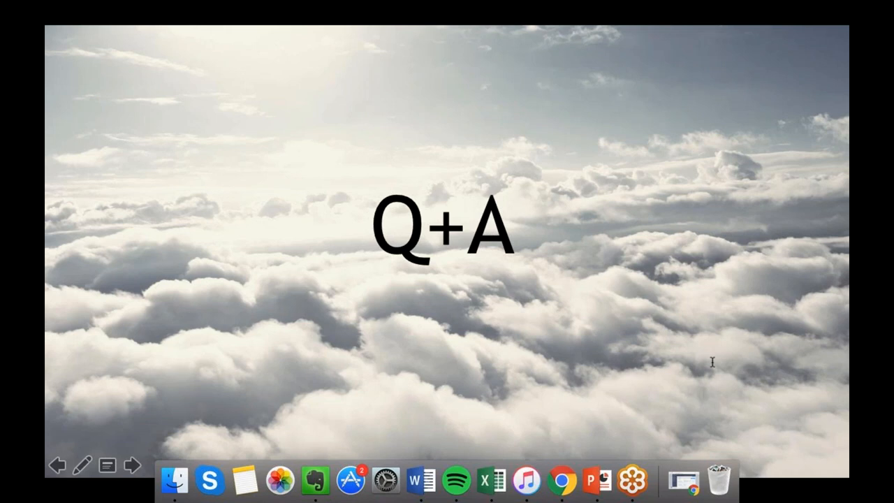
{"action": "mouse_move", "coordinate": [693, 173]}
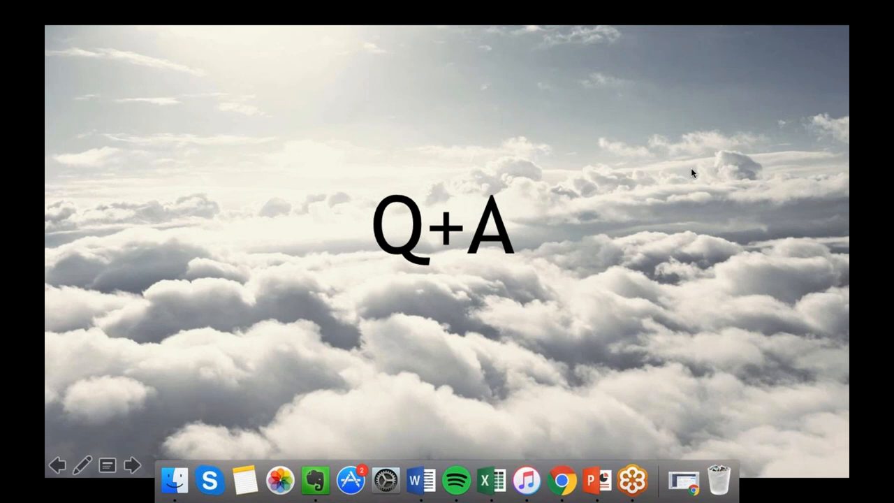
{"action": "mouse_move", "coordinate": [753, 307]}
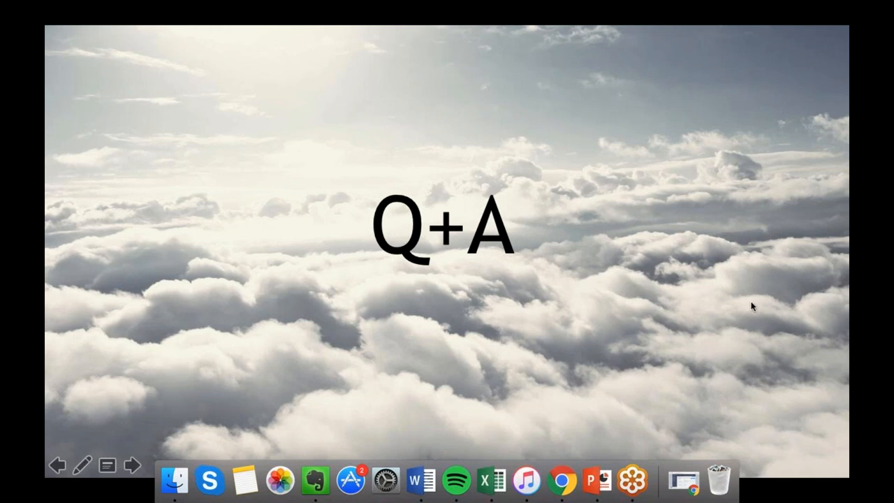
{"action": "mouse_move", "coordinate": [693, 292]}
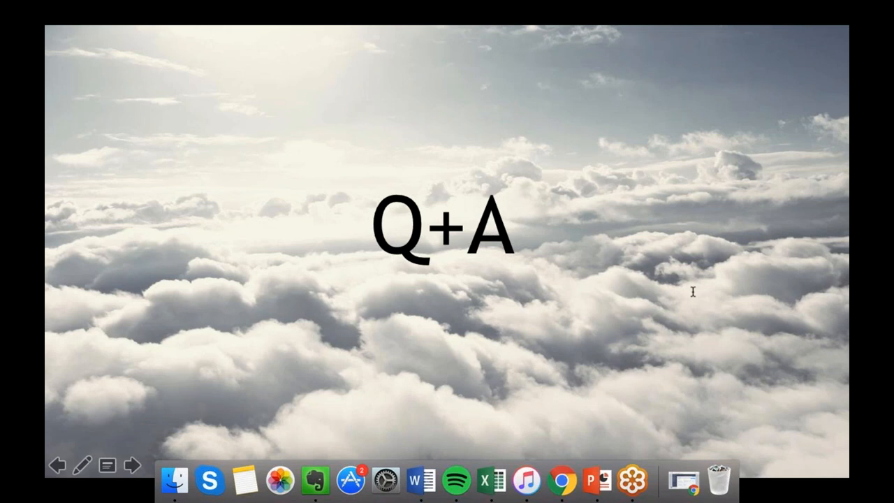
{"action": "mouse_move", "coordinate": [691, 324]}
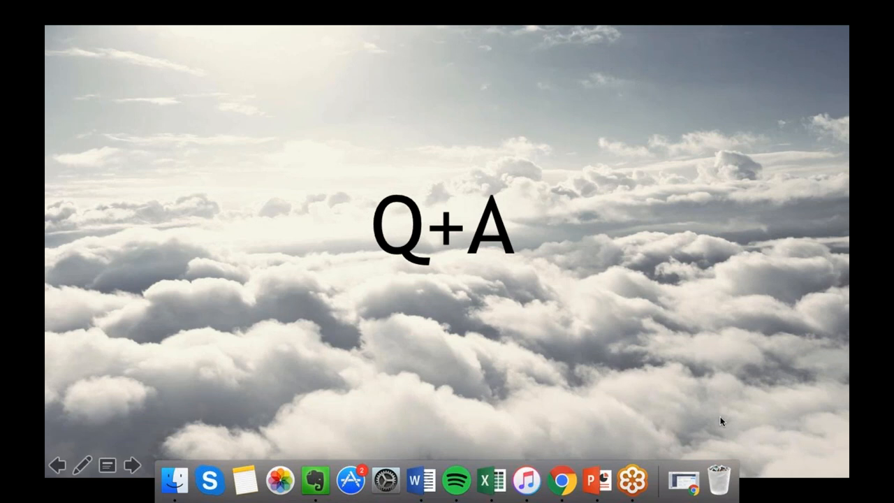
{"action": "mouse_move", "coordinate": [668, 240]}
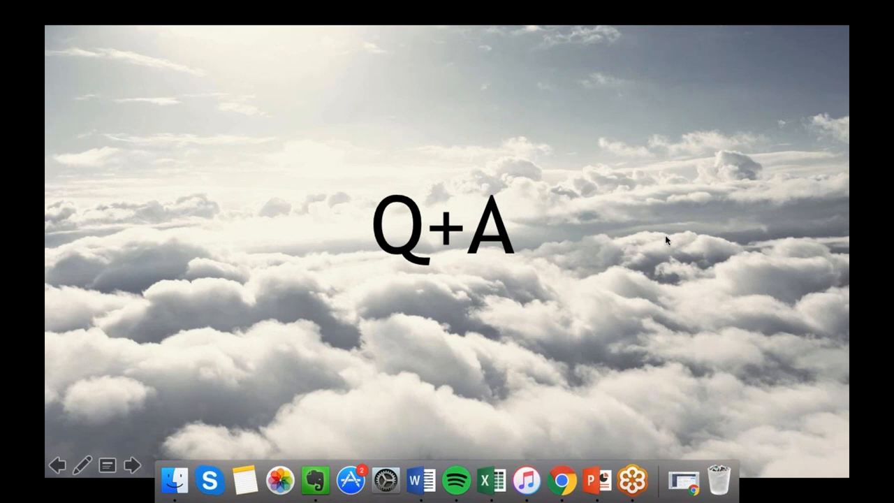
{"action": "mouse_move", "coordinate": [676, 114]}
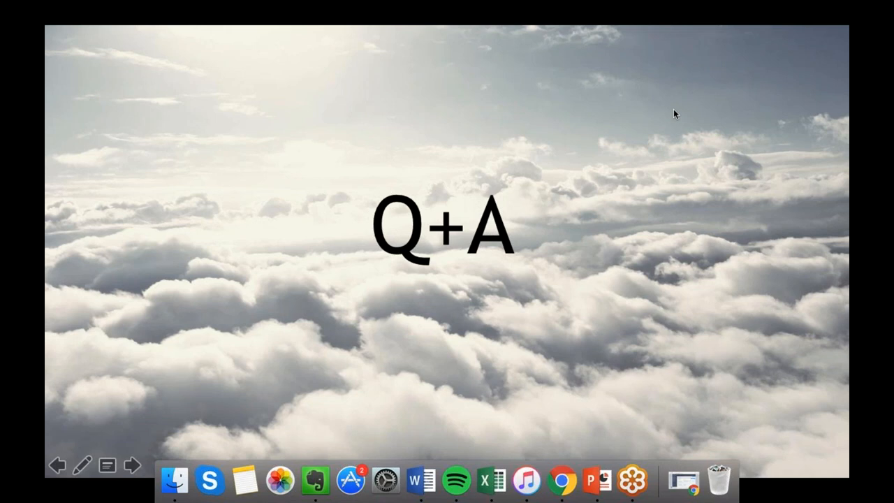
{"action": "mouse_move", "coordinate": [671, 282]}
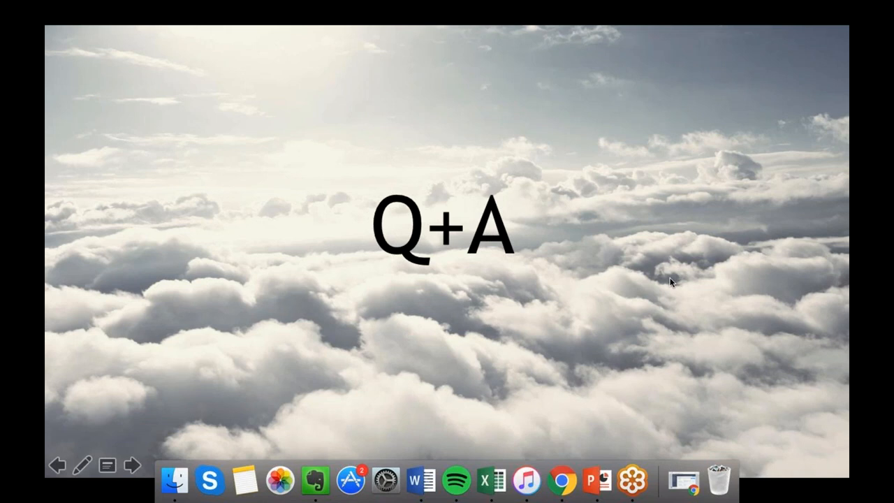
{"action": "mouse_move", "coordinate": [785, 216]}
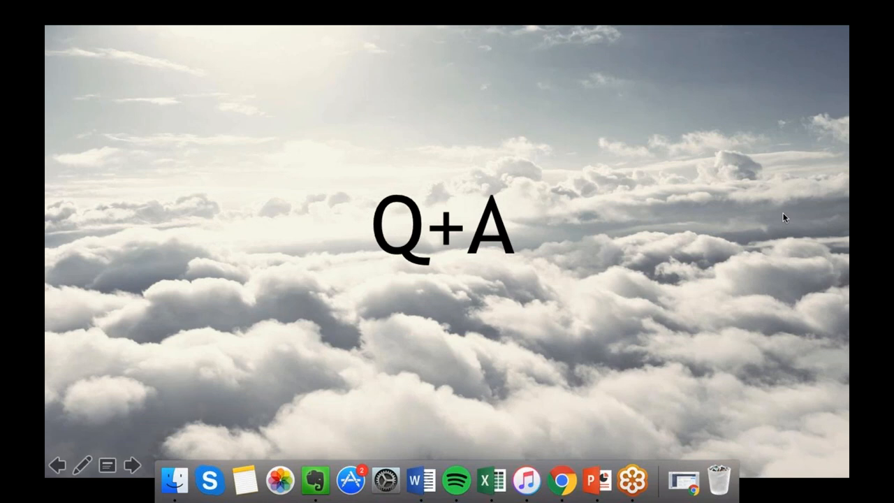
{"action": "mouse_move", "coordinate": [780, 231]}
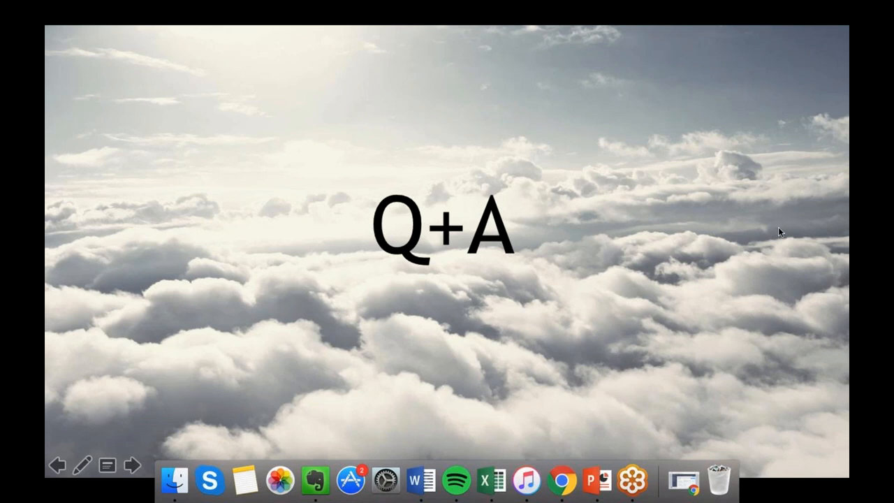
{"action": "mouse_move", "coordinate": [774, 243]}
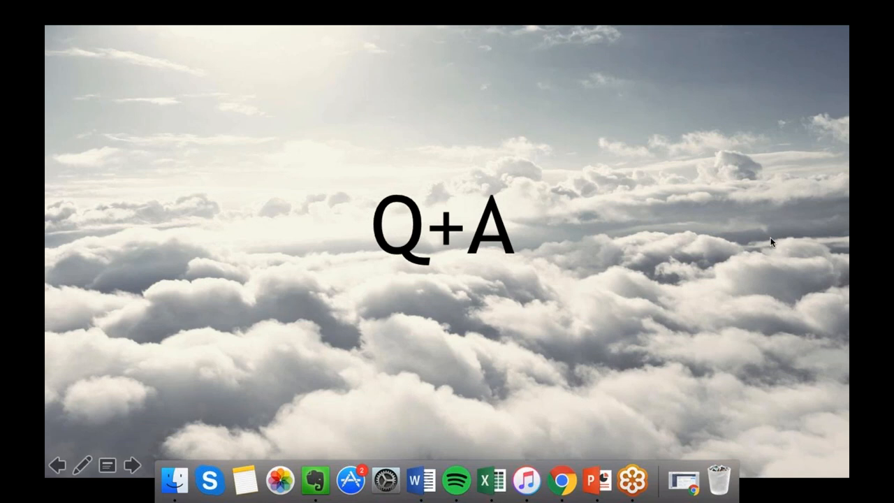
{"action": "mouse_move", "coordinate": [724, 239]}
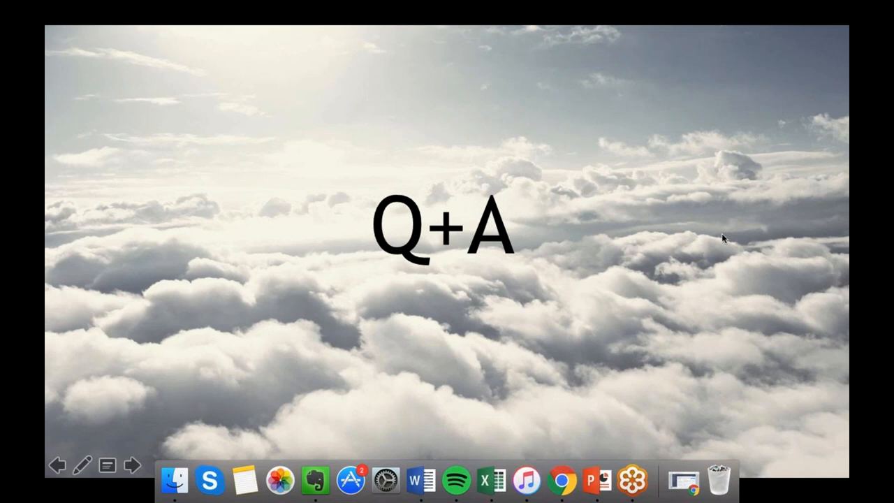
{"action": "mouse_move", "coordinate": [715, 222]}
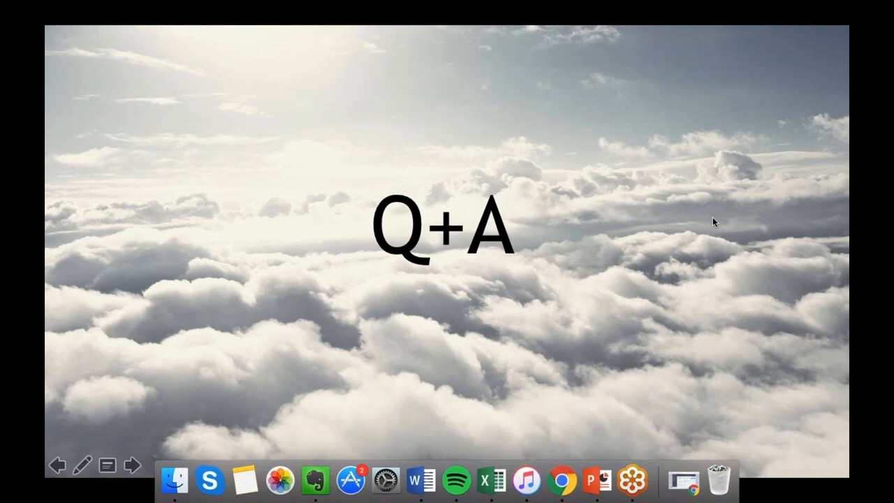
{"action": "mouse_move", "coordinate": [645, 218]}
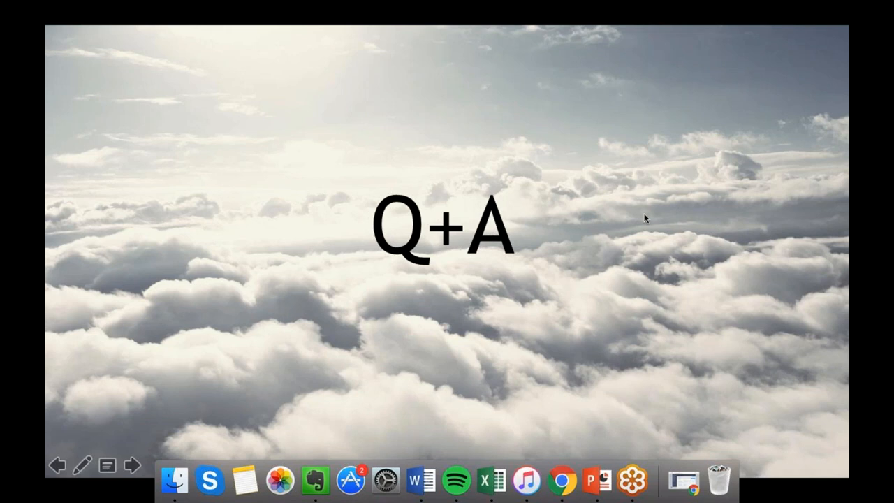
{"action": "mouse_move", "coordinate": [632, 230]}
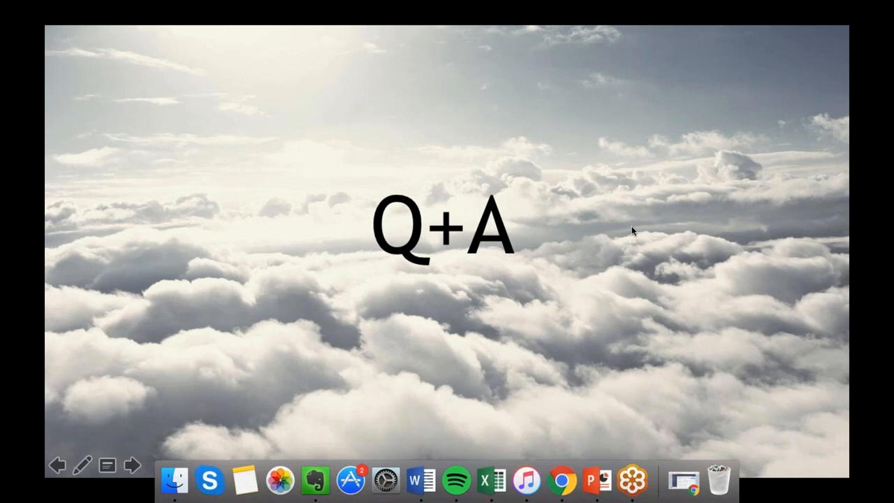
{"action": "mouse_move", "coordinate": [706, 282]}
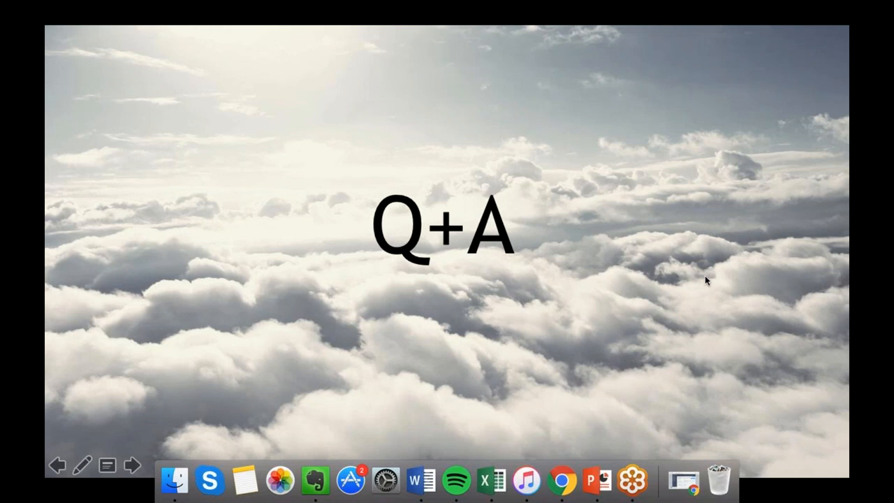
{"action": "mouse_move", "coordinate": [686, 229]}
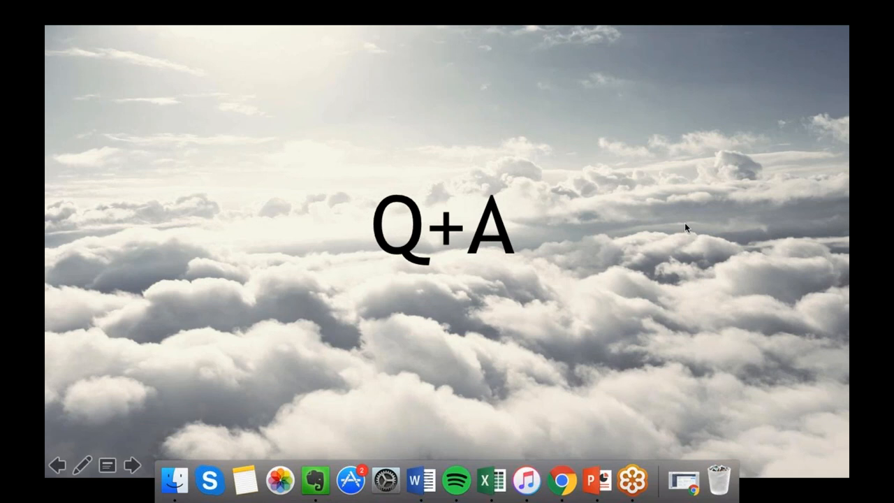
{"action": "mouse_move", "coordinate": [667, 301]}
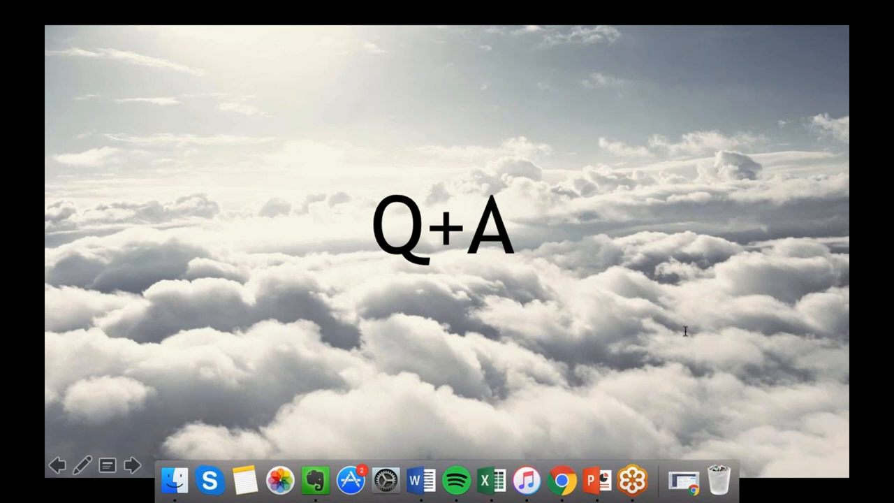
{"action": "mouse_move", "coordinate": [626, 240]}
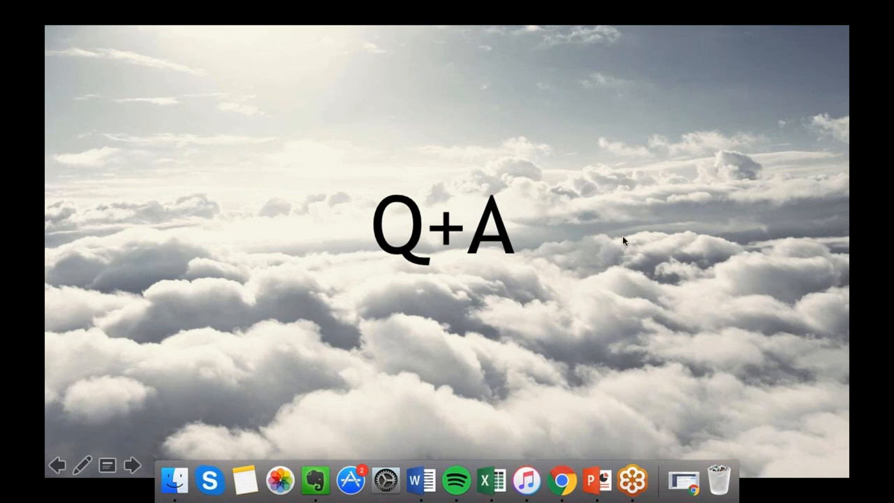
{"action": "mouse_move", "coordinate": [649, 293]}
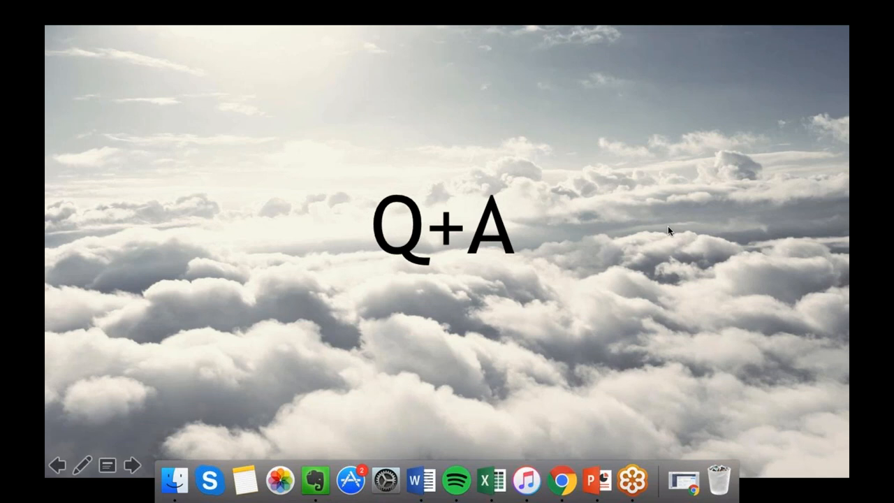
{"action": "mouse_move", "coordinate": [695, 310]}
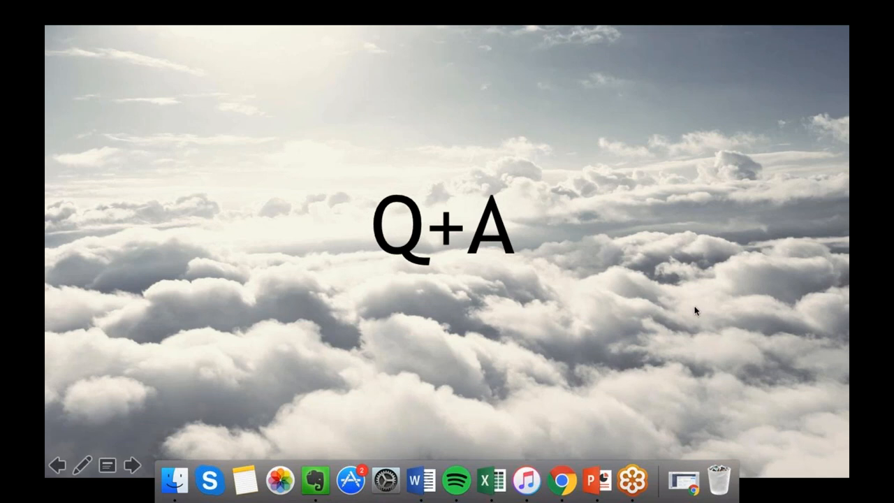
{"action": "mouse_move", "coordinate": [620, 251]}
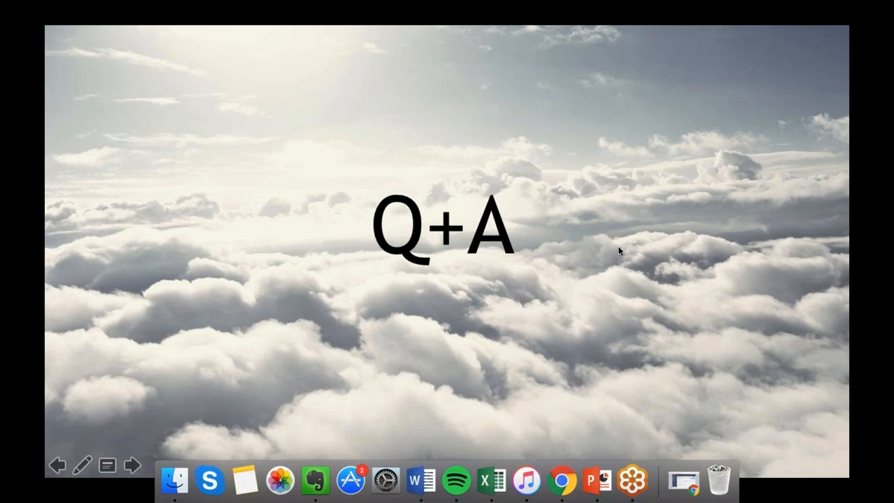
{"action": "mouse_move", "coordinate": [625, 240]}
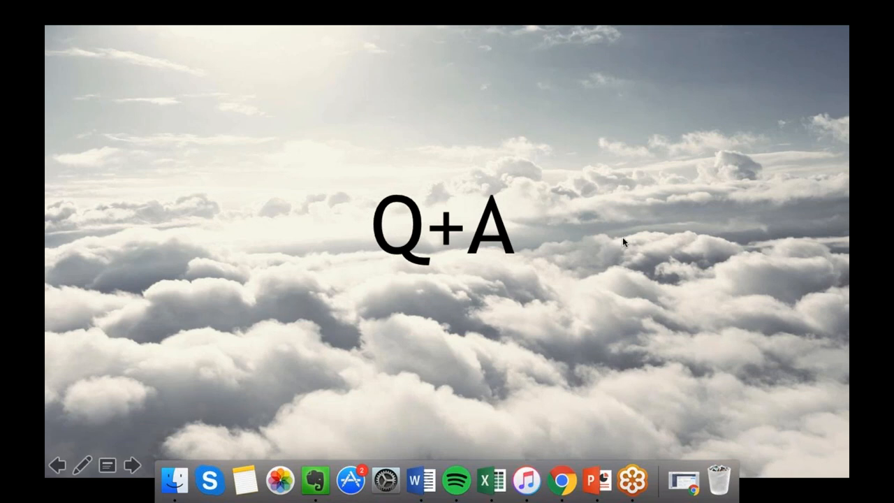
{"action": "mouse_move", "coordinate": [709, 299]}
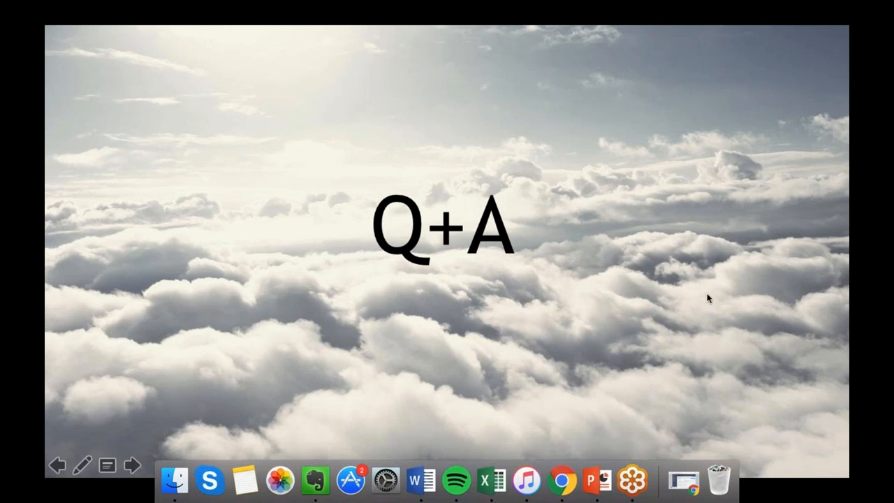
{"action": "mouse_move", "coordinate": [681, 230]}
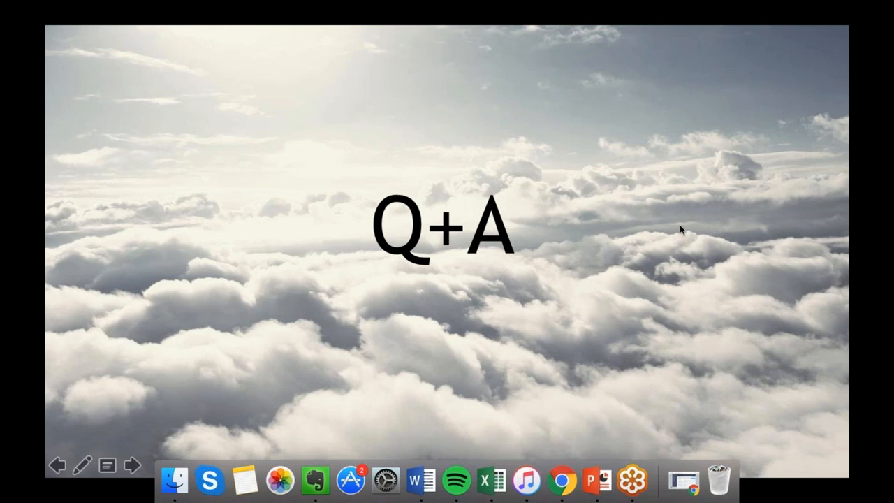
{"action": "mouse_move", "coordinate": [704, 330]}
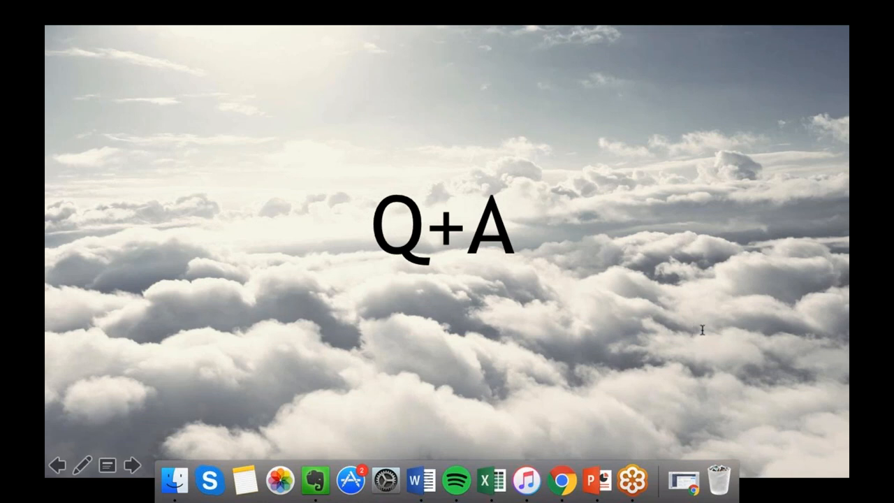
{"action": "mouse_move", "coordinate": [731, 344]}
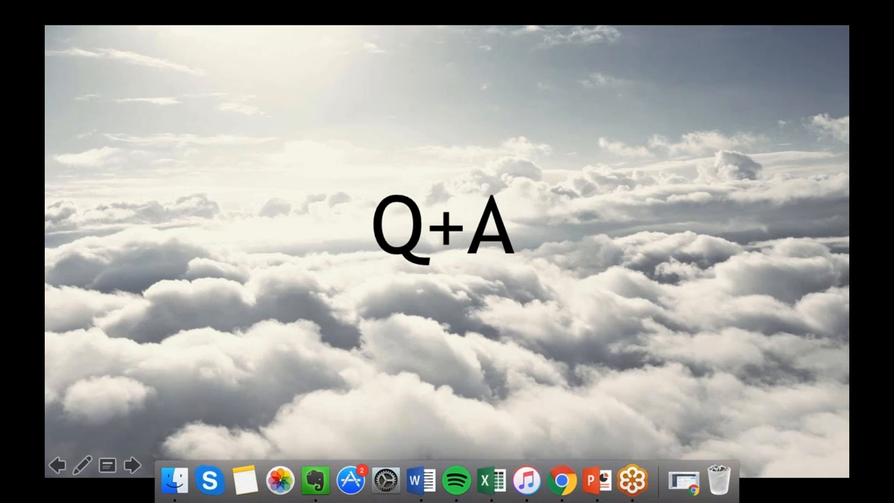
{"action": "mouse_move", "coordinate": [617, 294]}
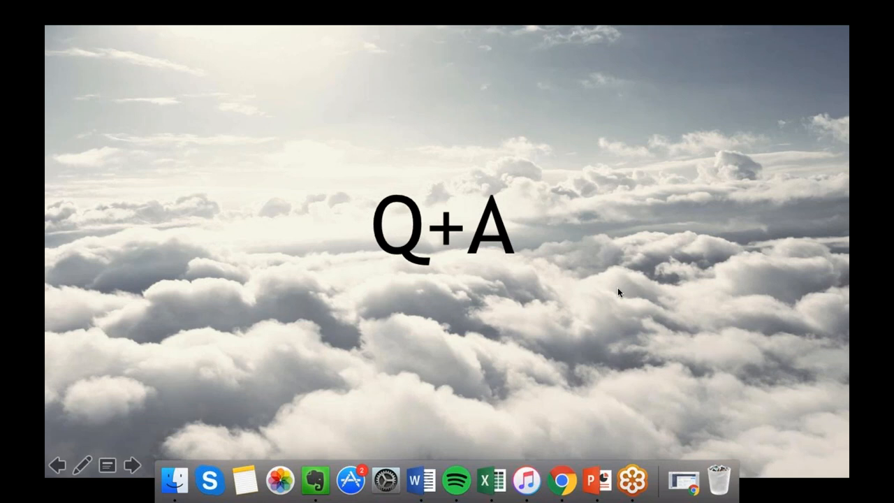
{"action": "mouse_move", "coordinate": [607, 266]}
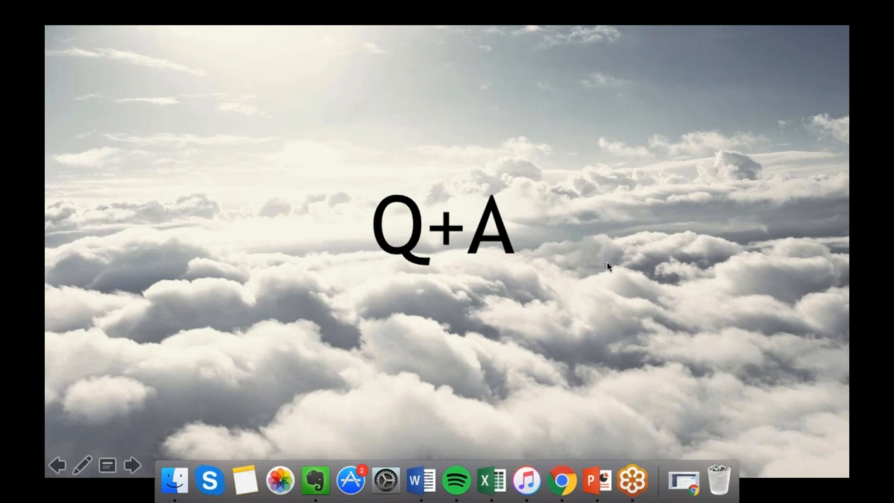
{"action": "mouse_move", "coordinate": [591, 279]}
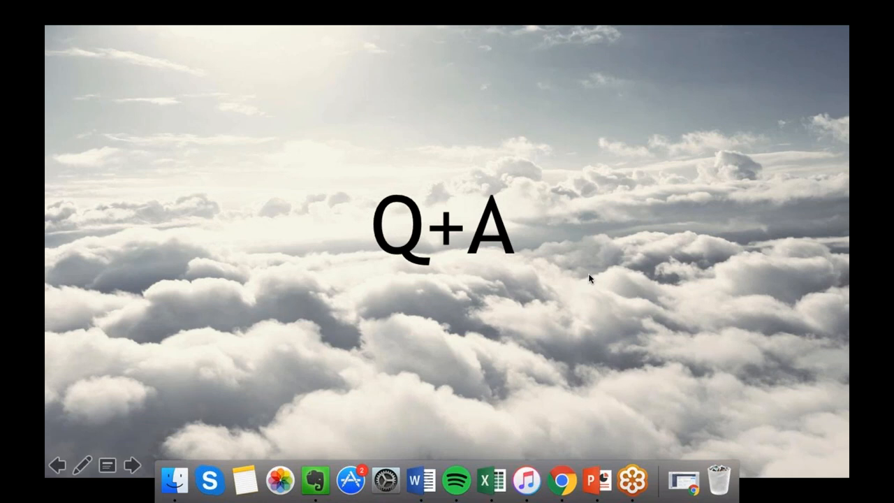
{"action": "mouse_move", "coordinate": [595, 299]}
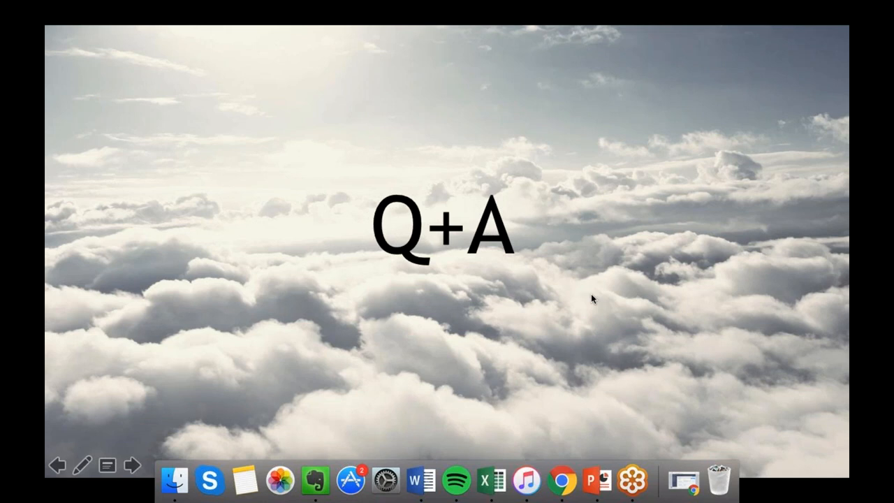
{"action": "mouse_move", "coordinate": [648, 369]}
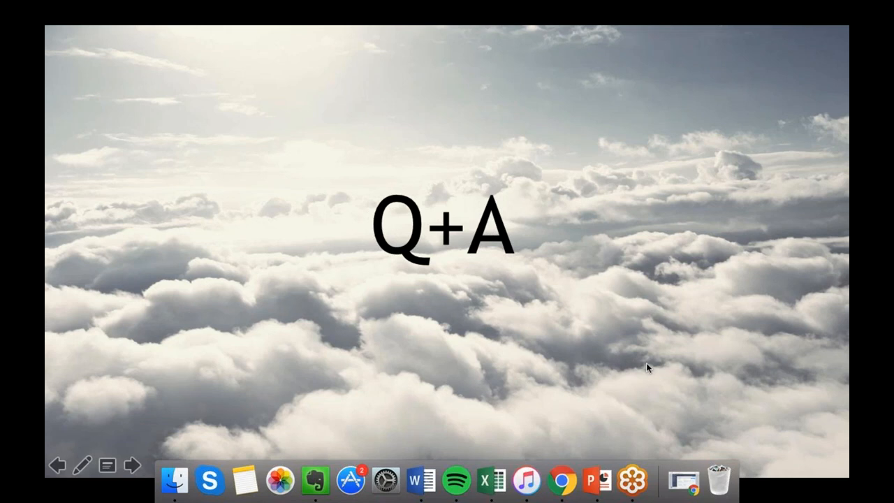
{"action": "mouse_move", "coordinate": [654, 340]}
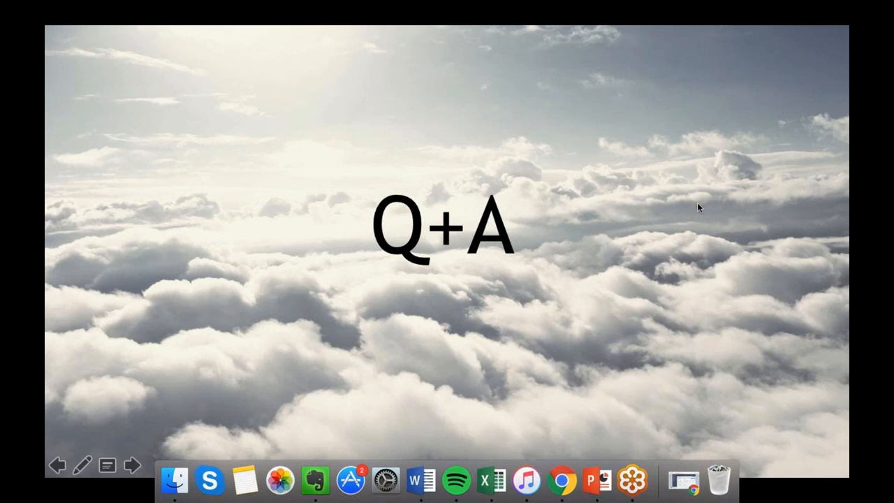
{"action": "mouse_move", "coordinate": [782, 262]}
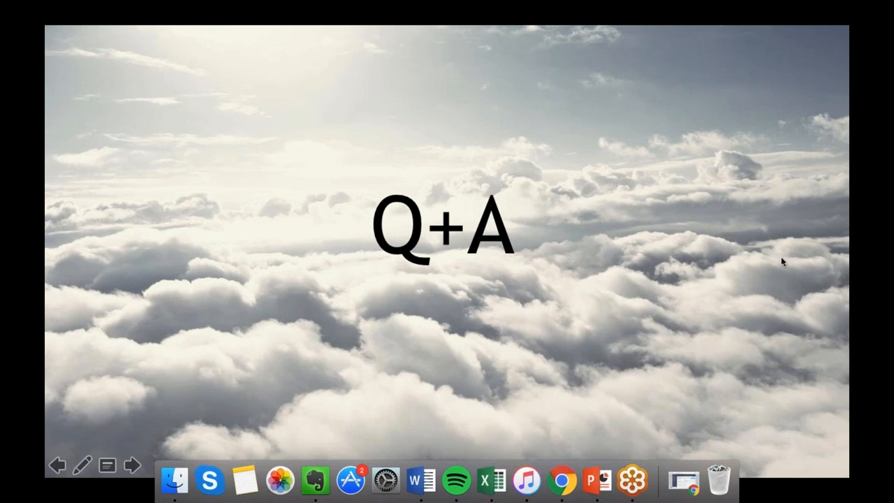
{"action": "mouse_move", "coordinate": [762, 273]}
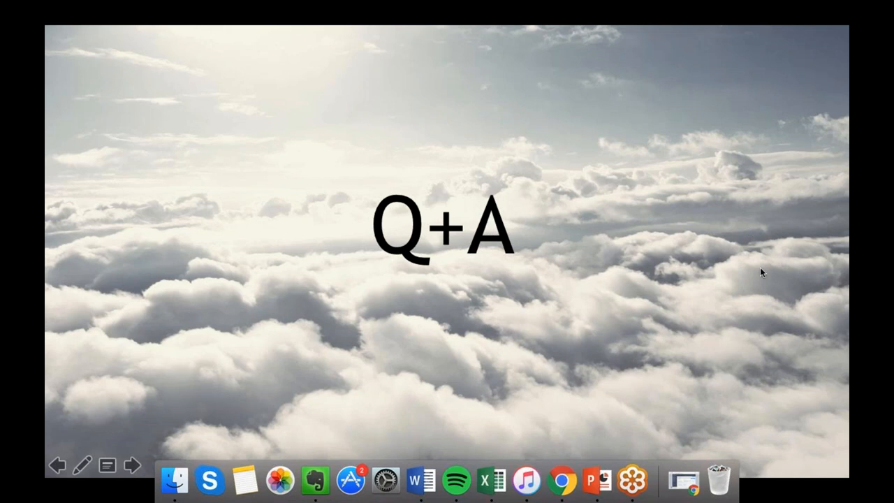
{"action": "mouse_move", "coordinate": [723, 236]}
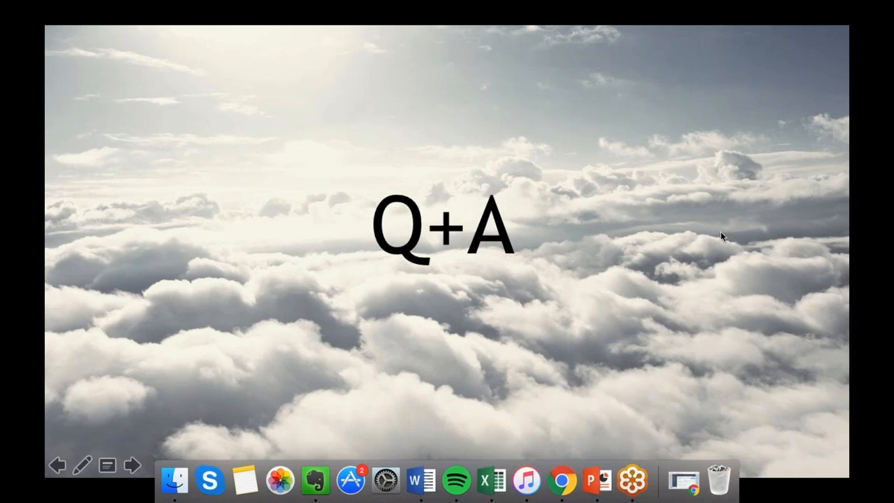
{"action": "mouse_move", "coordinate": [664, 203]}
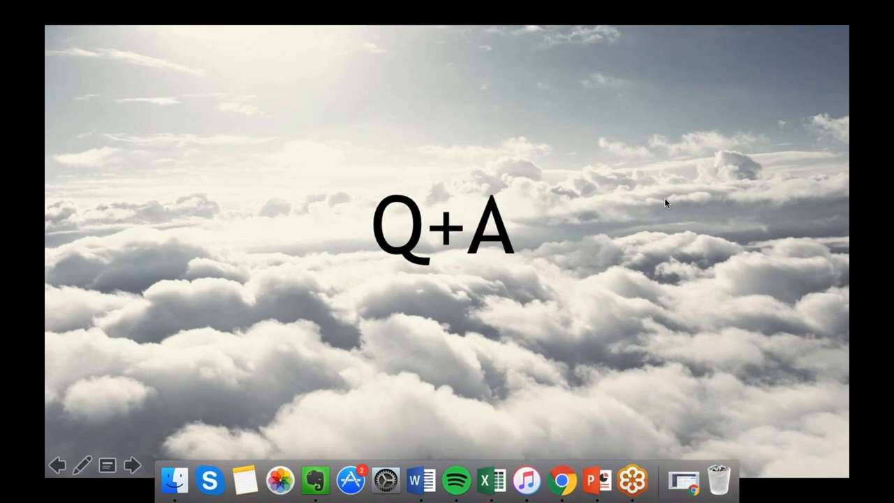
{"action": "mouse_move", "coordinate": [692, 263]}
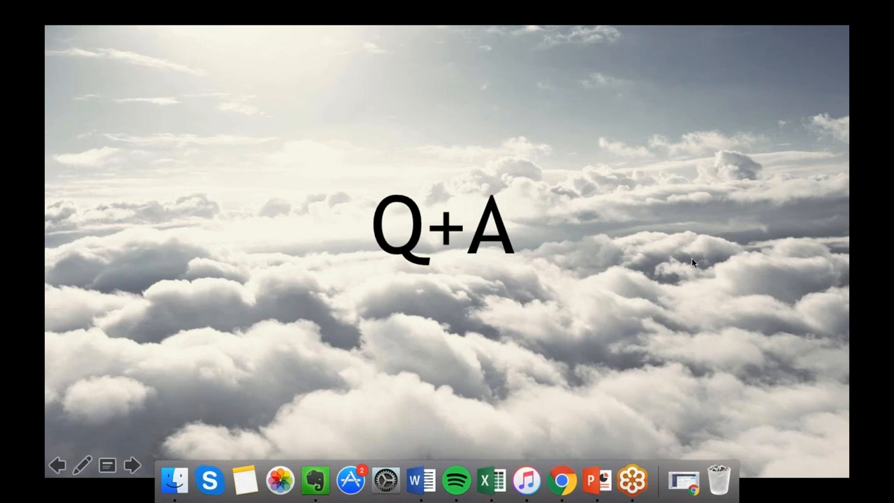
{"action": "mouse_move", "coordinate": [712, 188]}
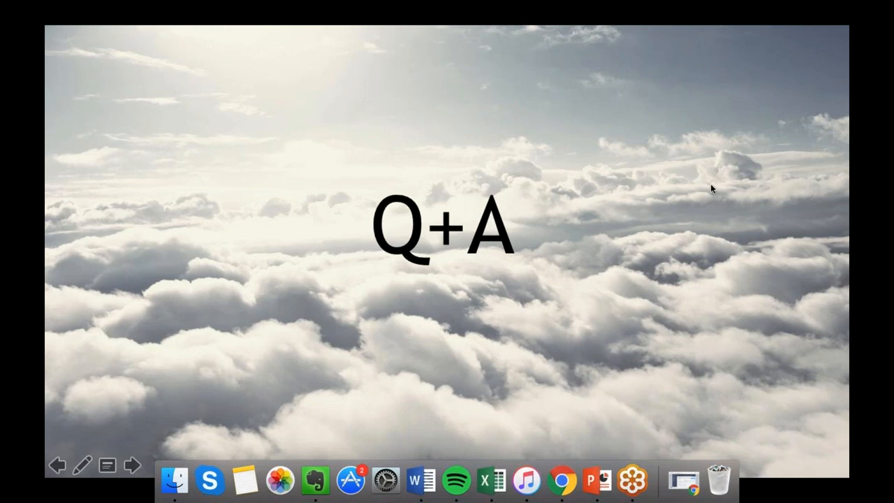
{"action": "mouse_move", "coordinate": [693, 223]}
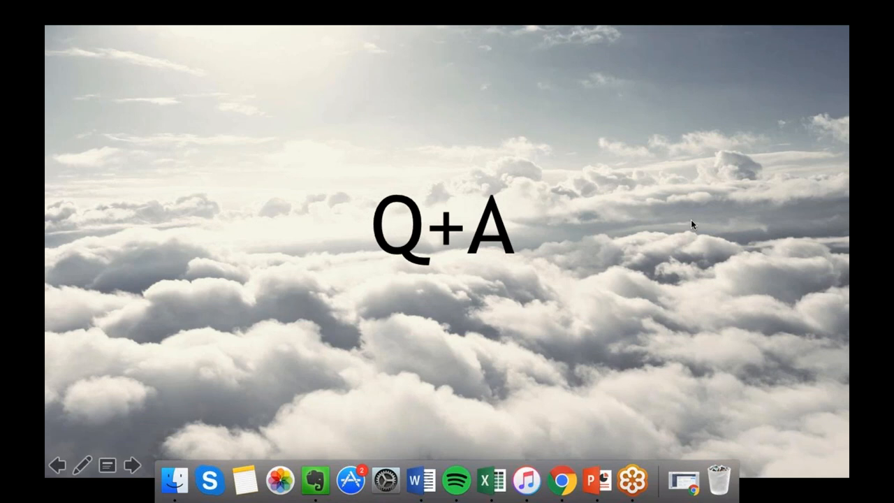
{"action": "mouse_move", "coordinate": [838, 114]}
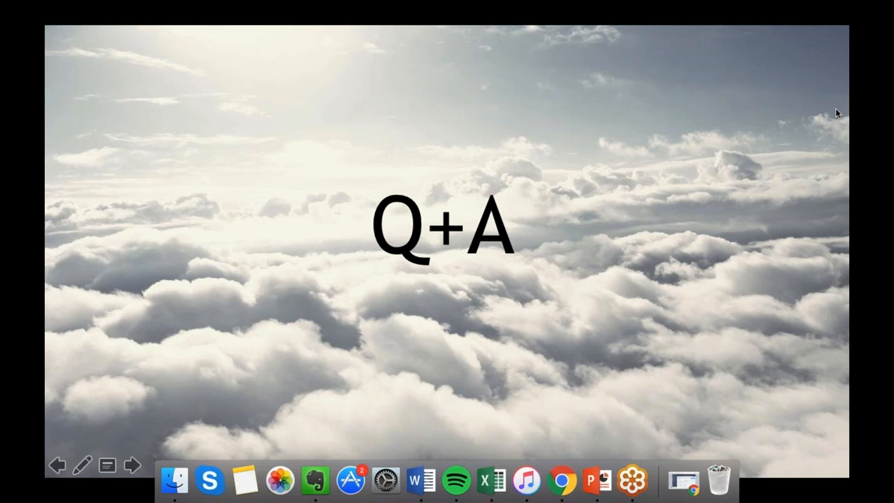
{"action": "mouse_move", "coordinate": [740, 221]}
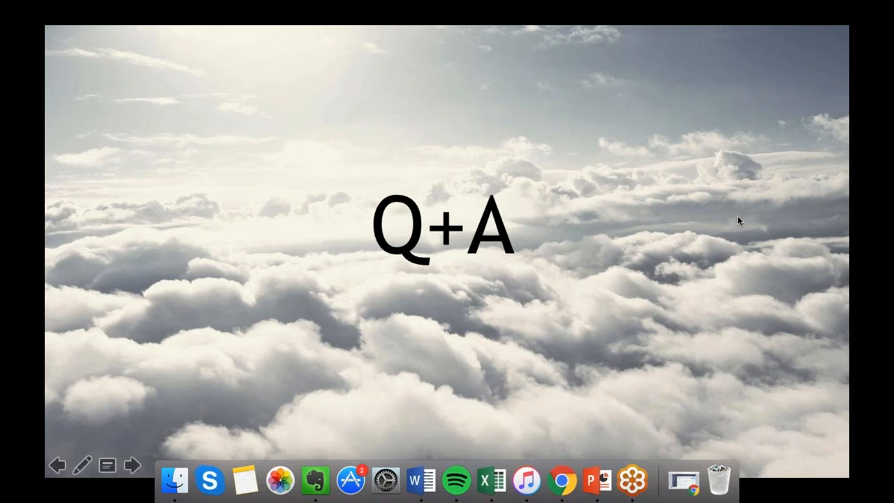
{"action": "mouse_move", "coordinate": [729, 233]}
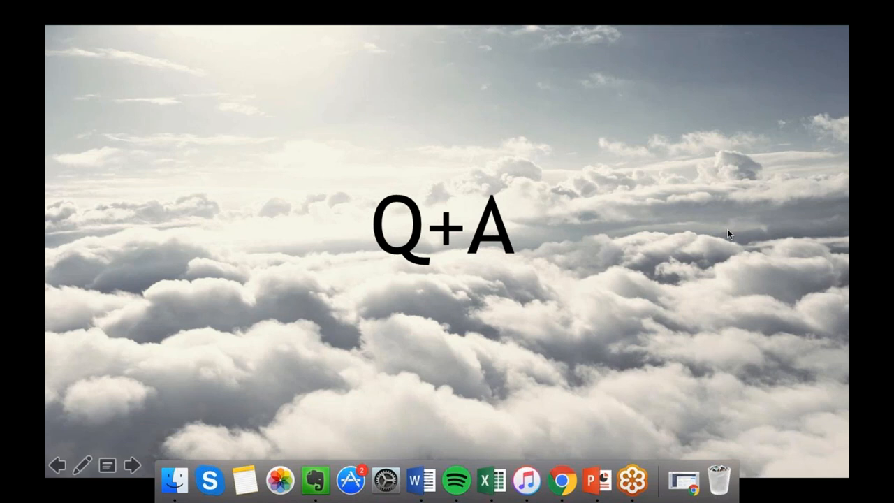
{"action": "mouse_move", "coordinate": [722, 299]}
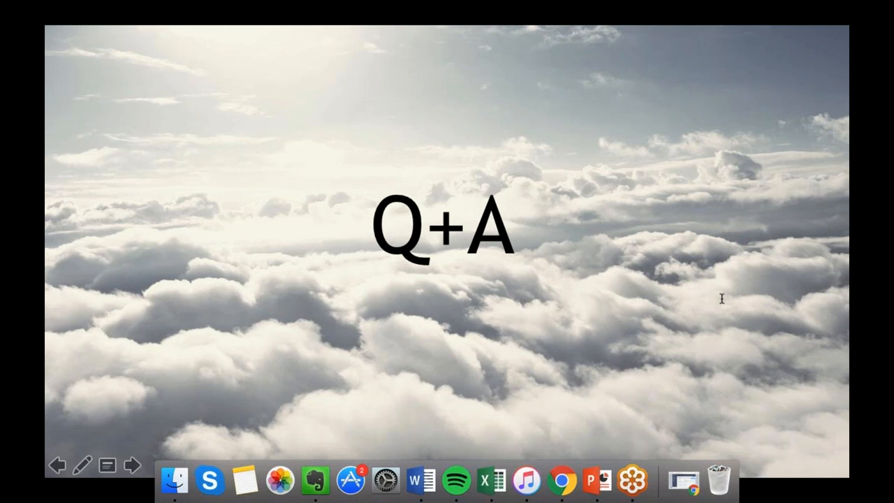
{"action": "mouse_move", "coordinate": [732, 248]}
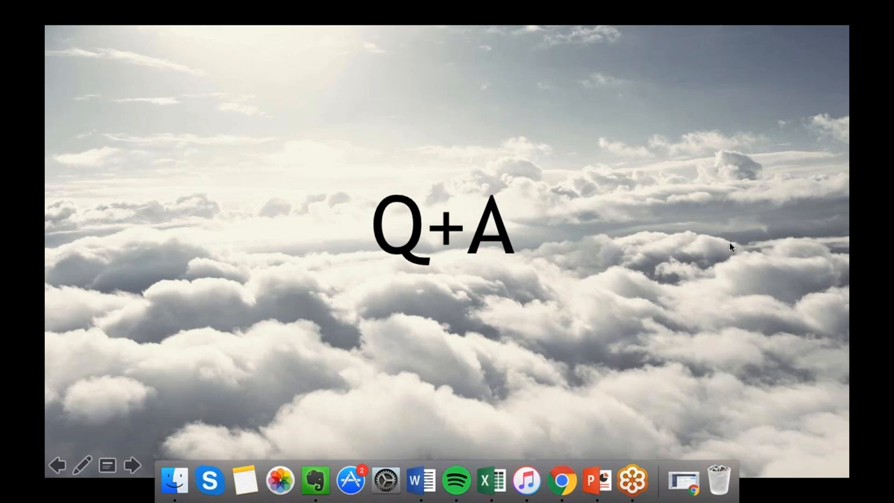
{"action": "mouse_move", "coordinate": [752, 376]}
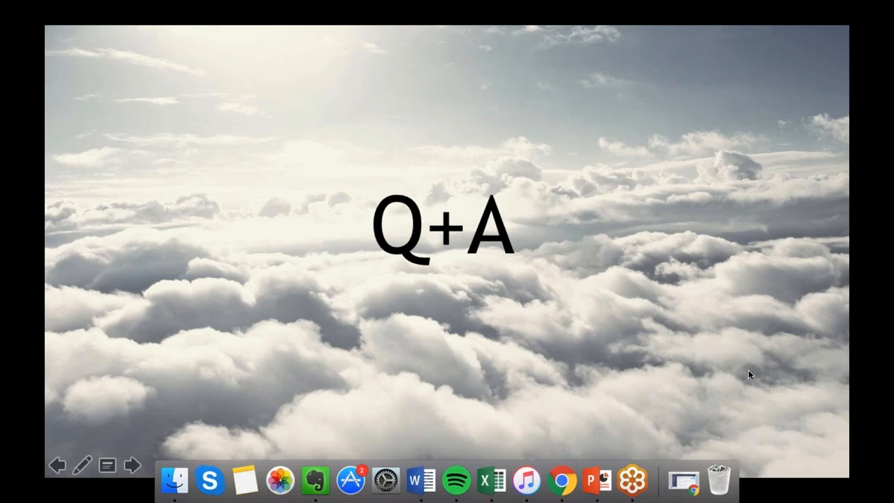
{"action": "mouse_move", "coordinate": [780, 419]}
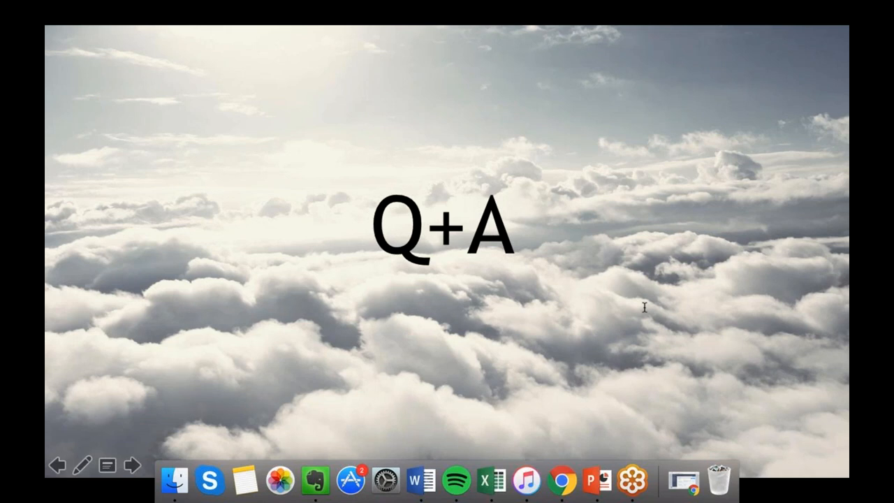
{"action": "mouse_move", "coordinate": [714, 321]}
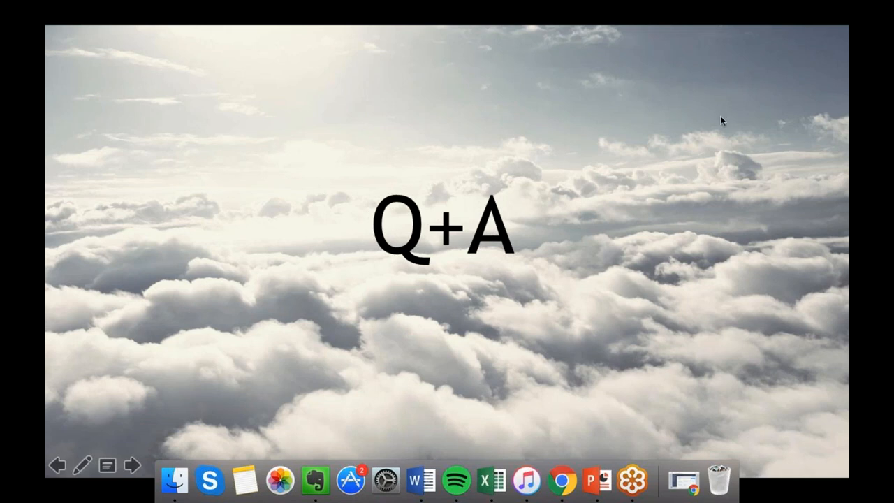
{"action": "mouse_move", "coordinate": [709, 98]}
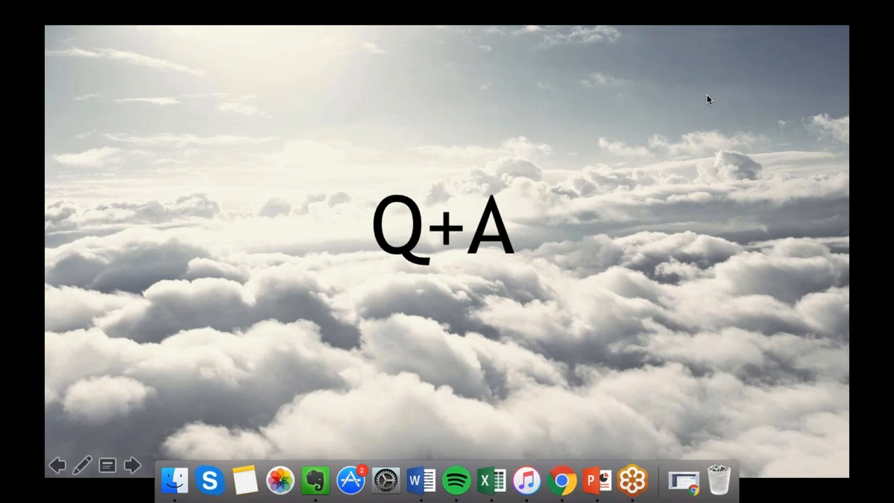